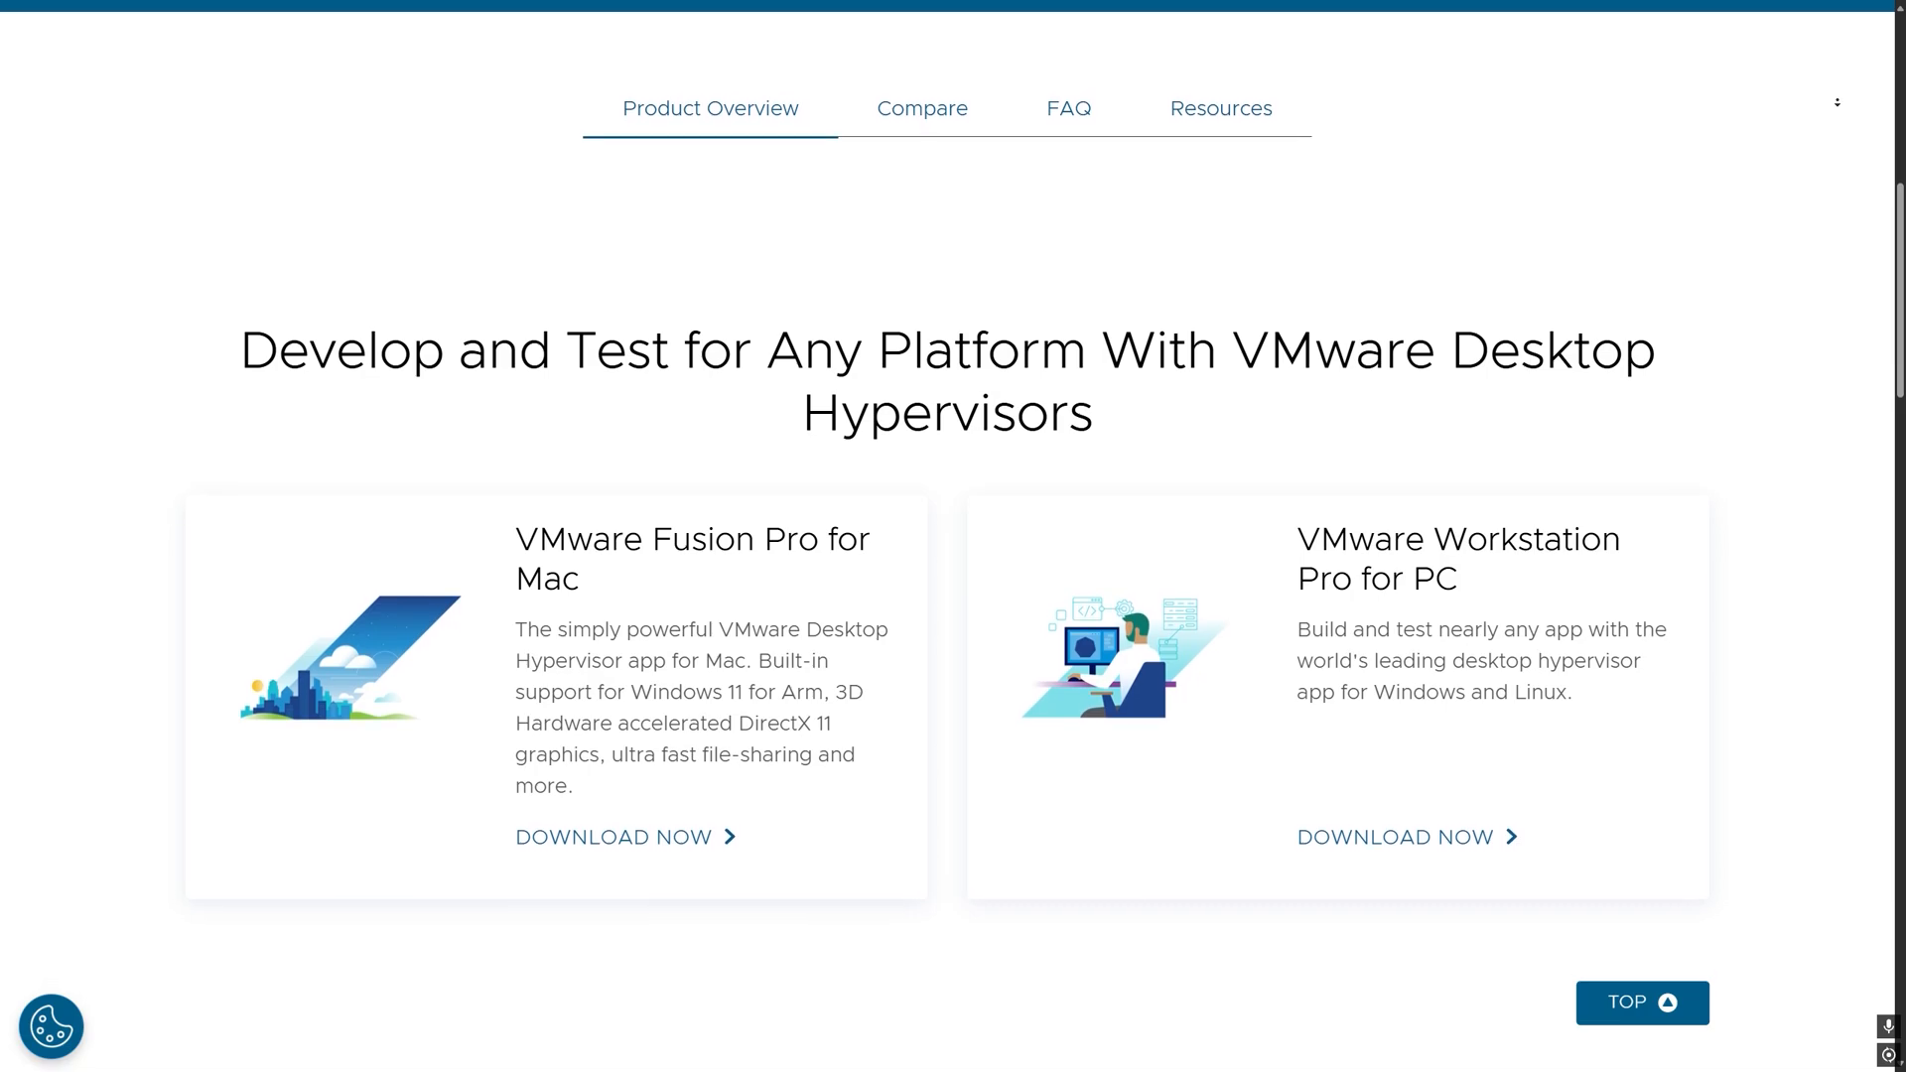
pyautogui.scroll(3)
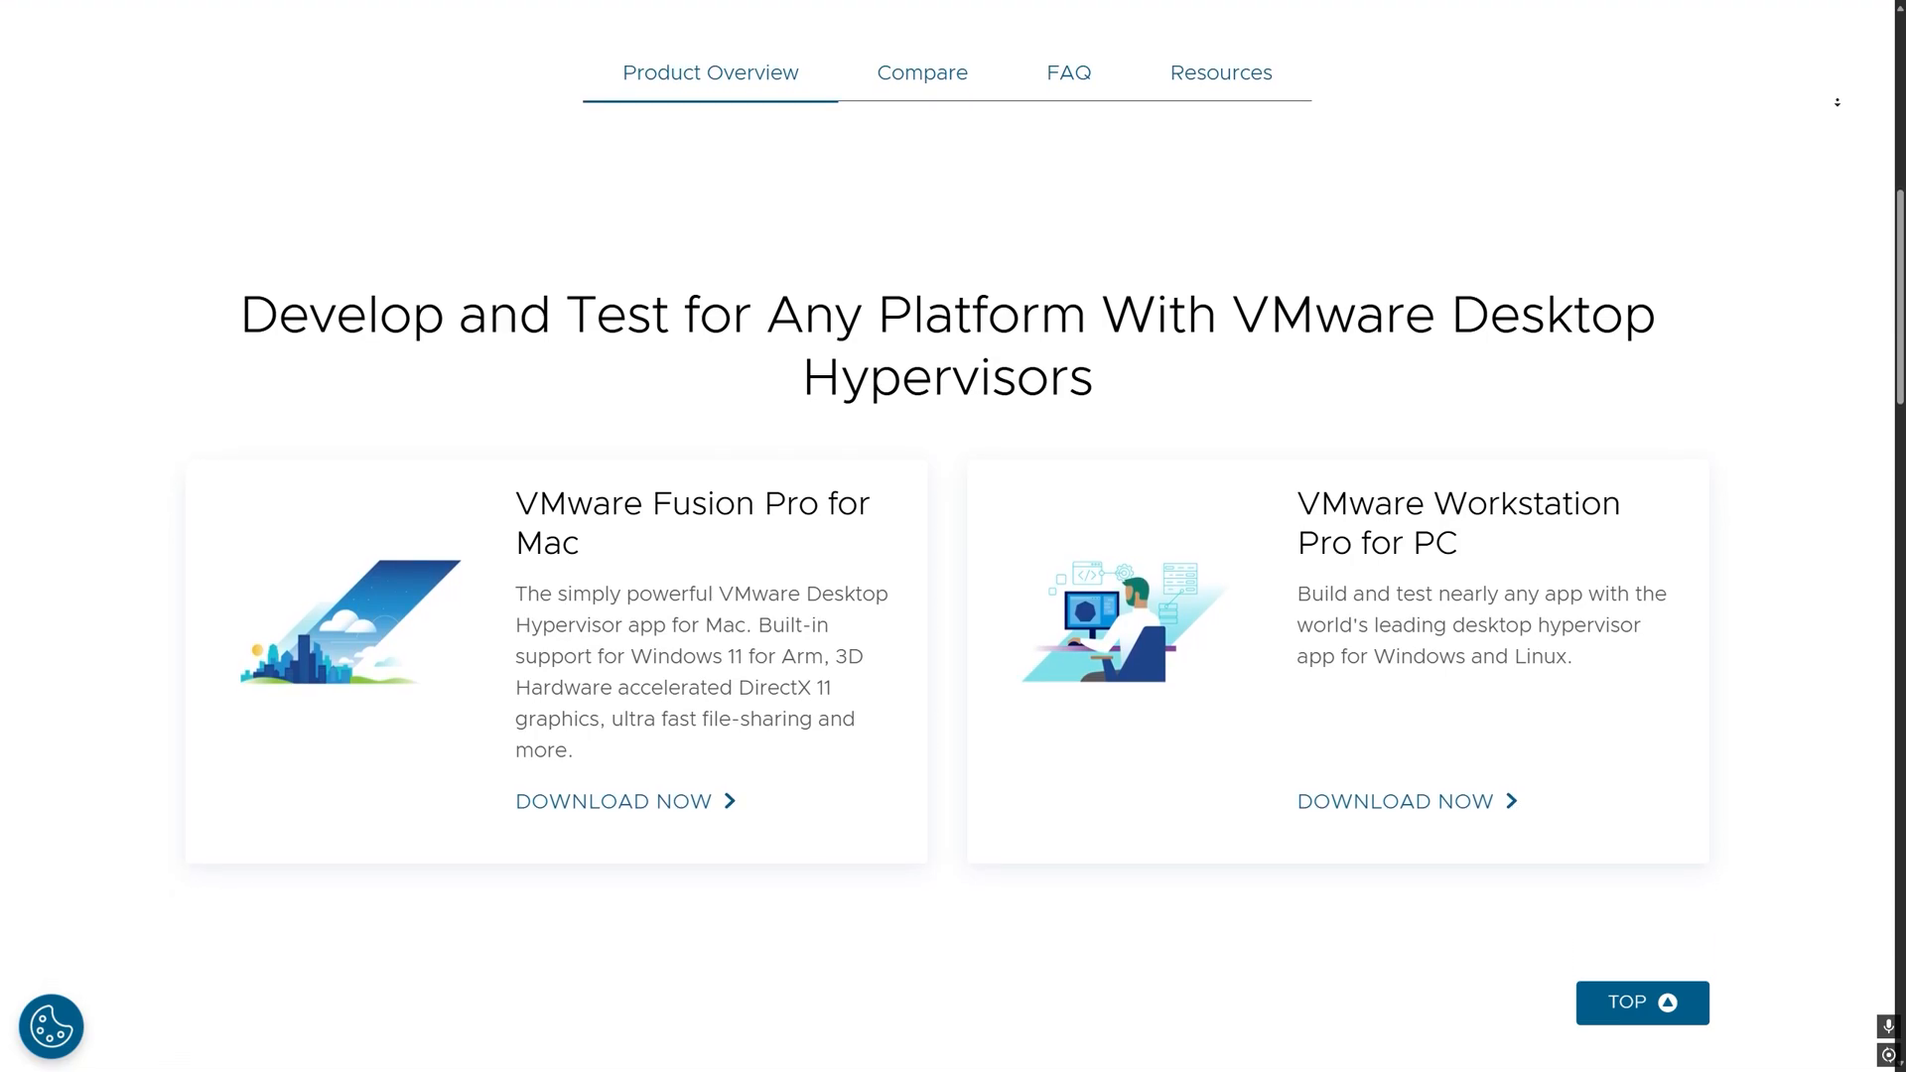
pyautogui.scroll(3)
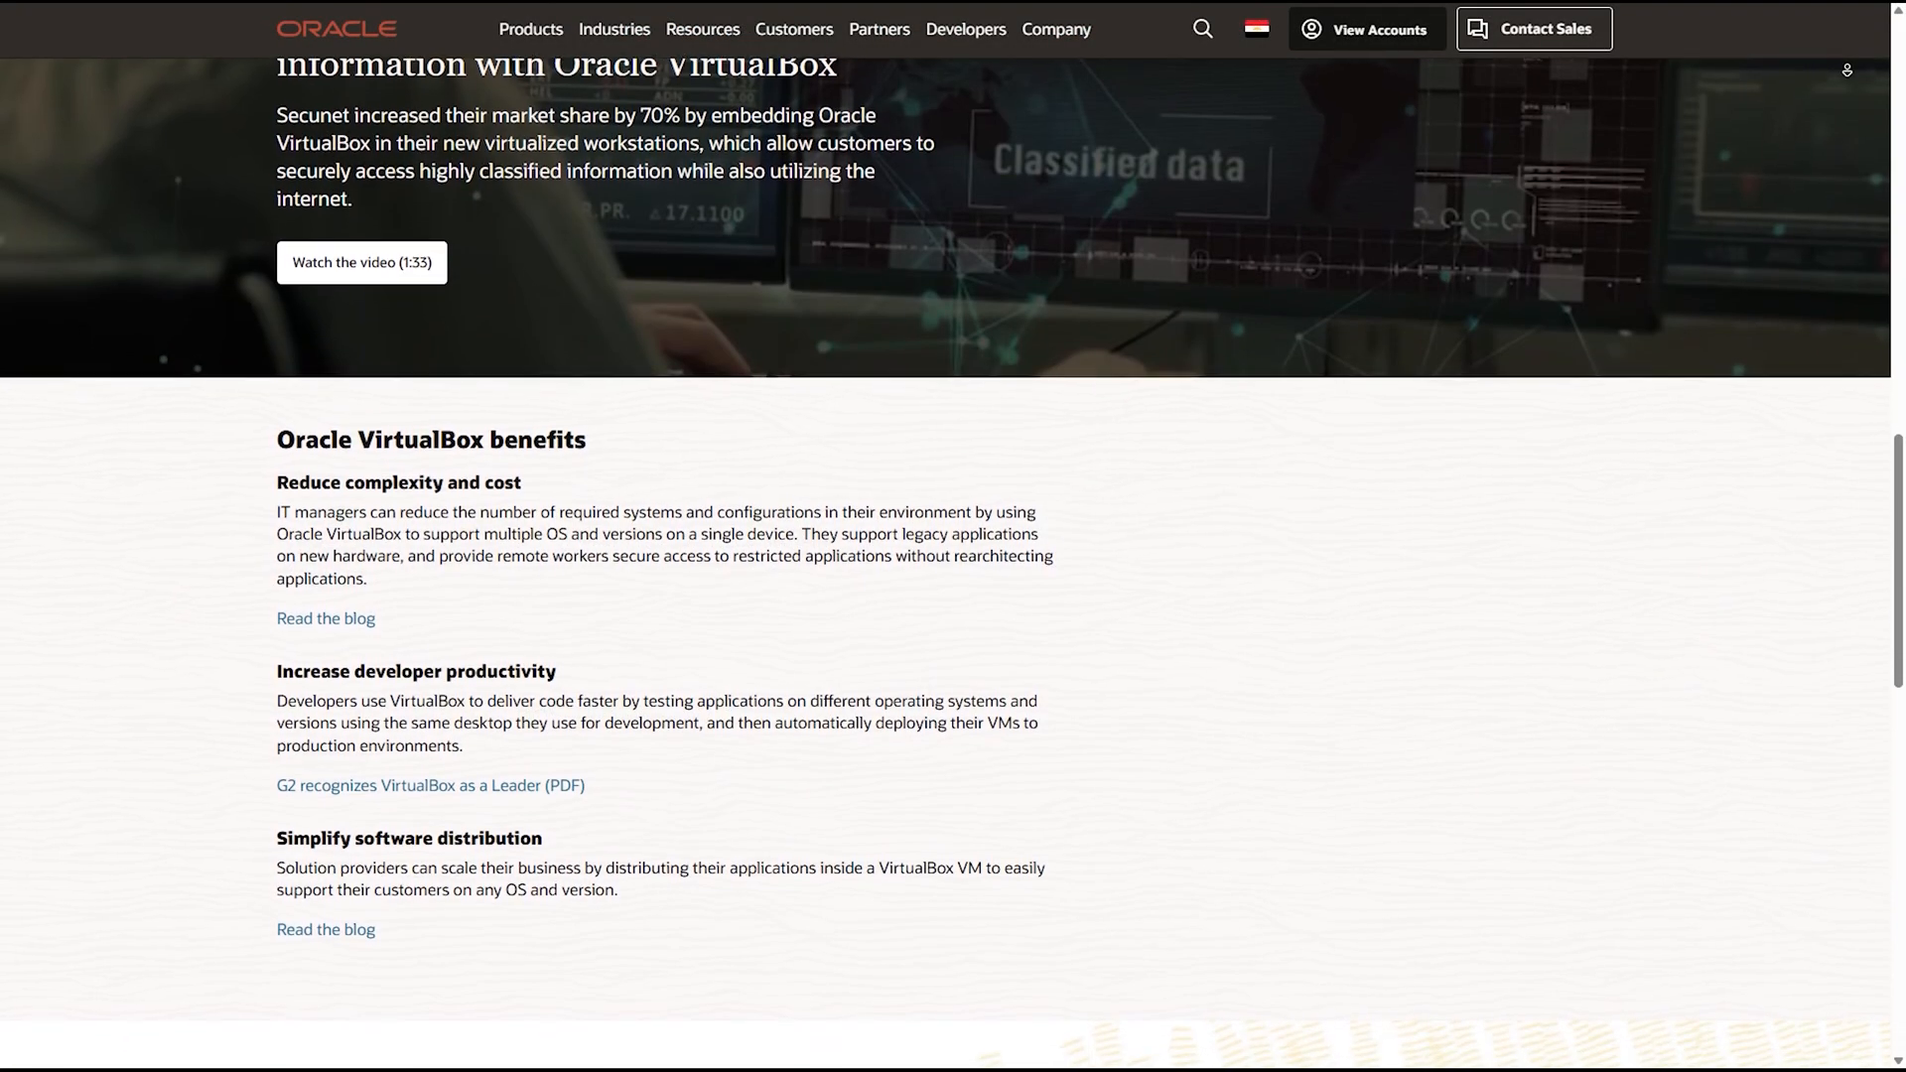
pyautogui.scroll(-3)
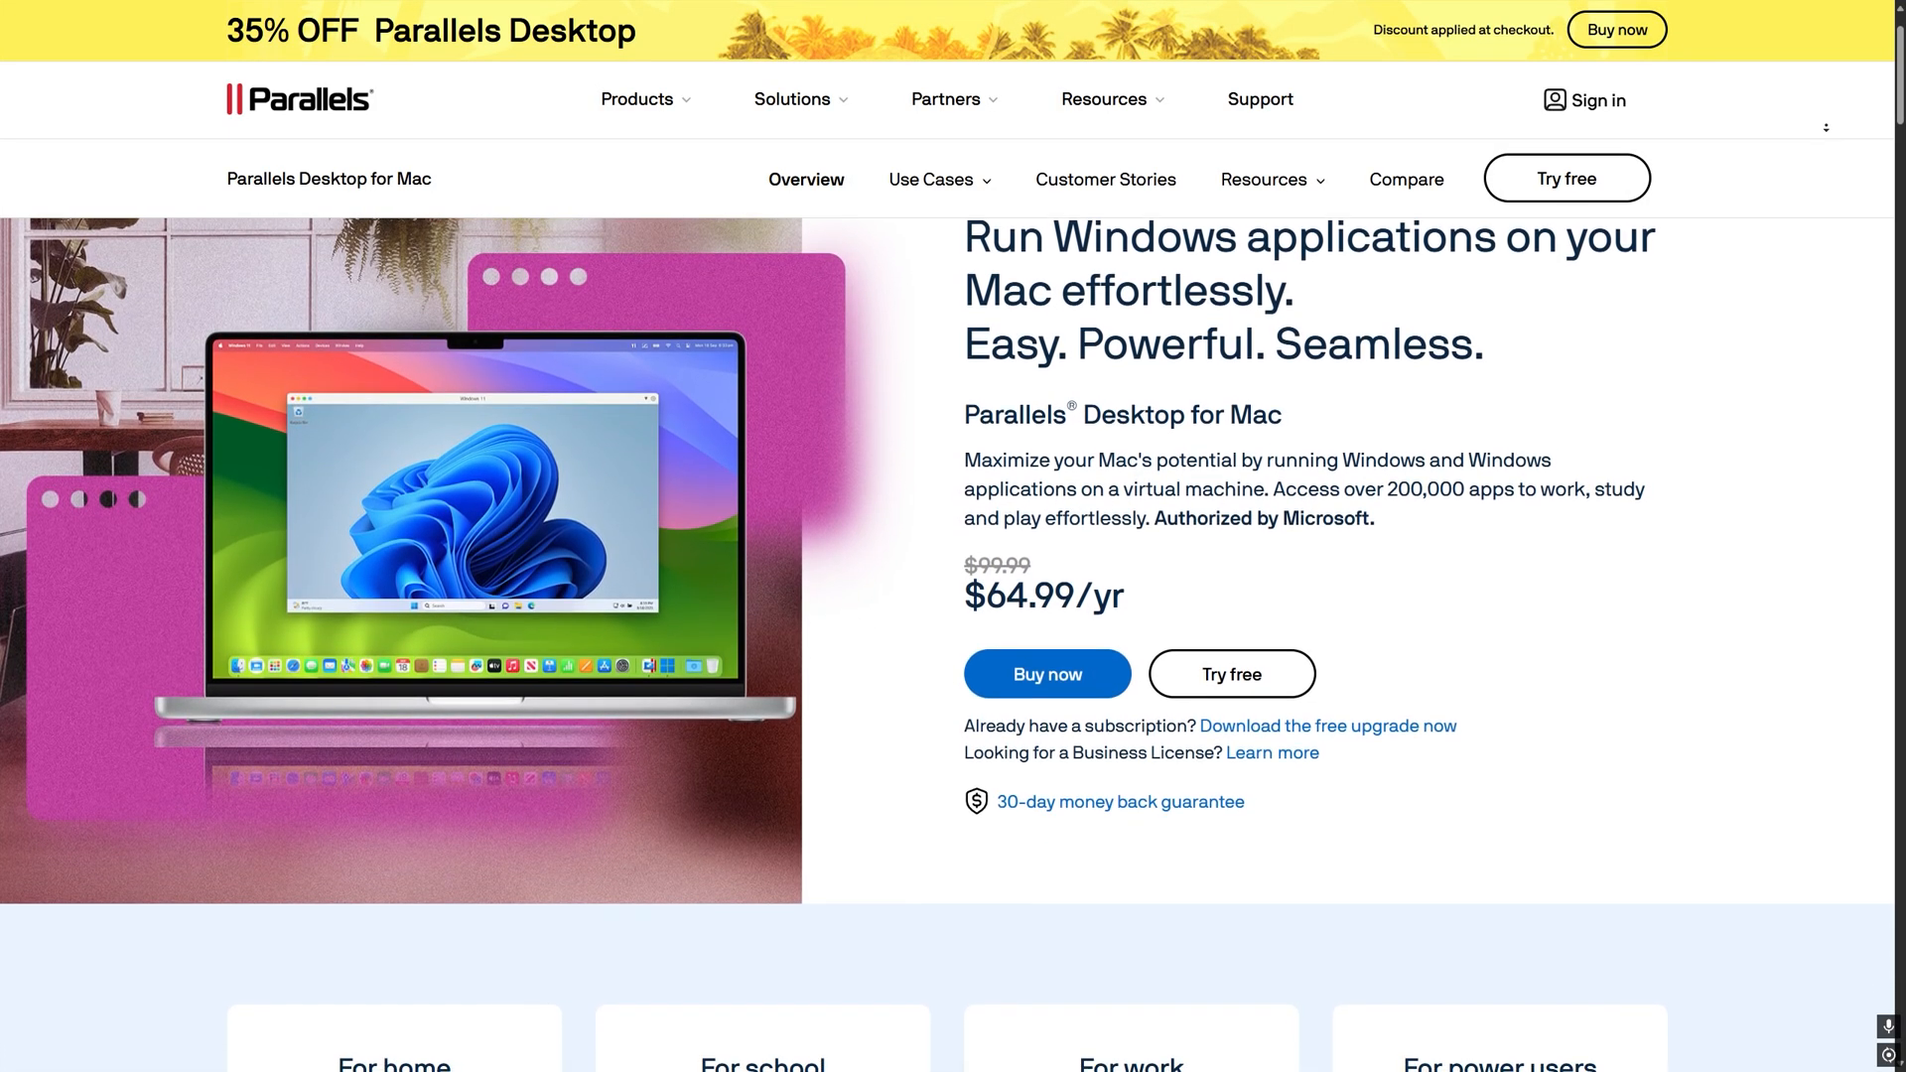
pyautogui.scroll(-3)
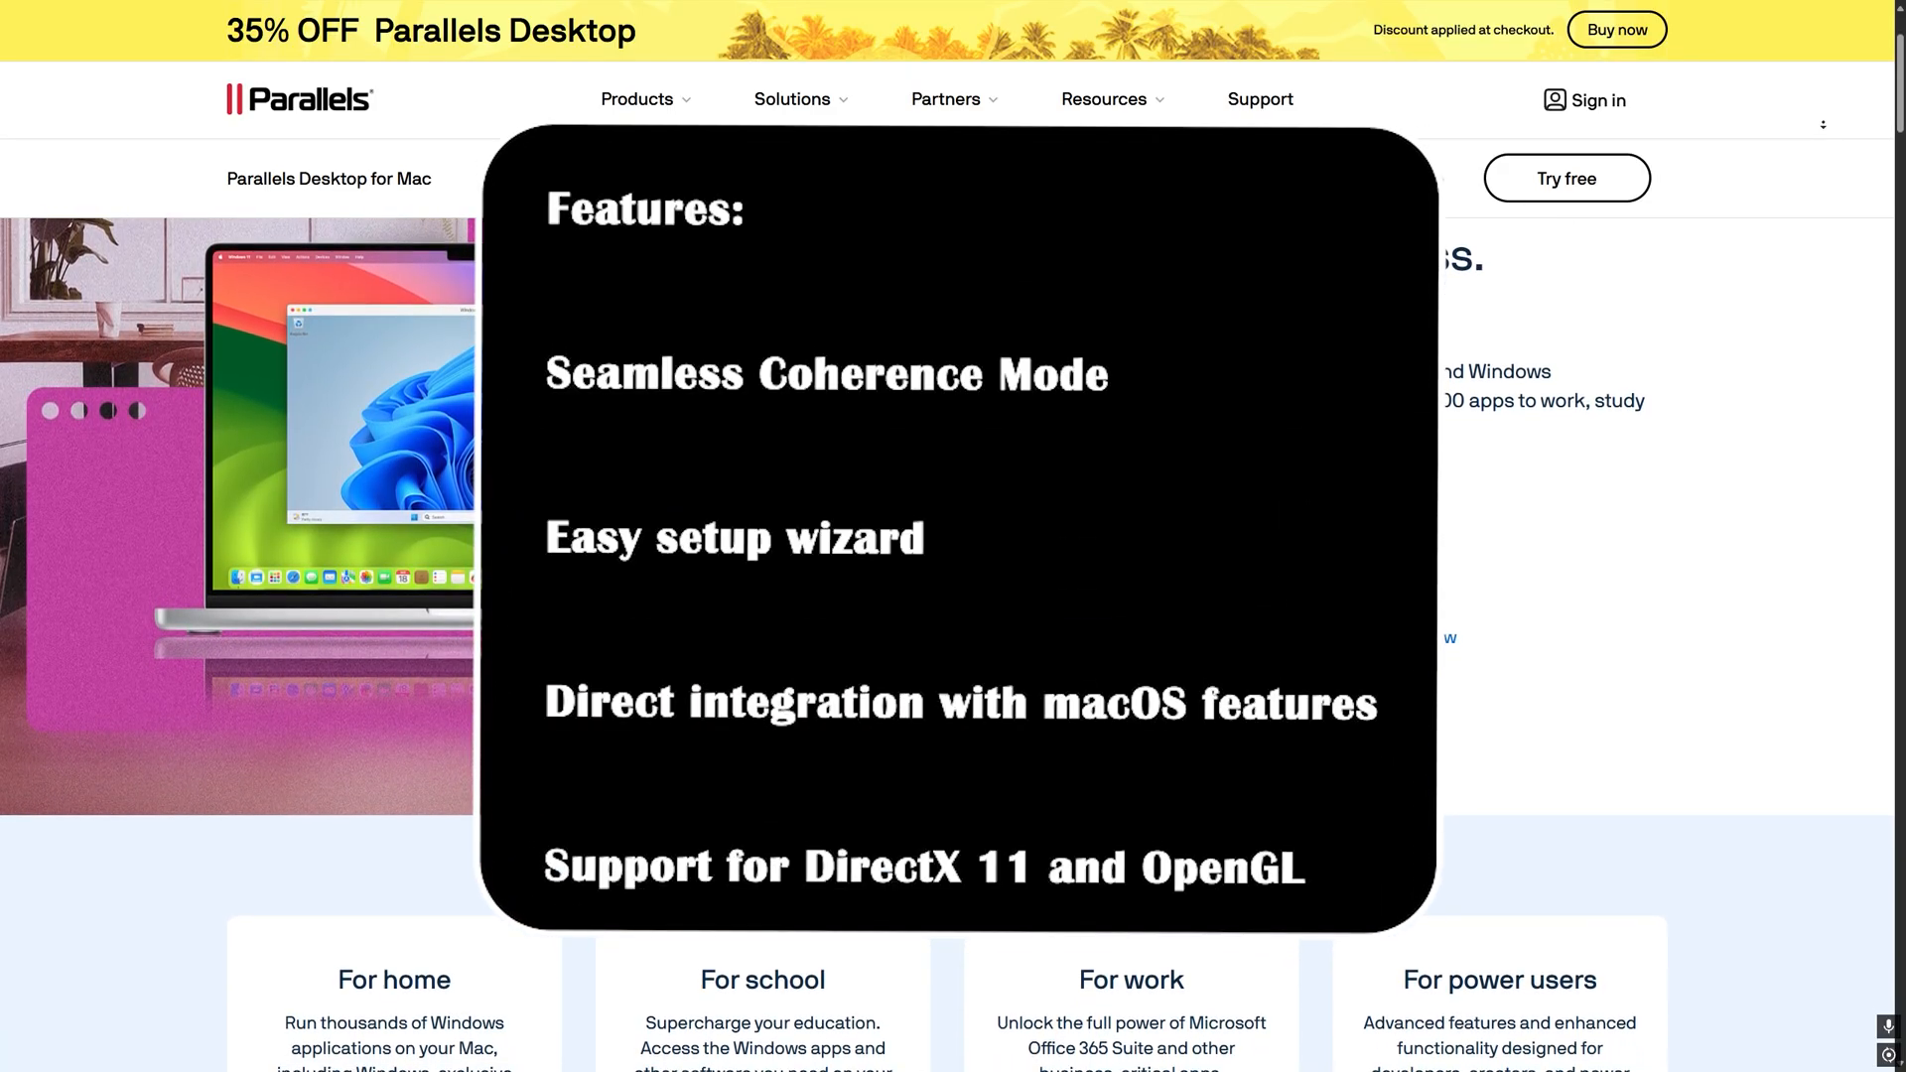
pyautogui.scroll(-3)
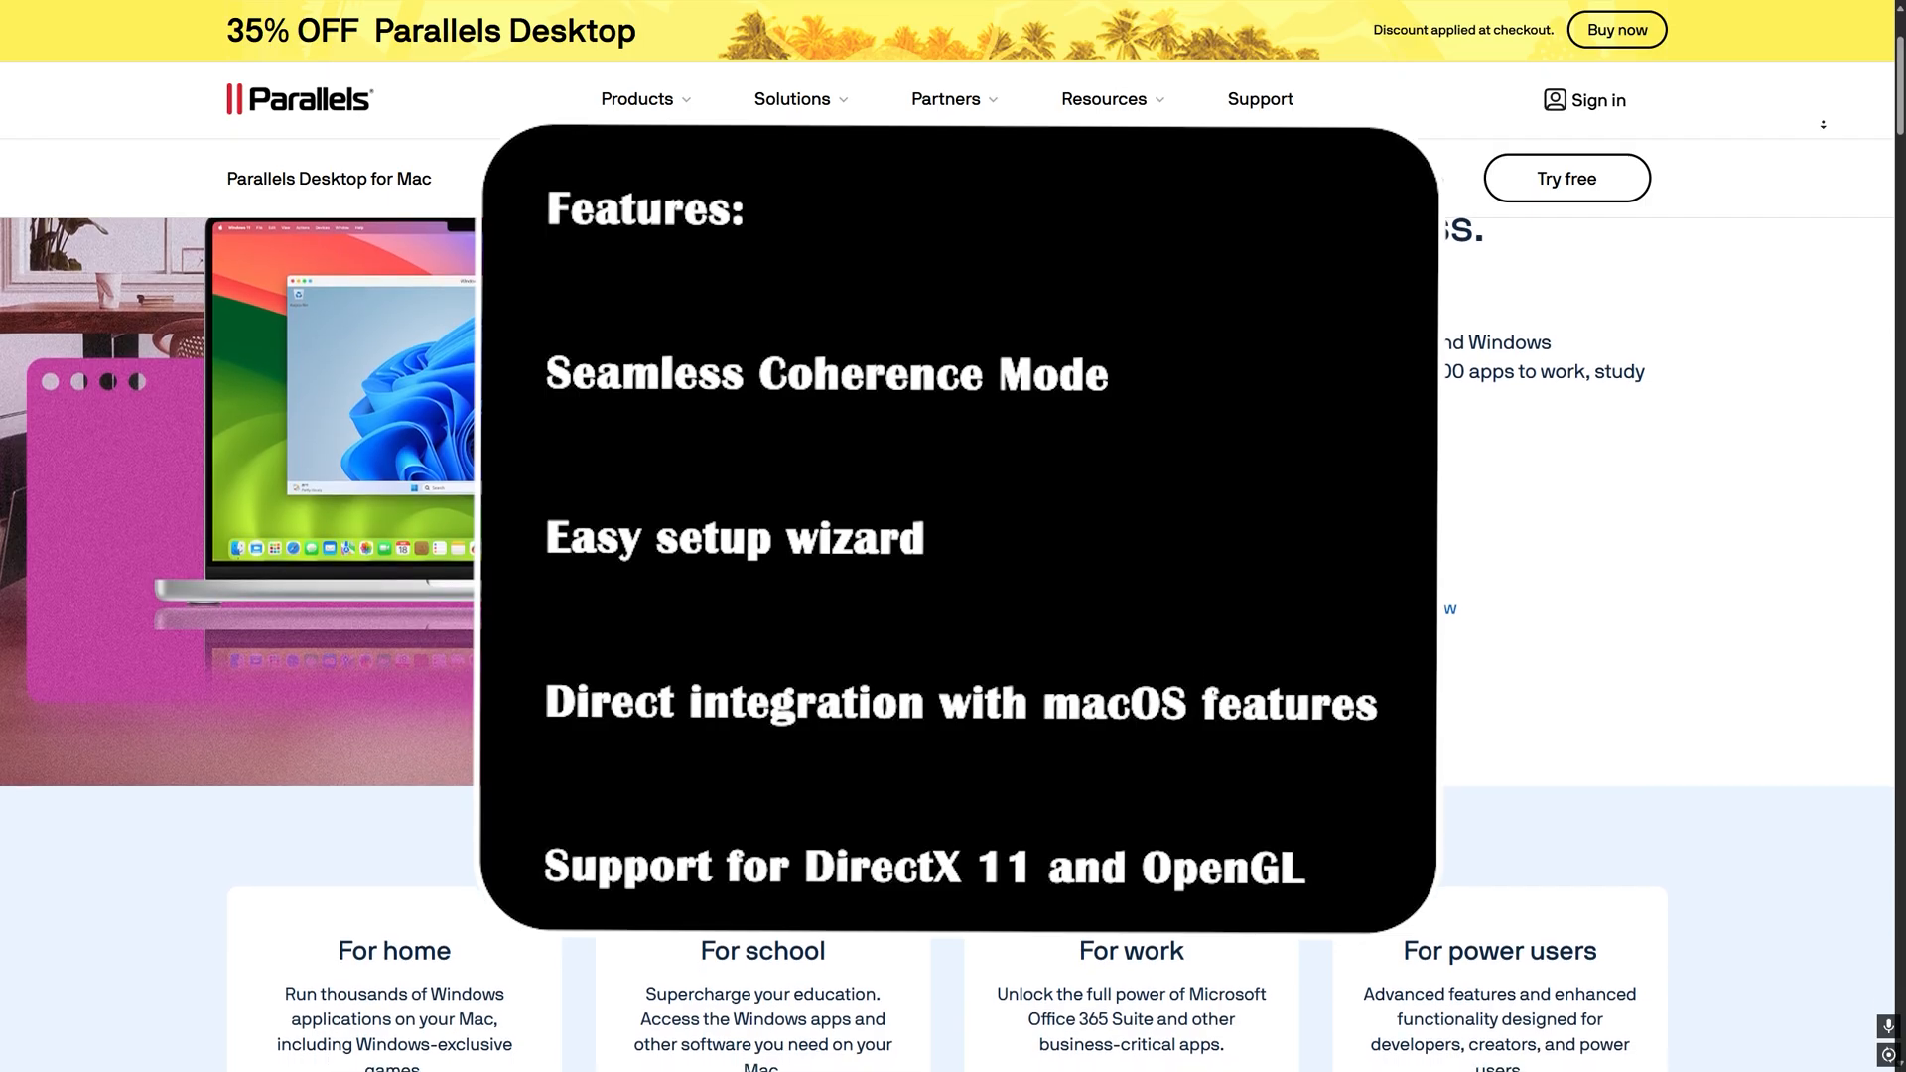
pyautogui.scroll(-3)
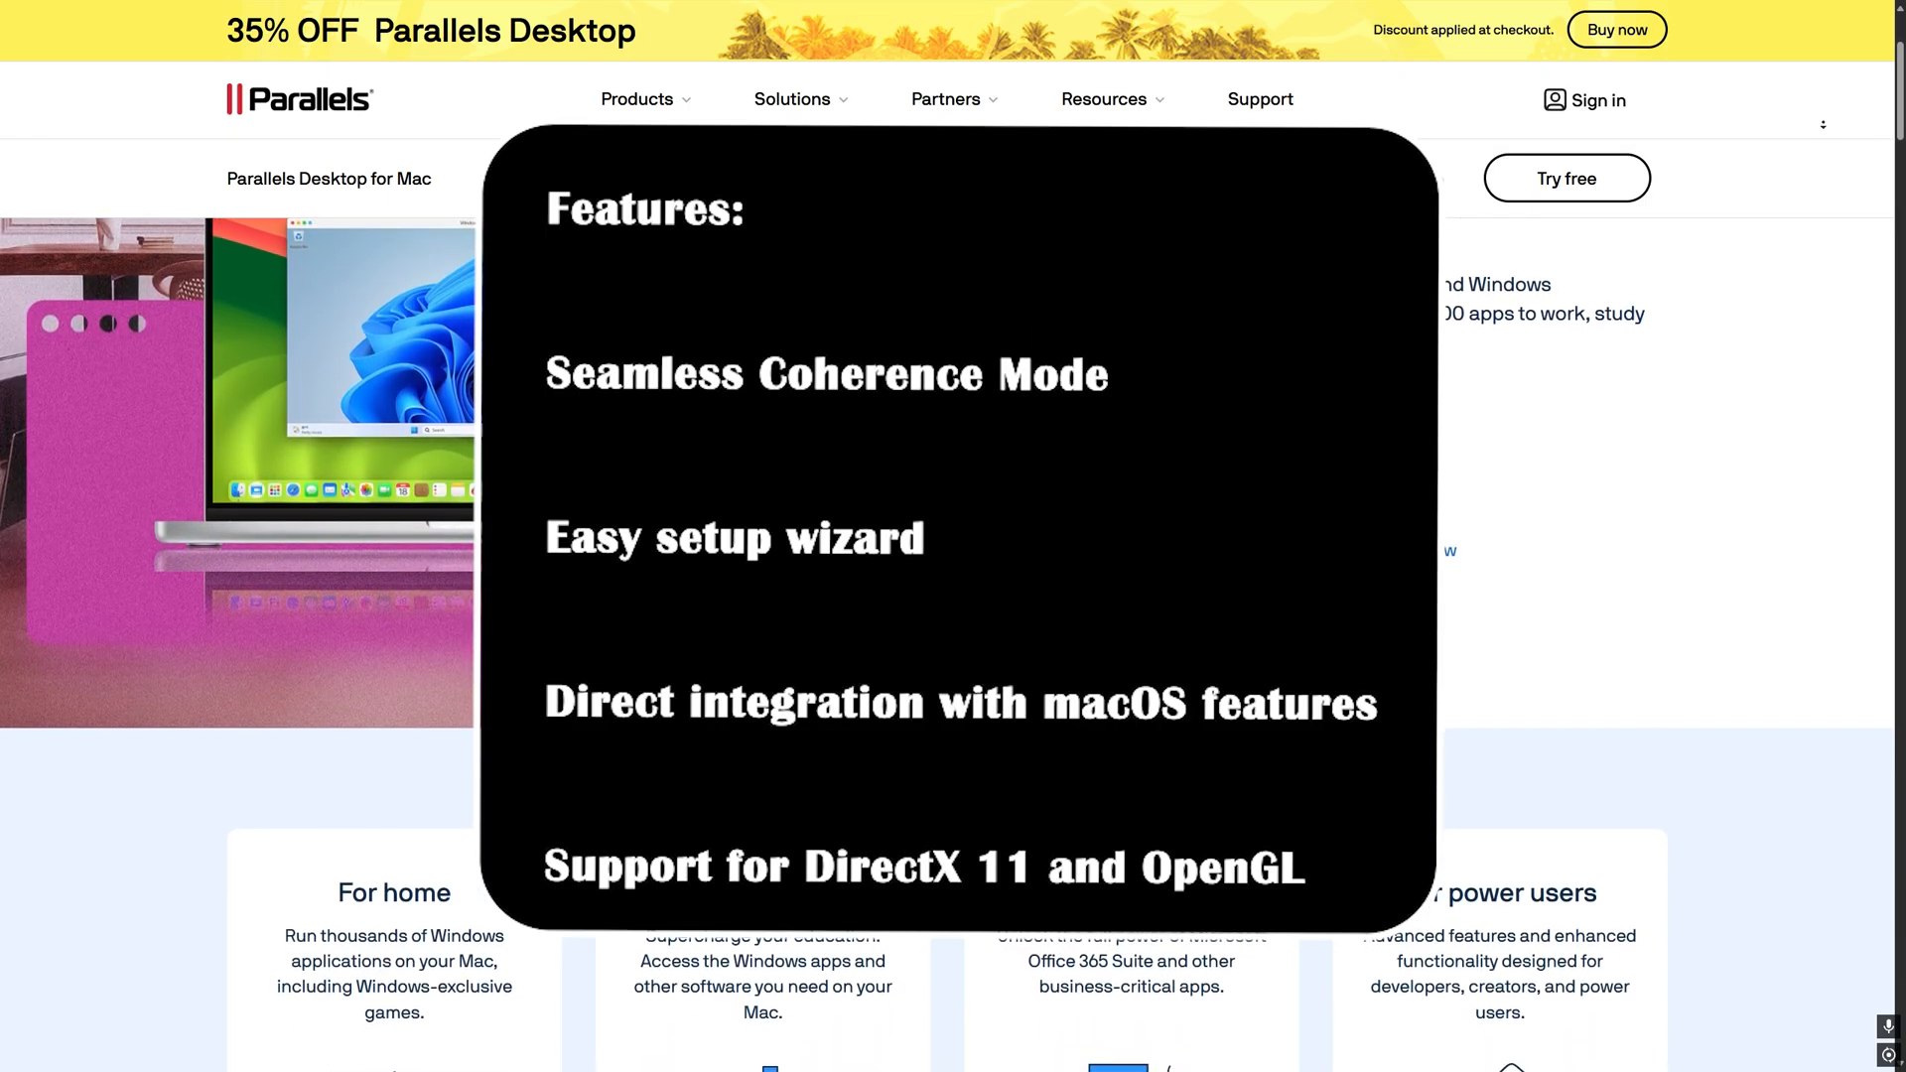
pyautogui.scroll(-3)
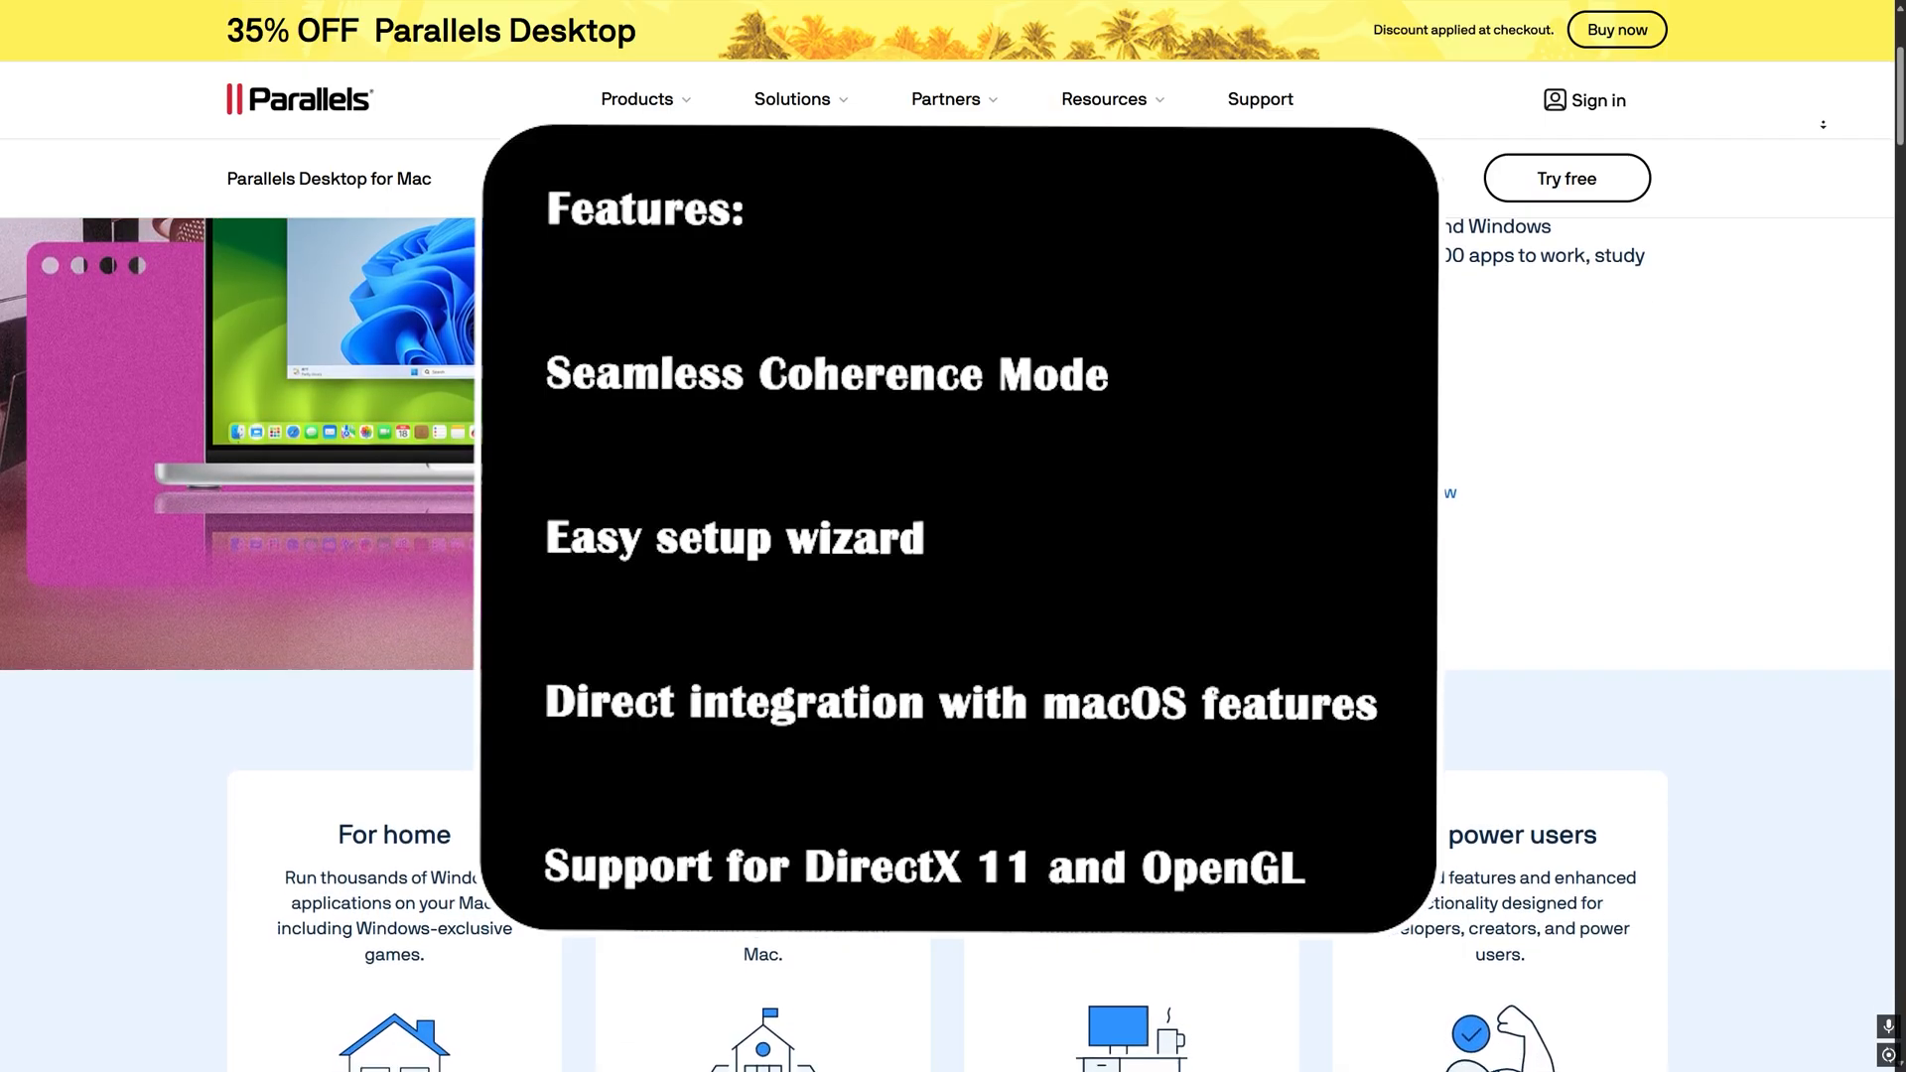
pyautogui.scroll(-3)
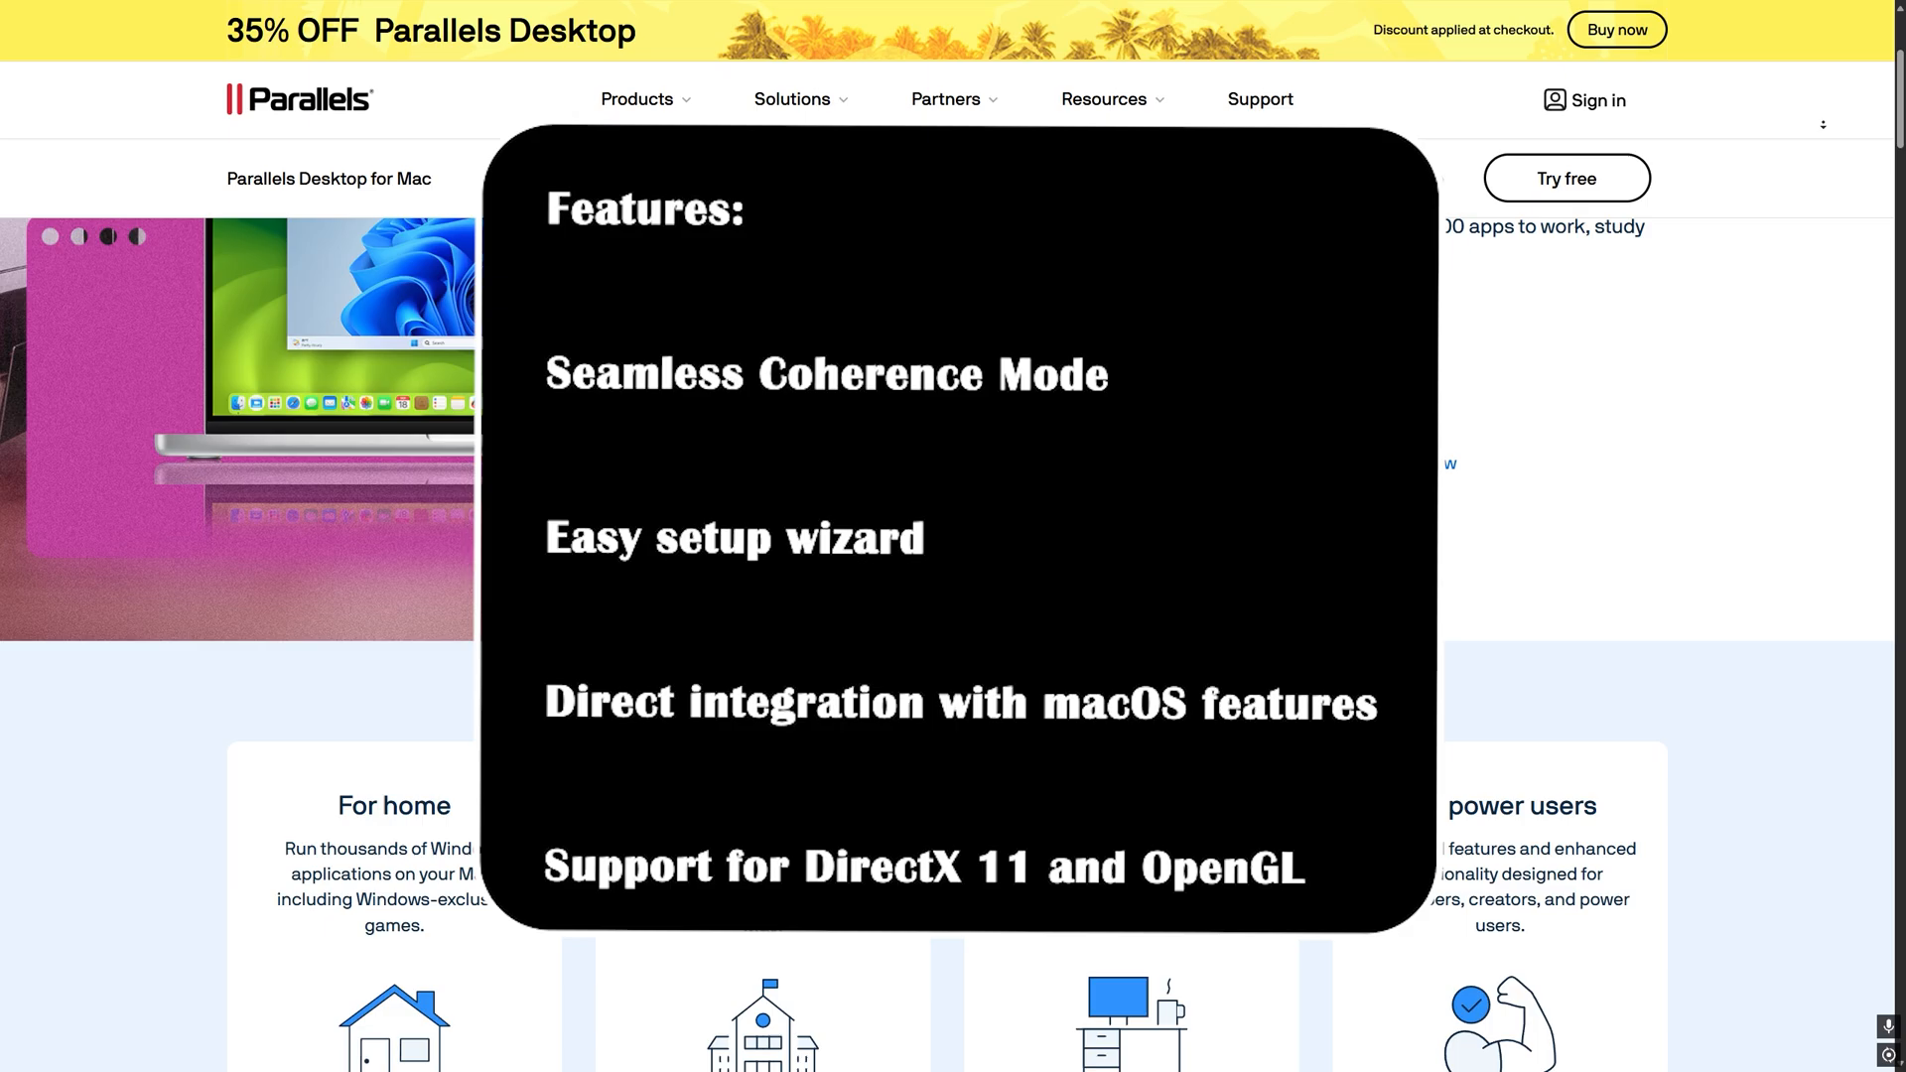
pyautogui.scroll(-3)
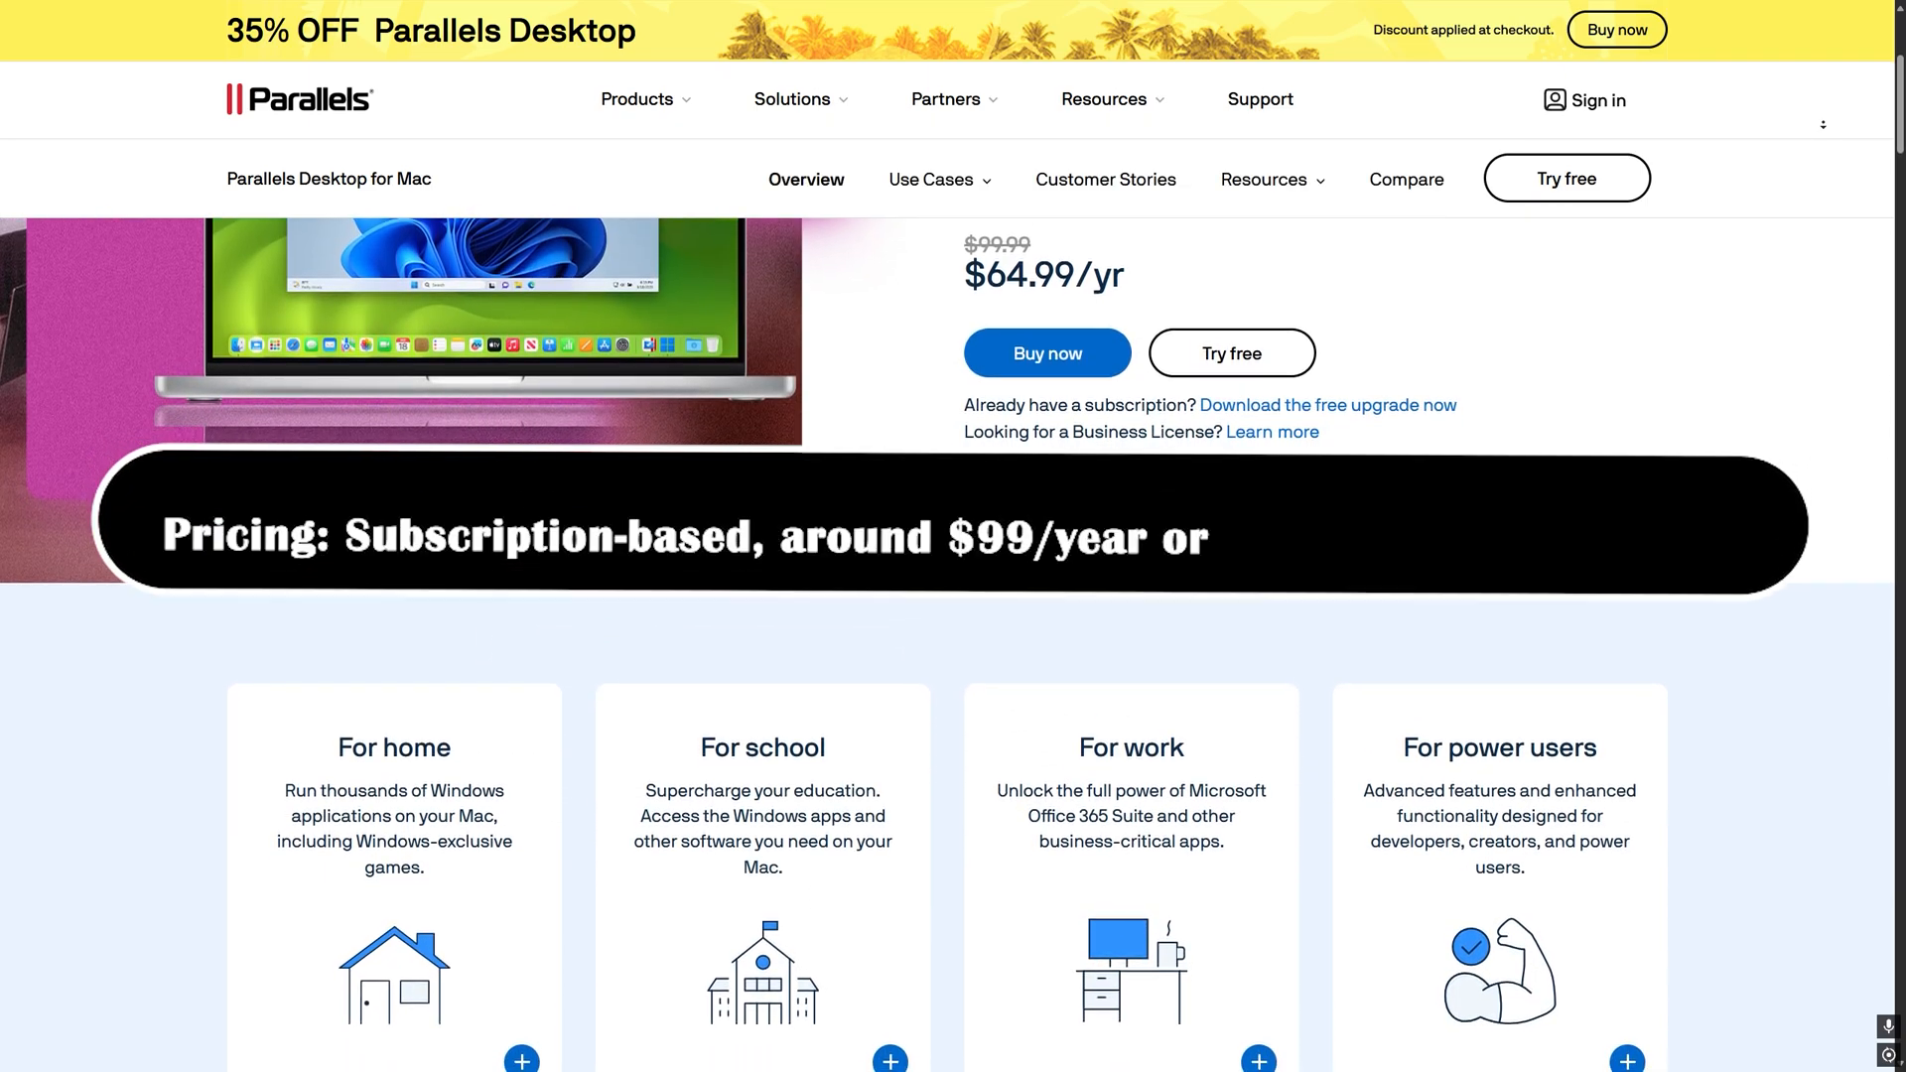
pyautogui.scroll(-3)
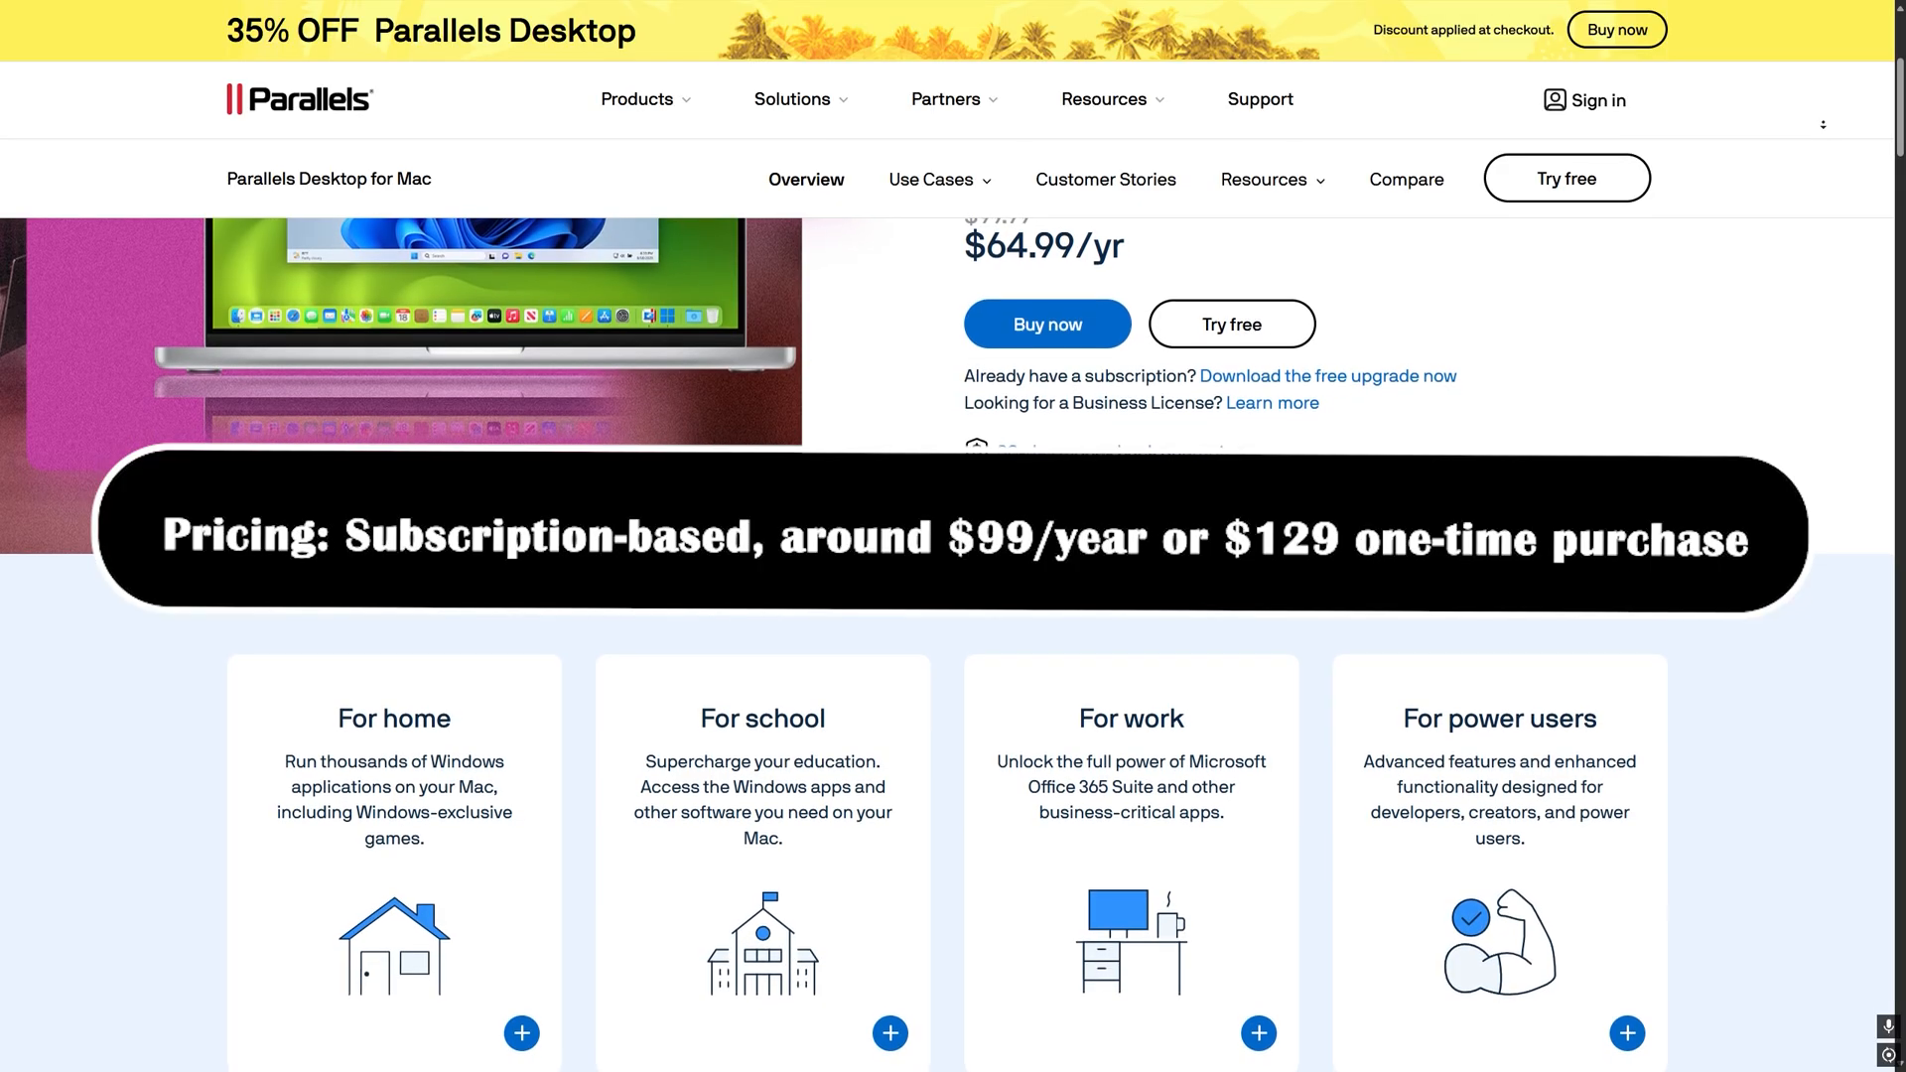
pyautogui.scroll(-3)
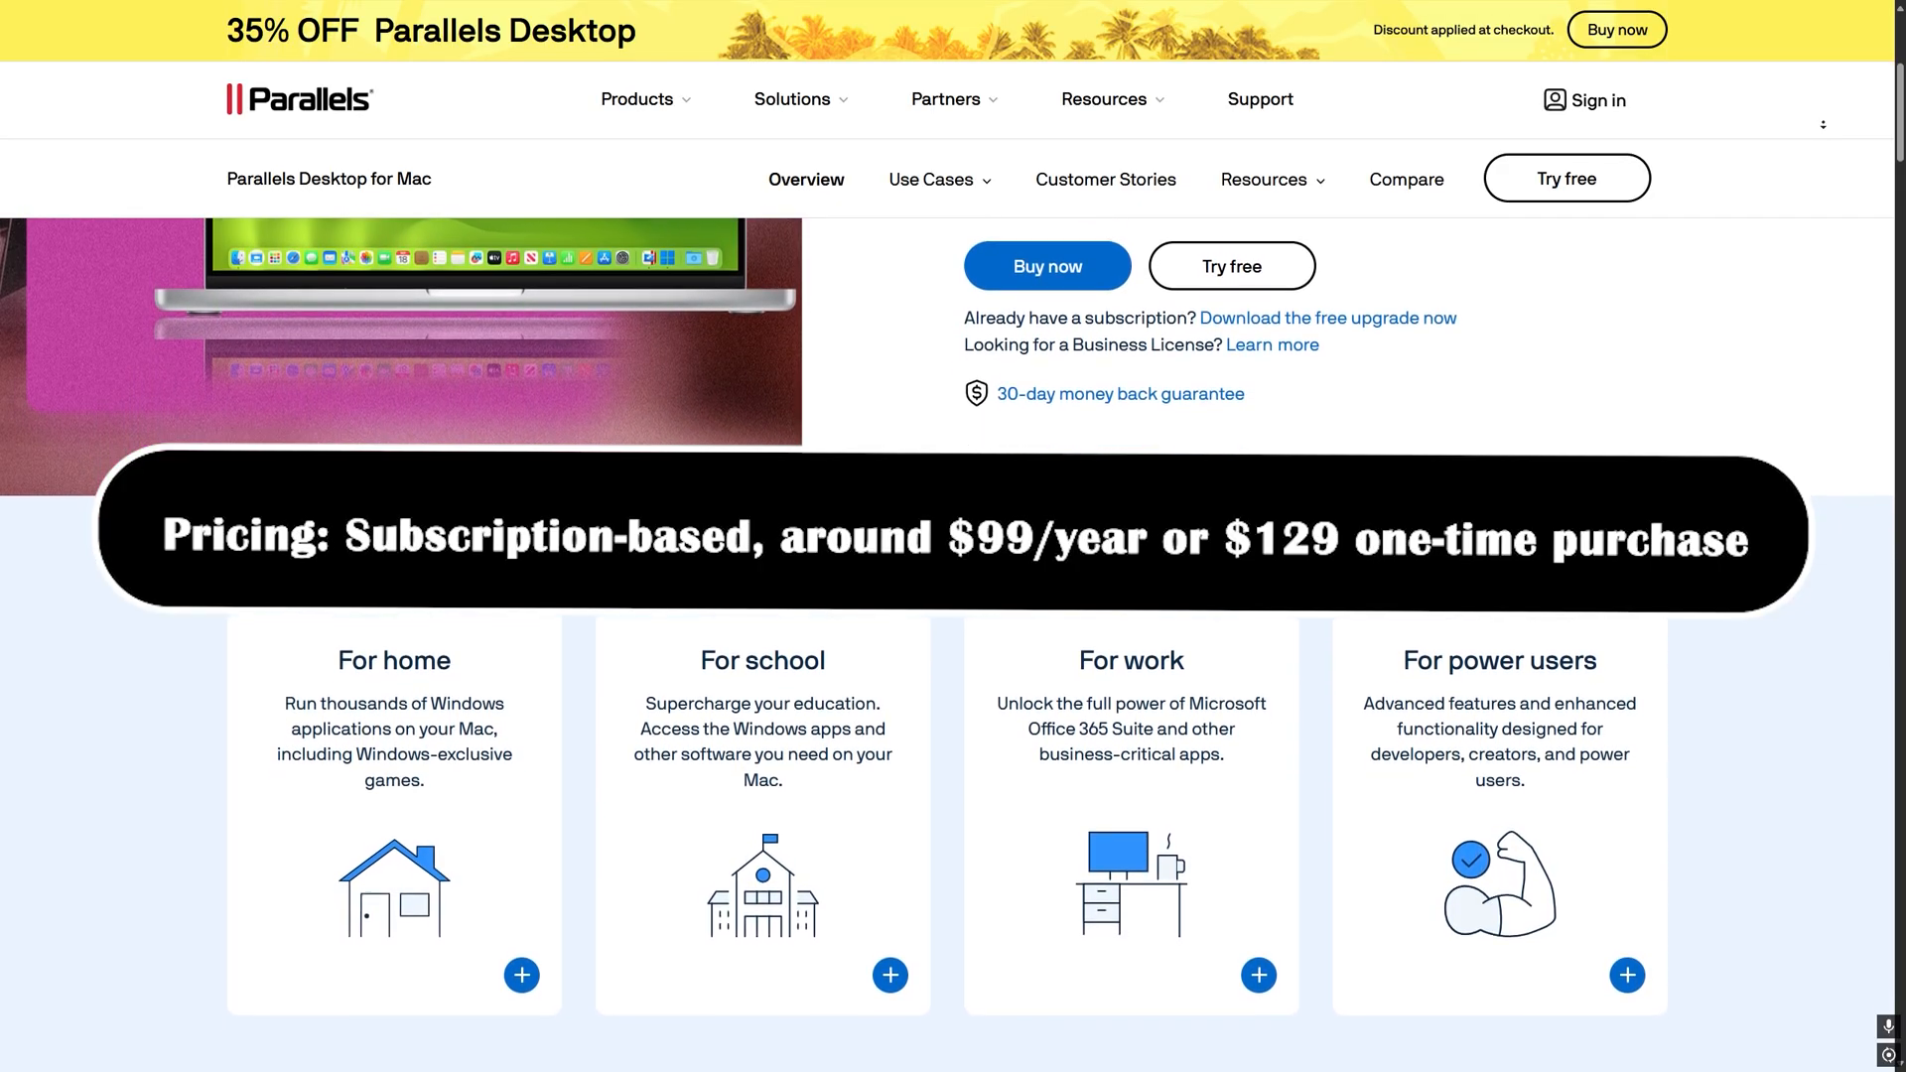
pyautogui.scroll(-3)
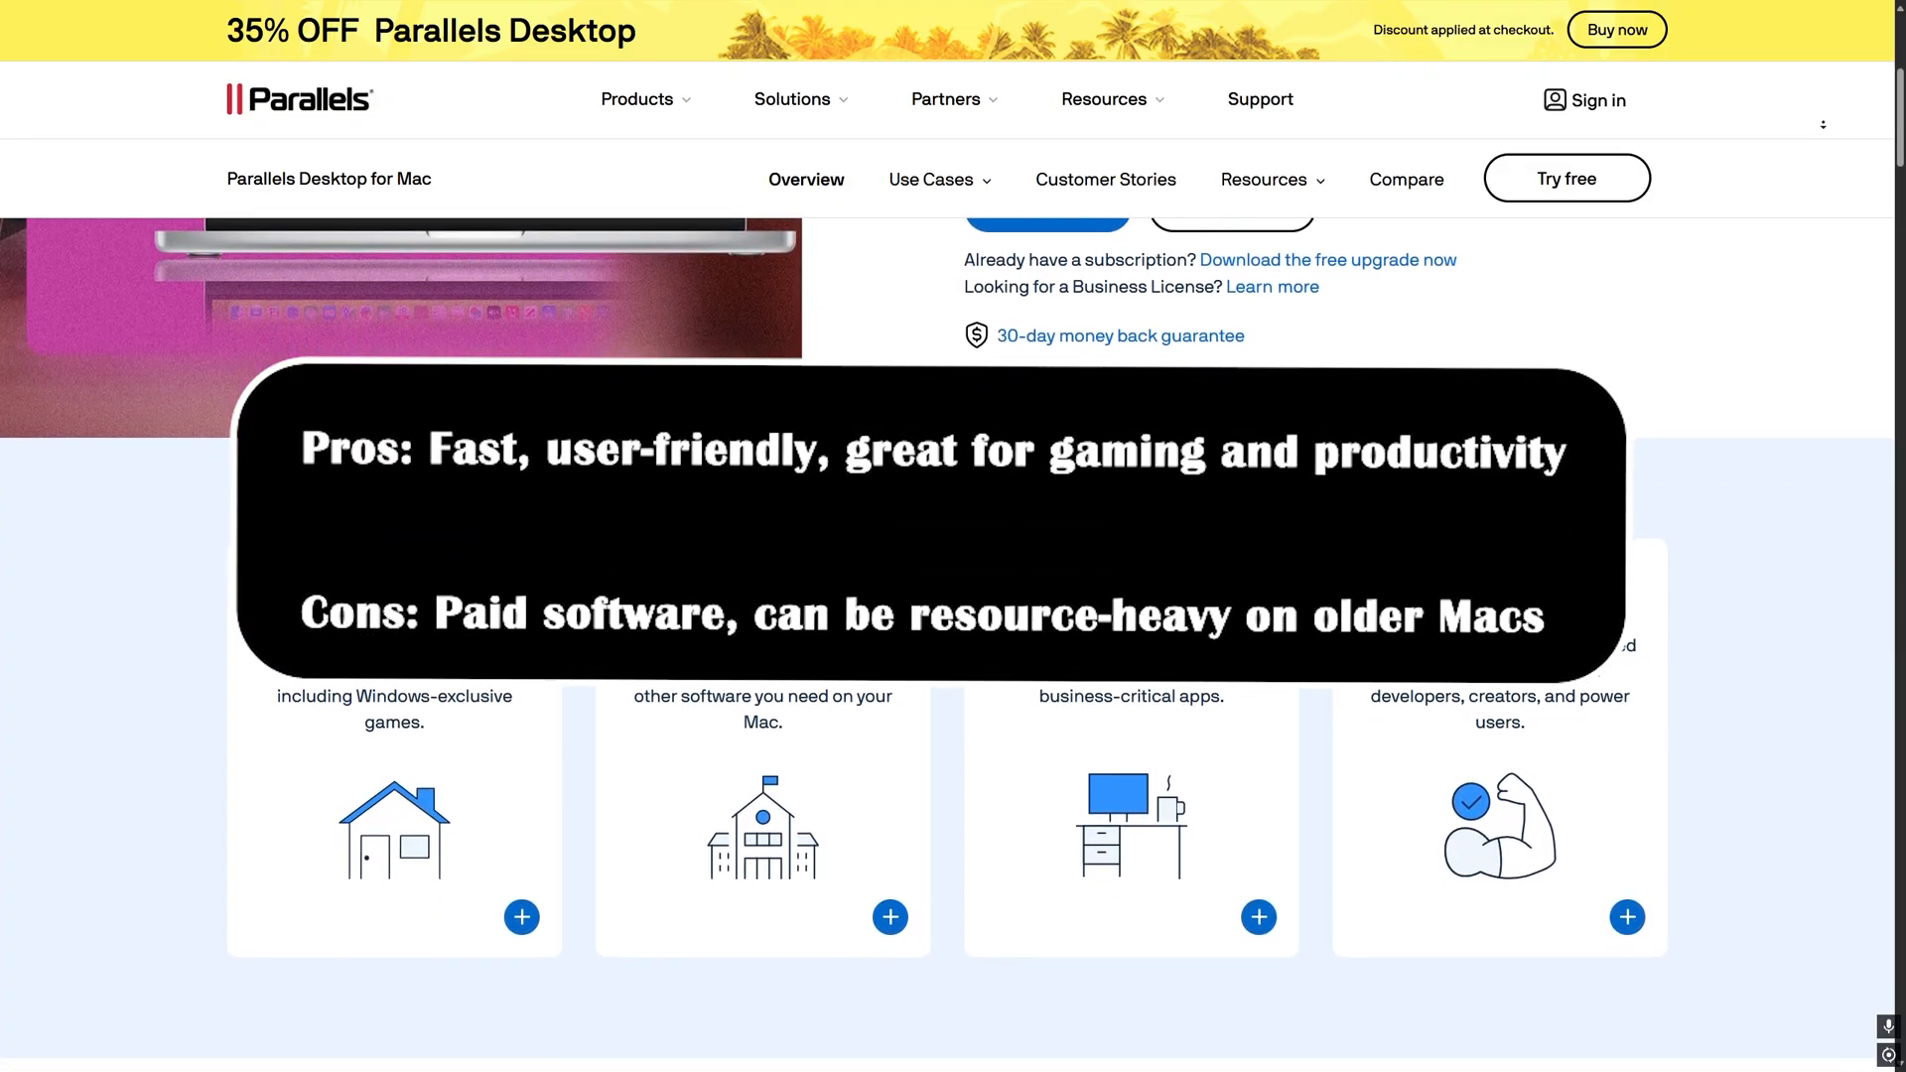
pyautogui.scroll(-3)
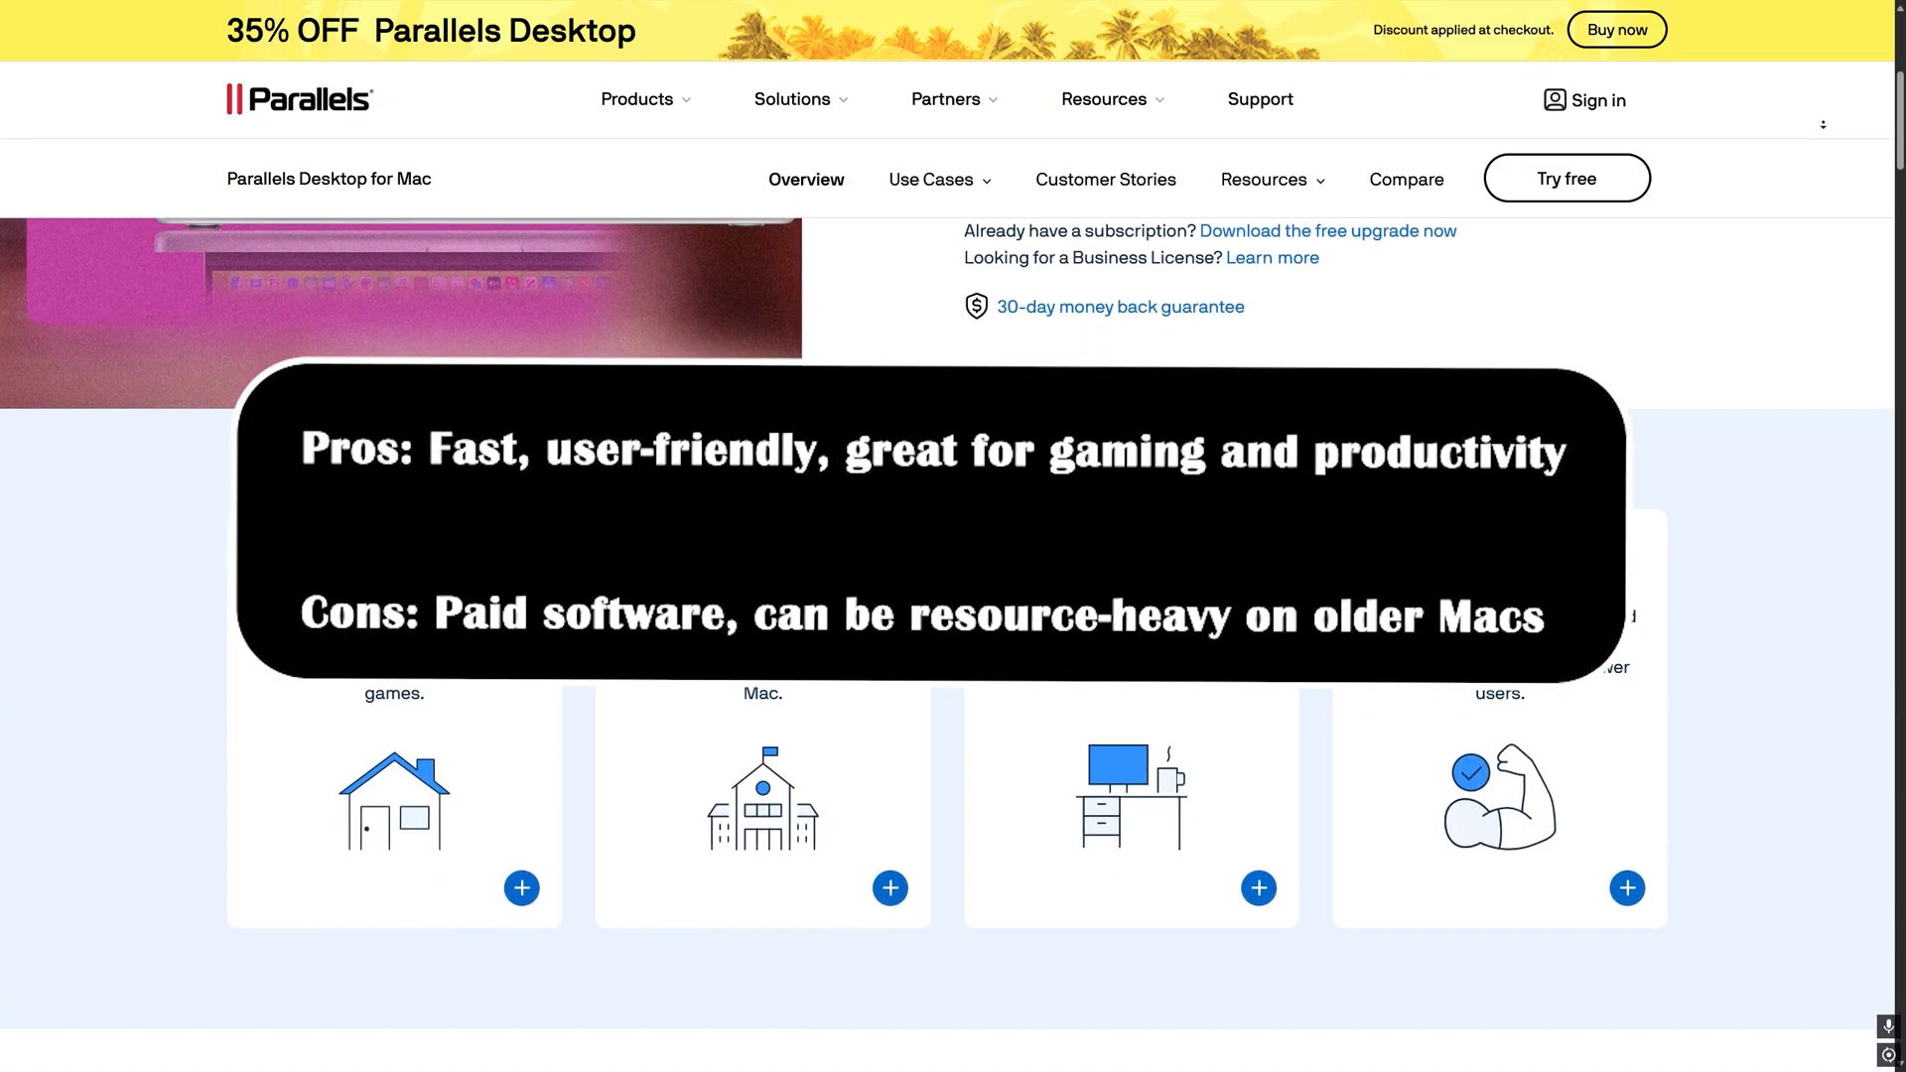
pyautogui.scroll(-3)
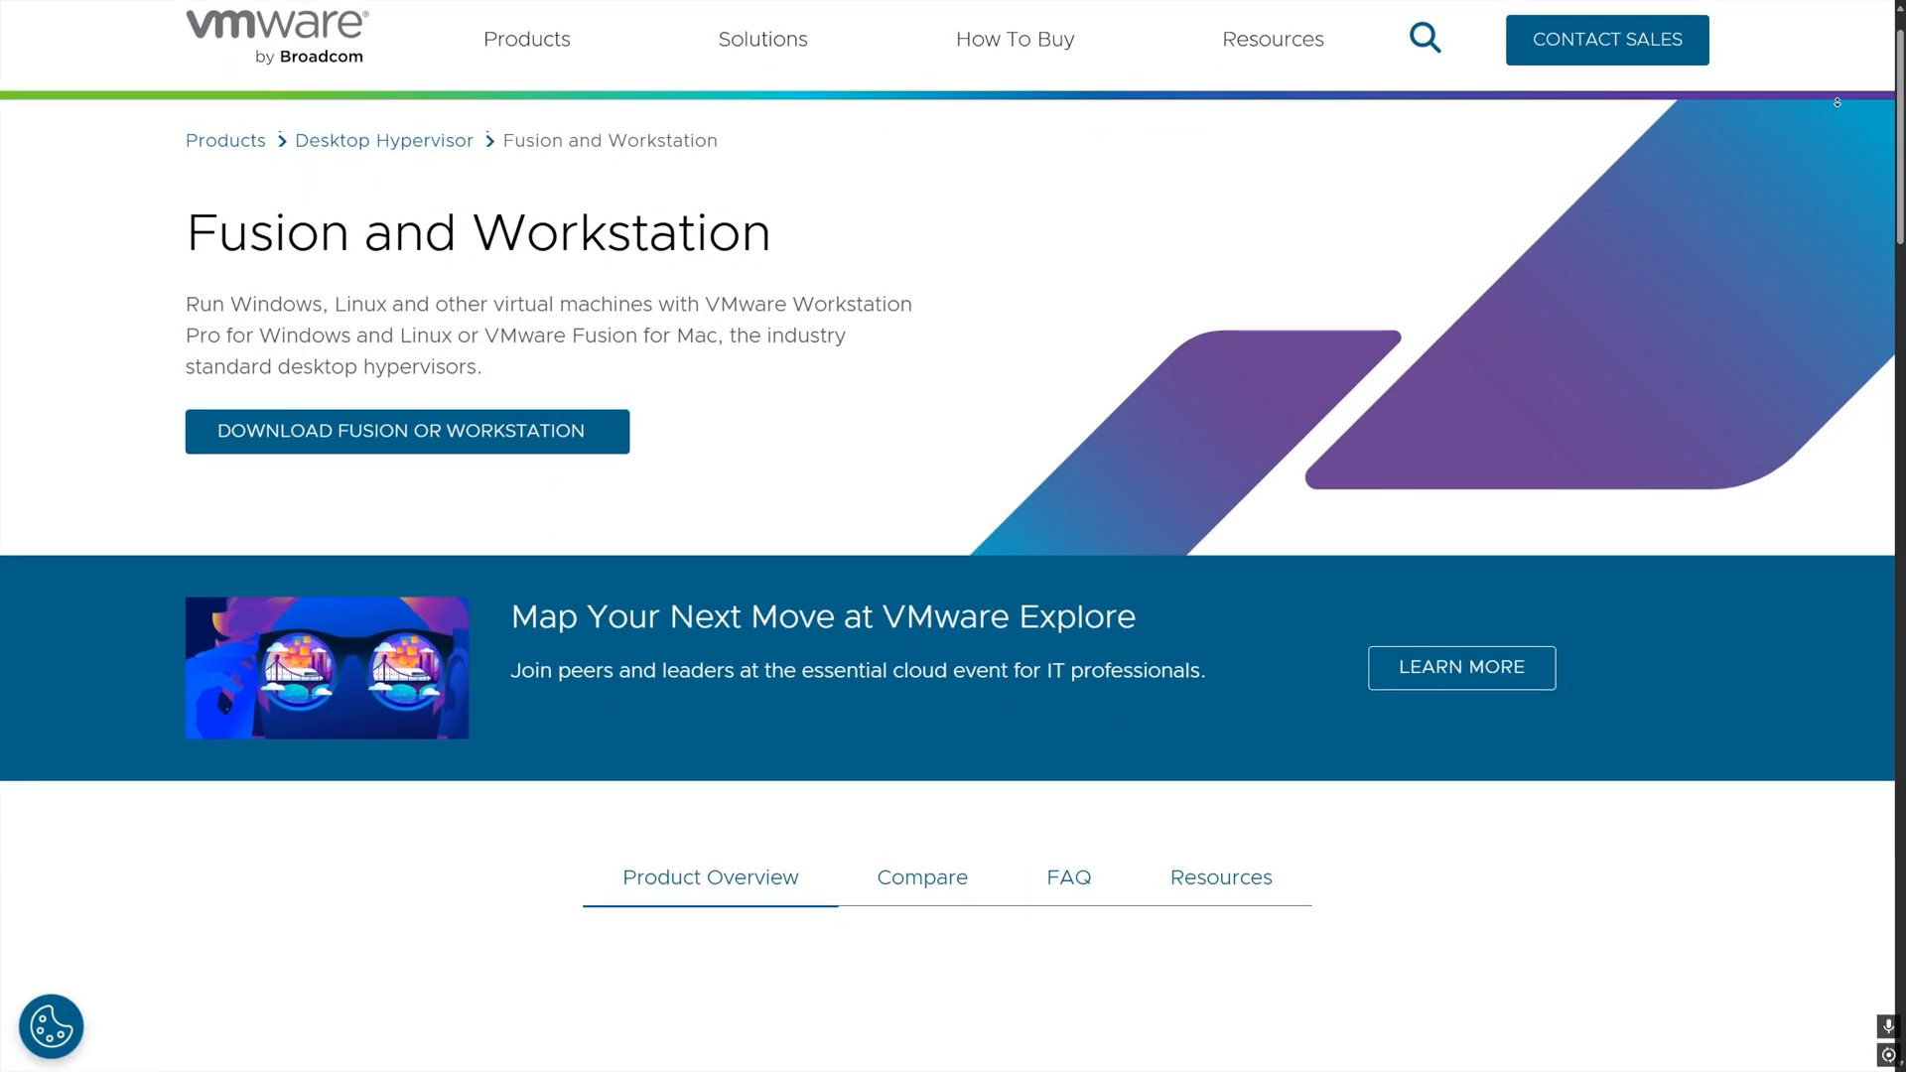
pyautogui.scroll(-3)
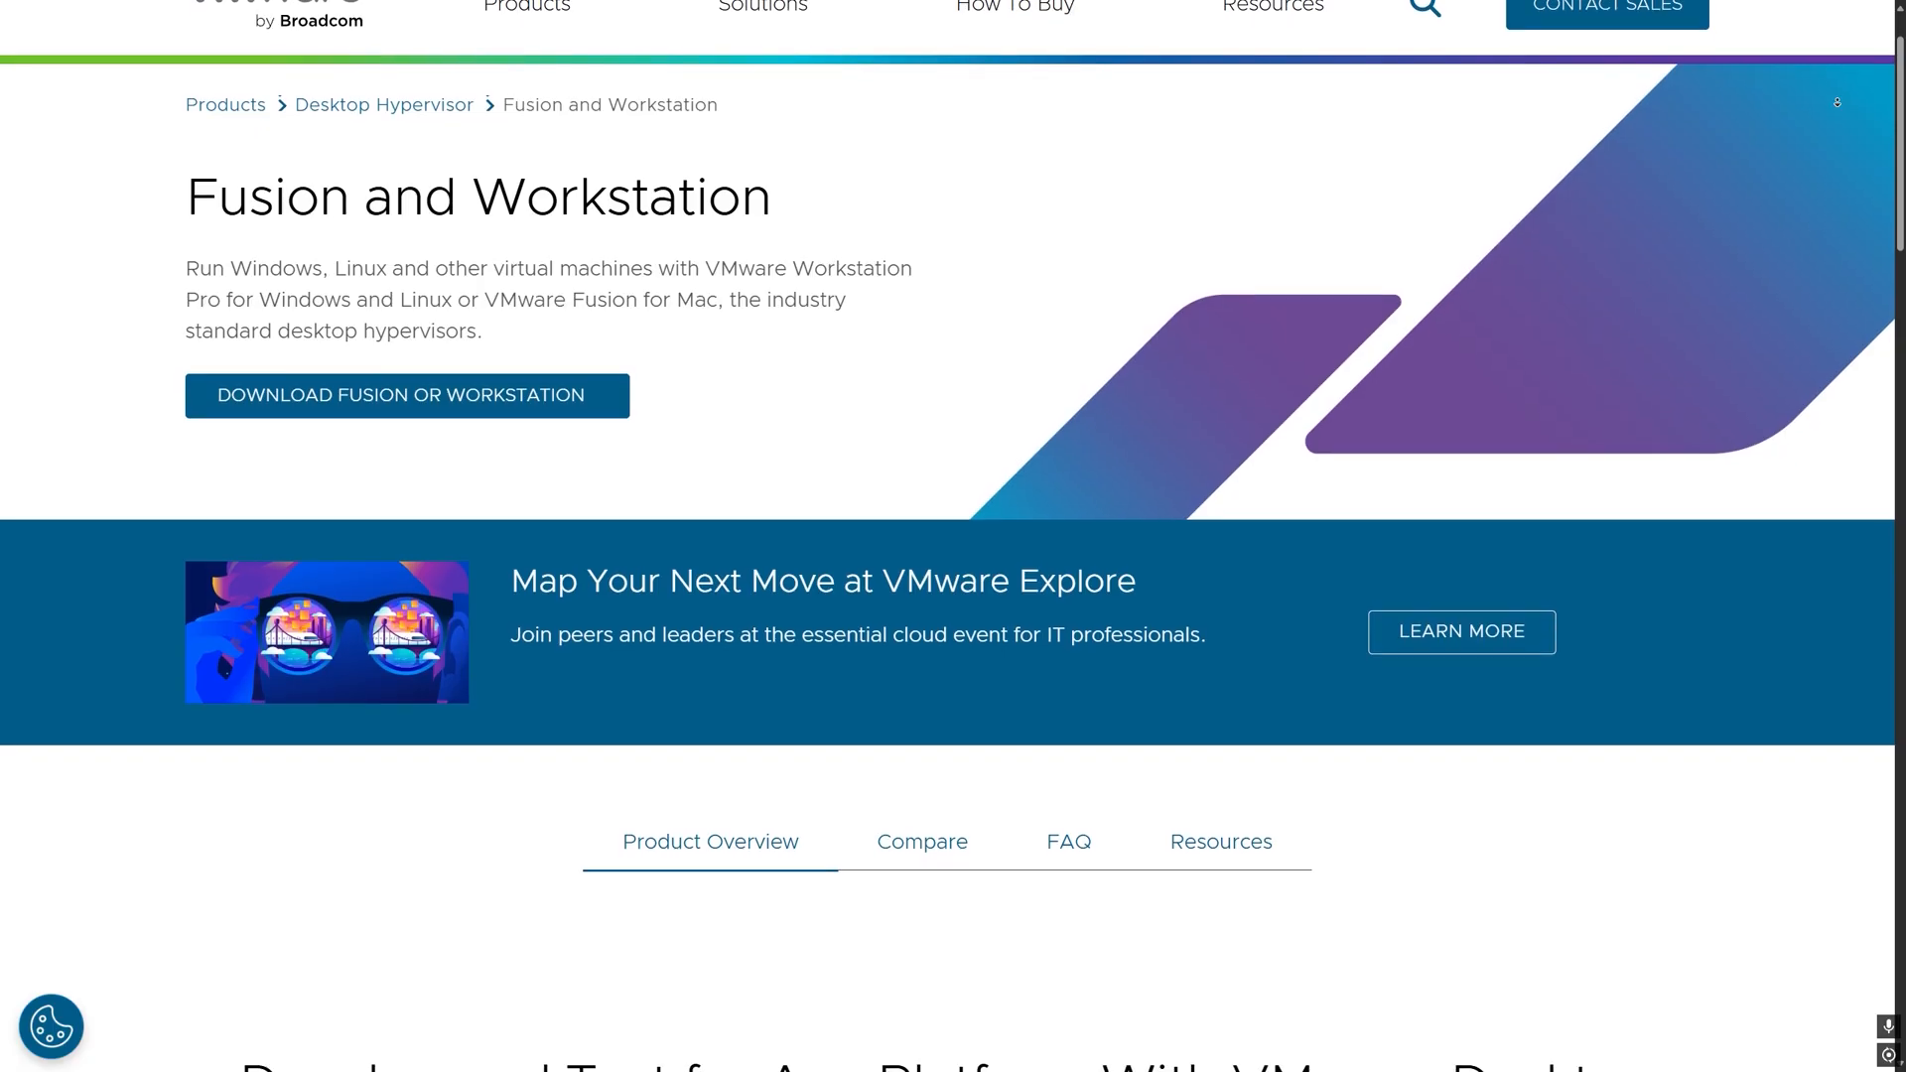
pyautogui.scroll(-3)
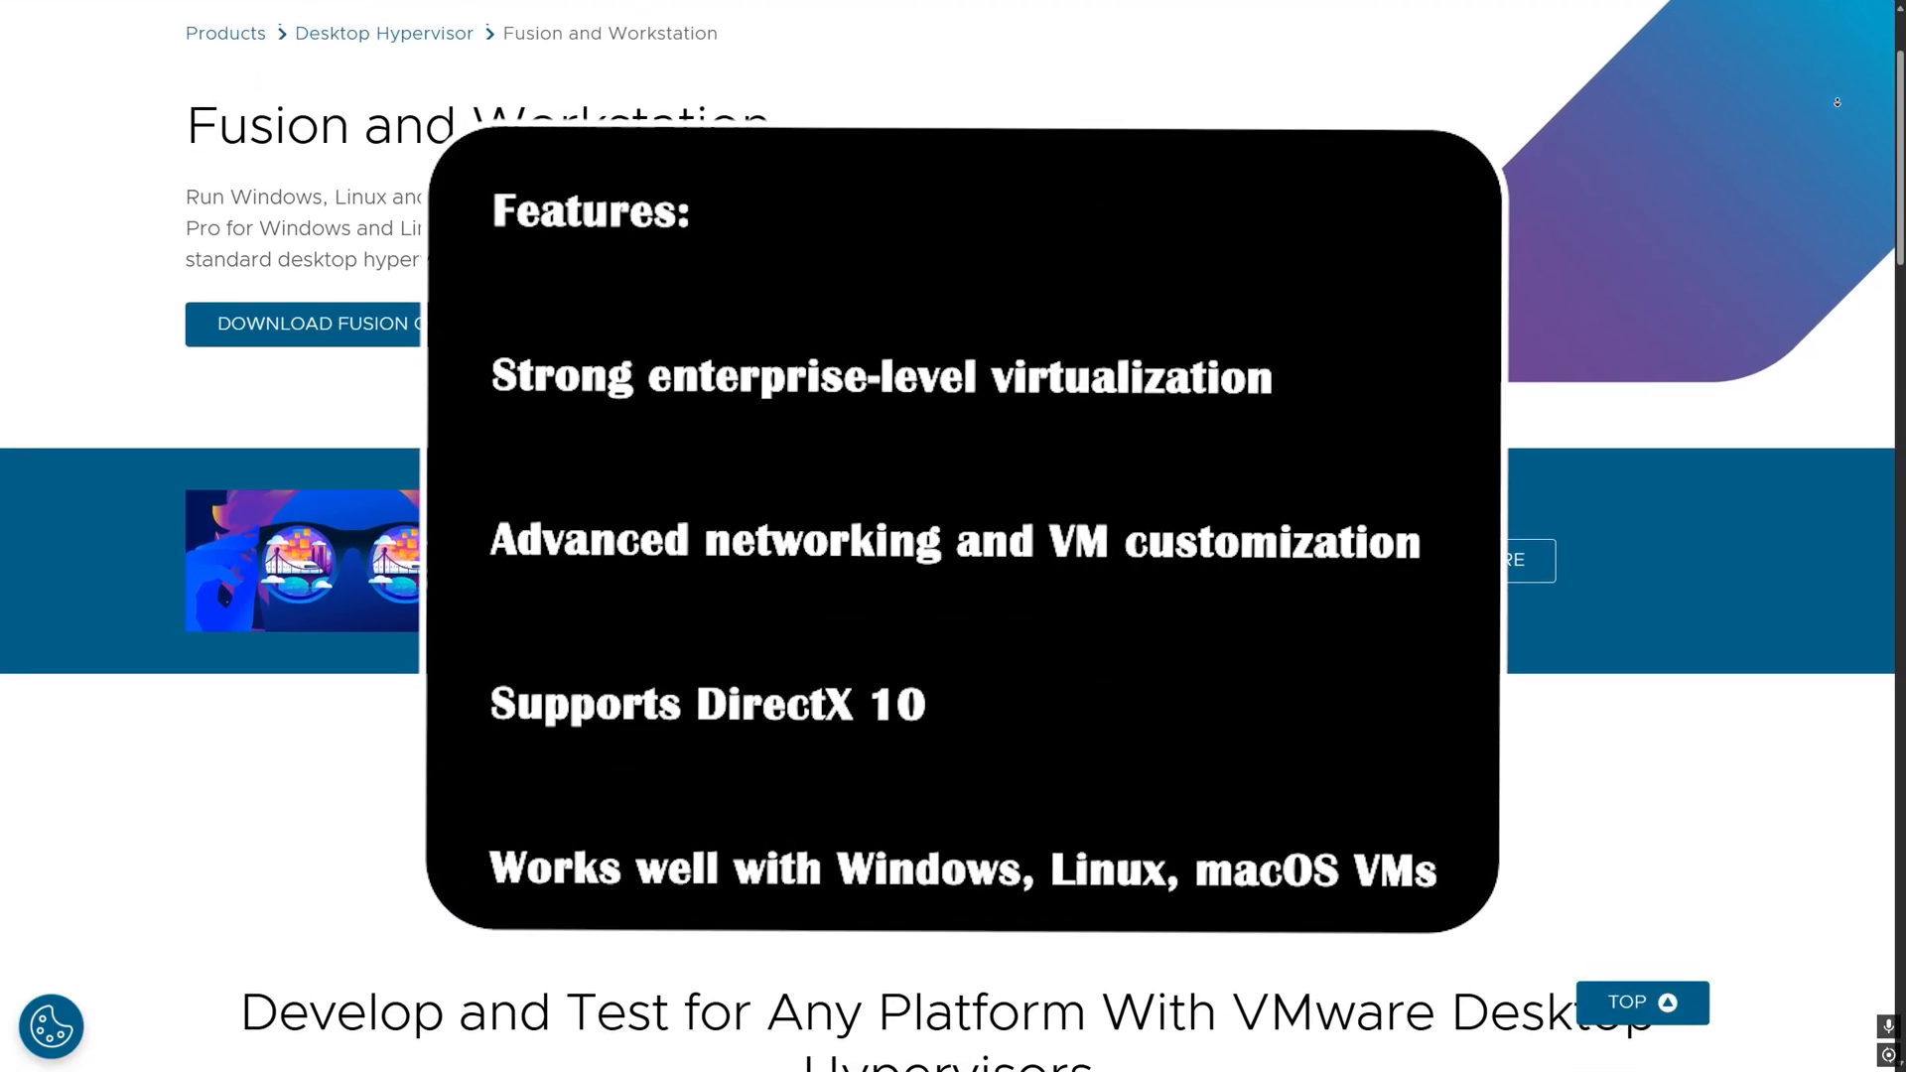
pyautogui.scroll(3)
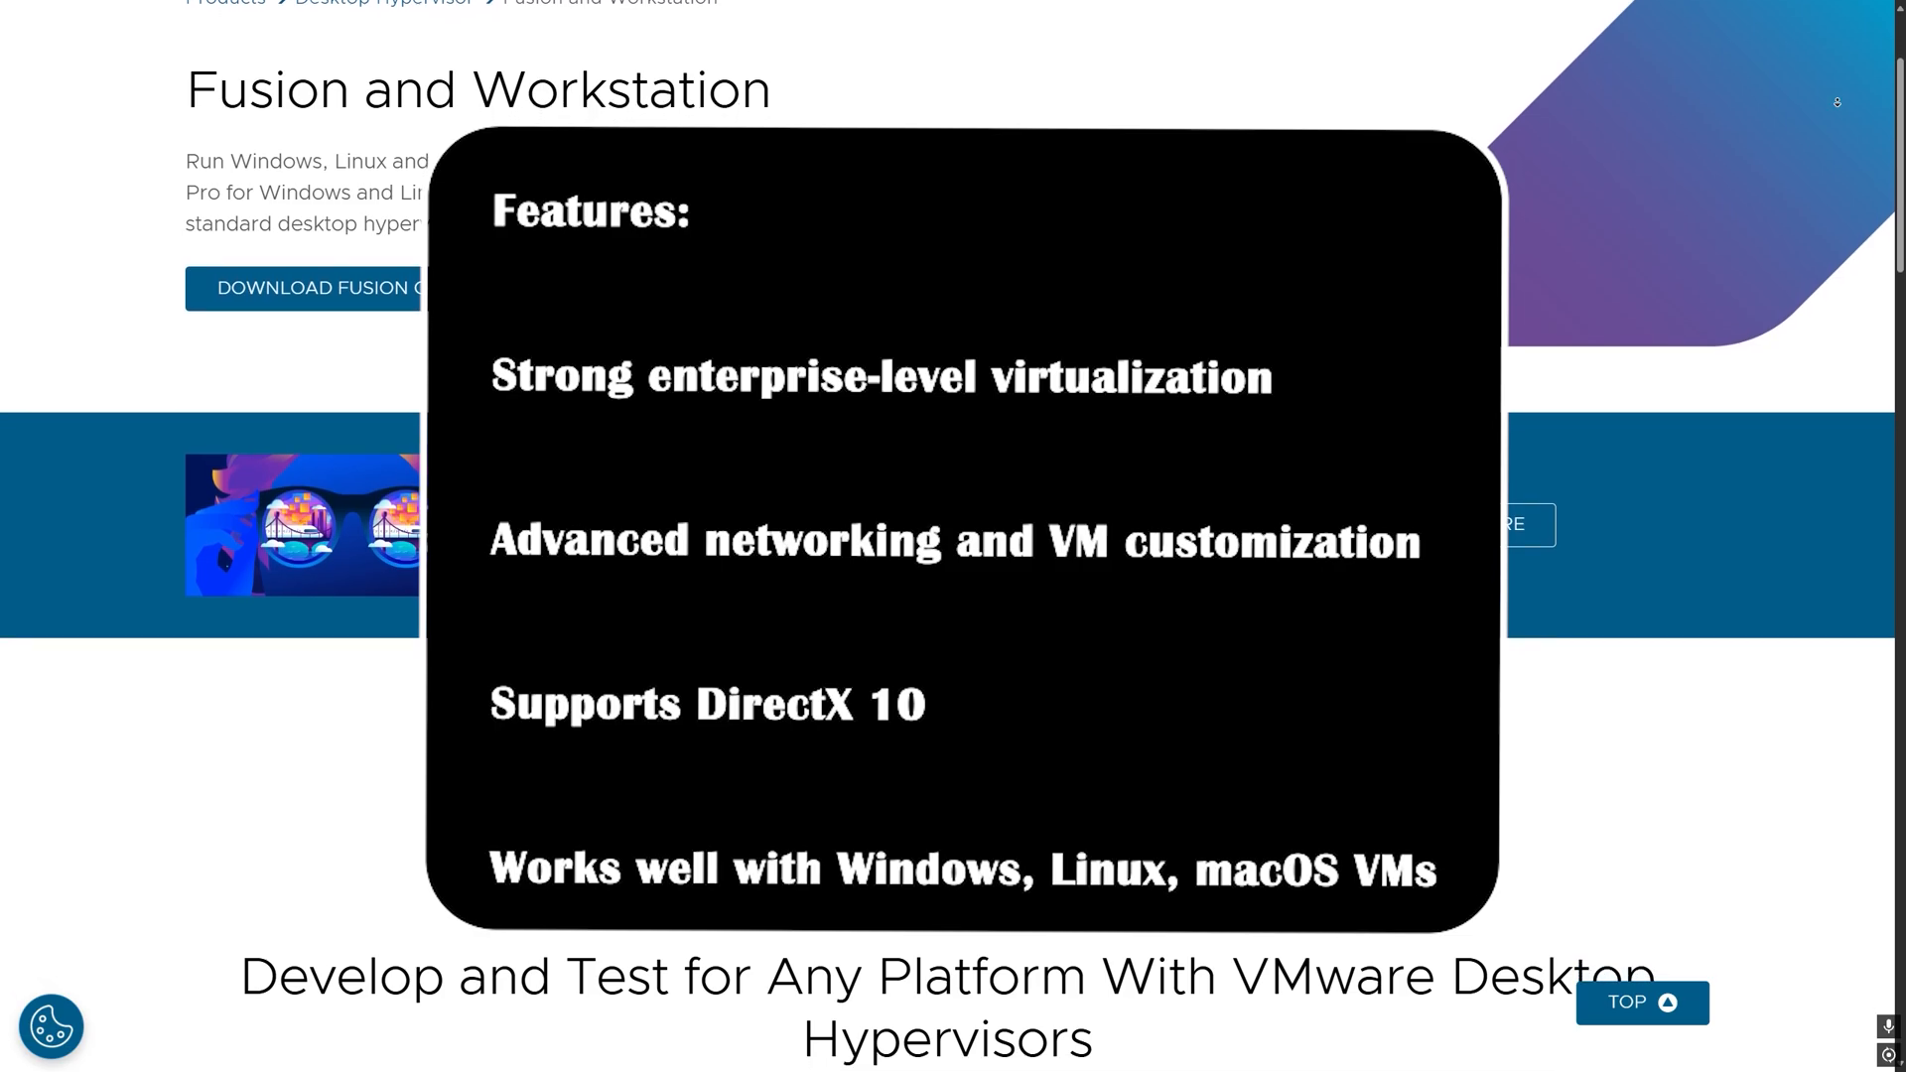
pyautogui.scroll(-3)
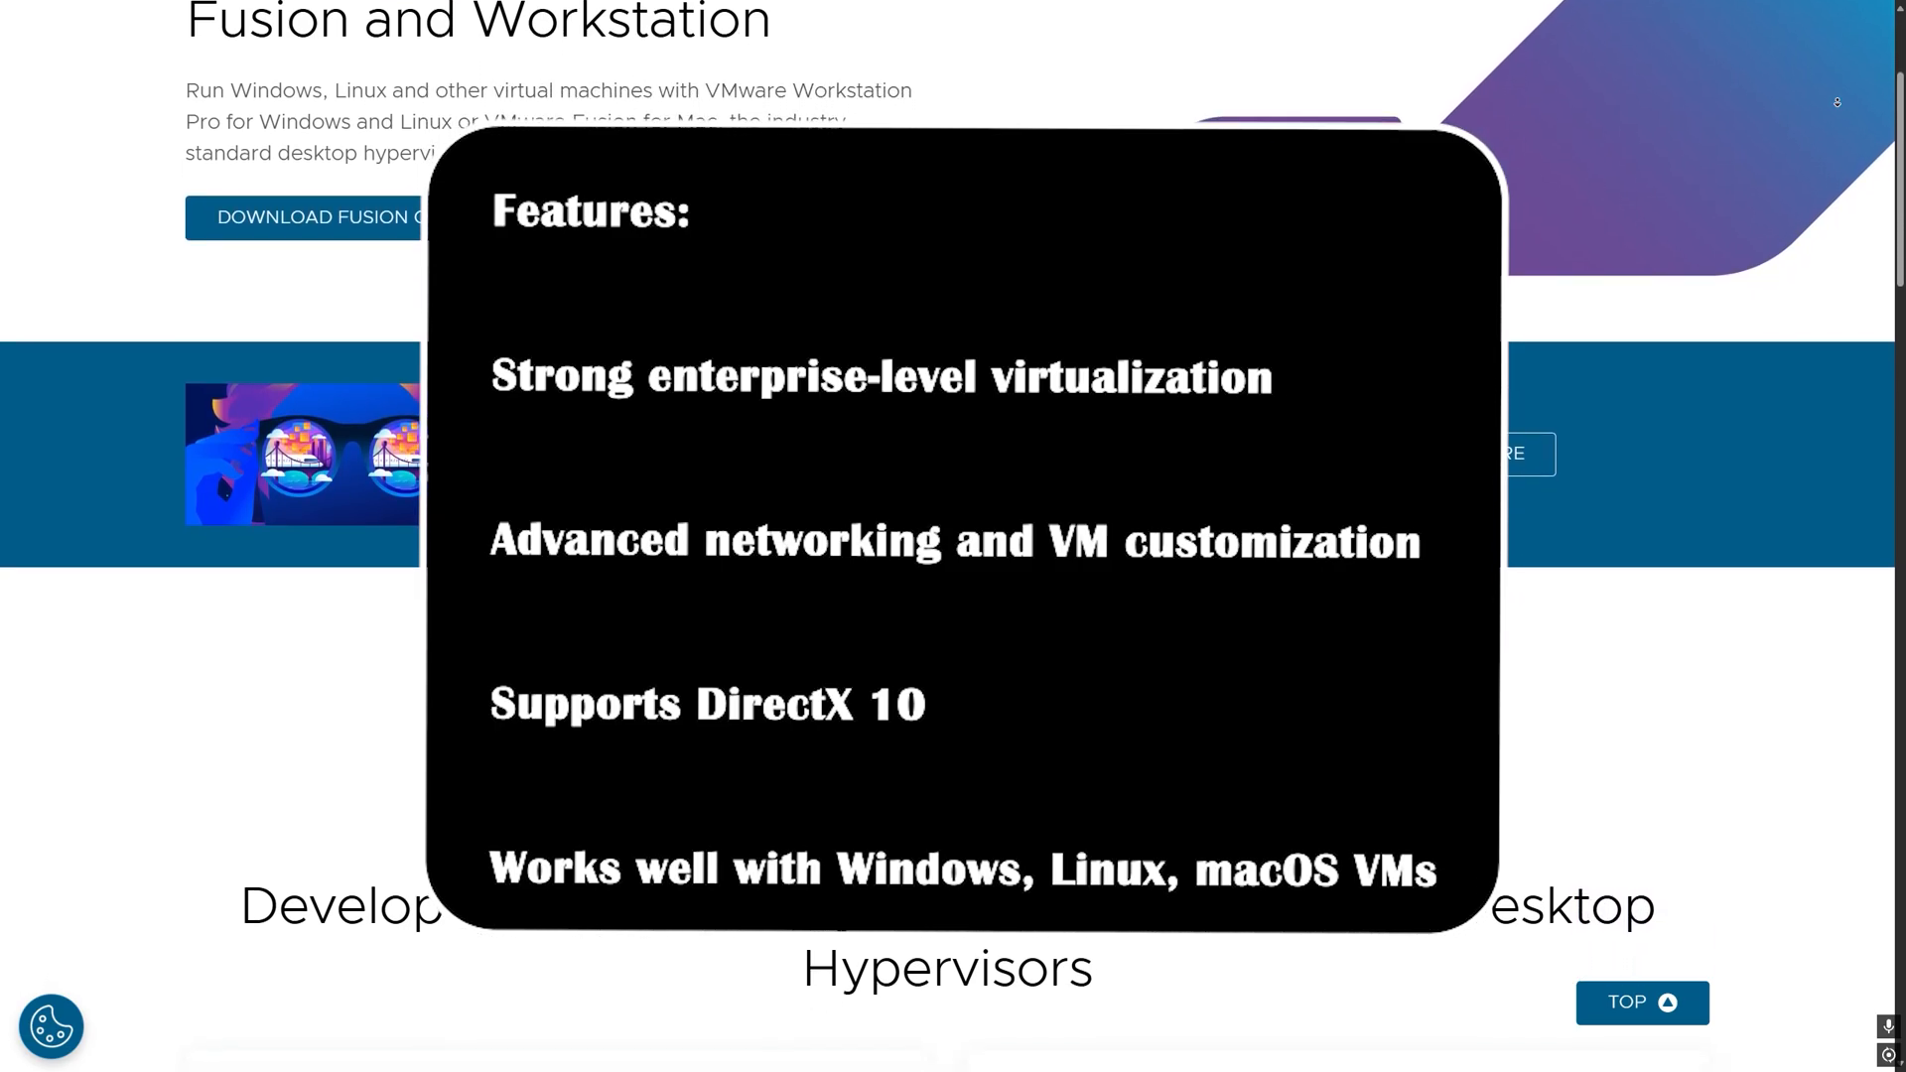
pyautogui.scroll(-3)
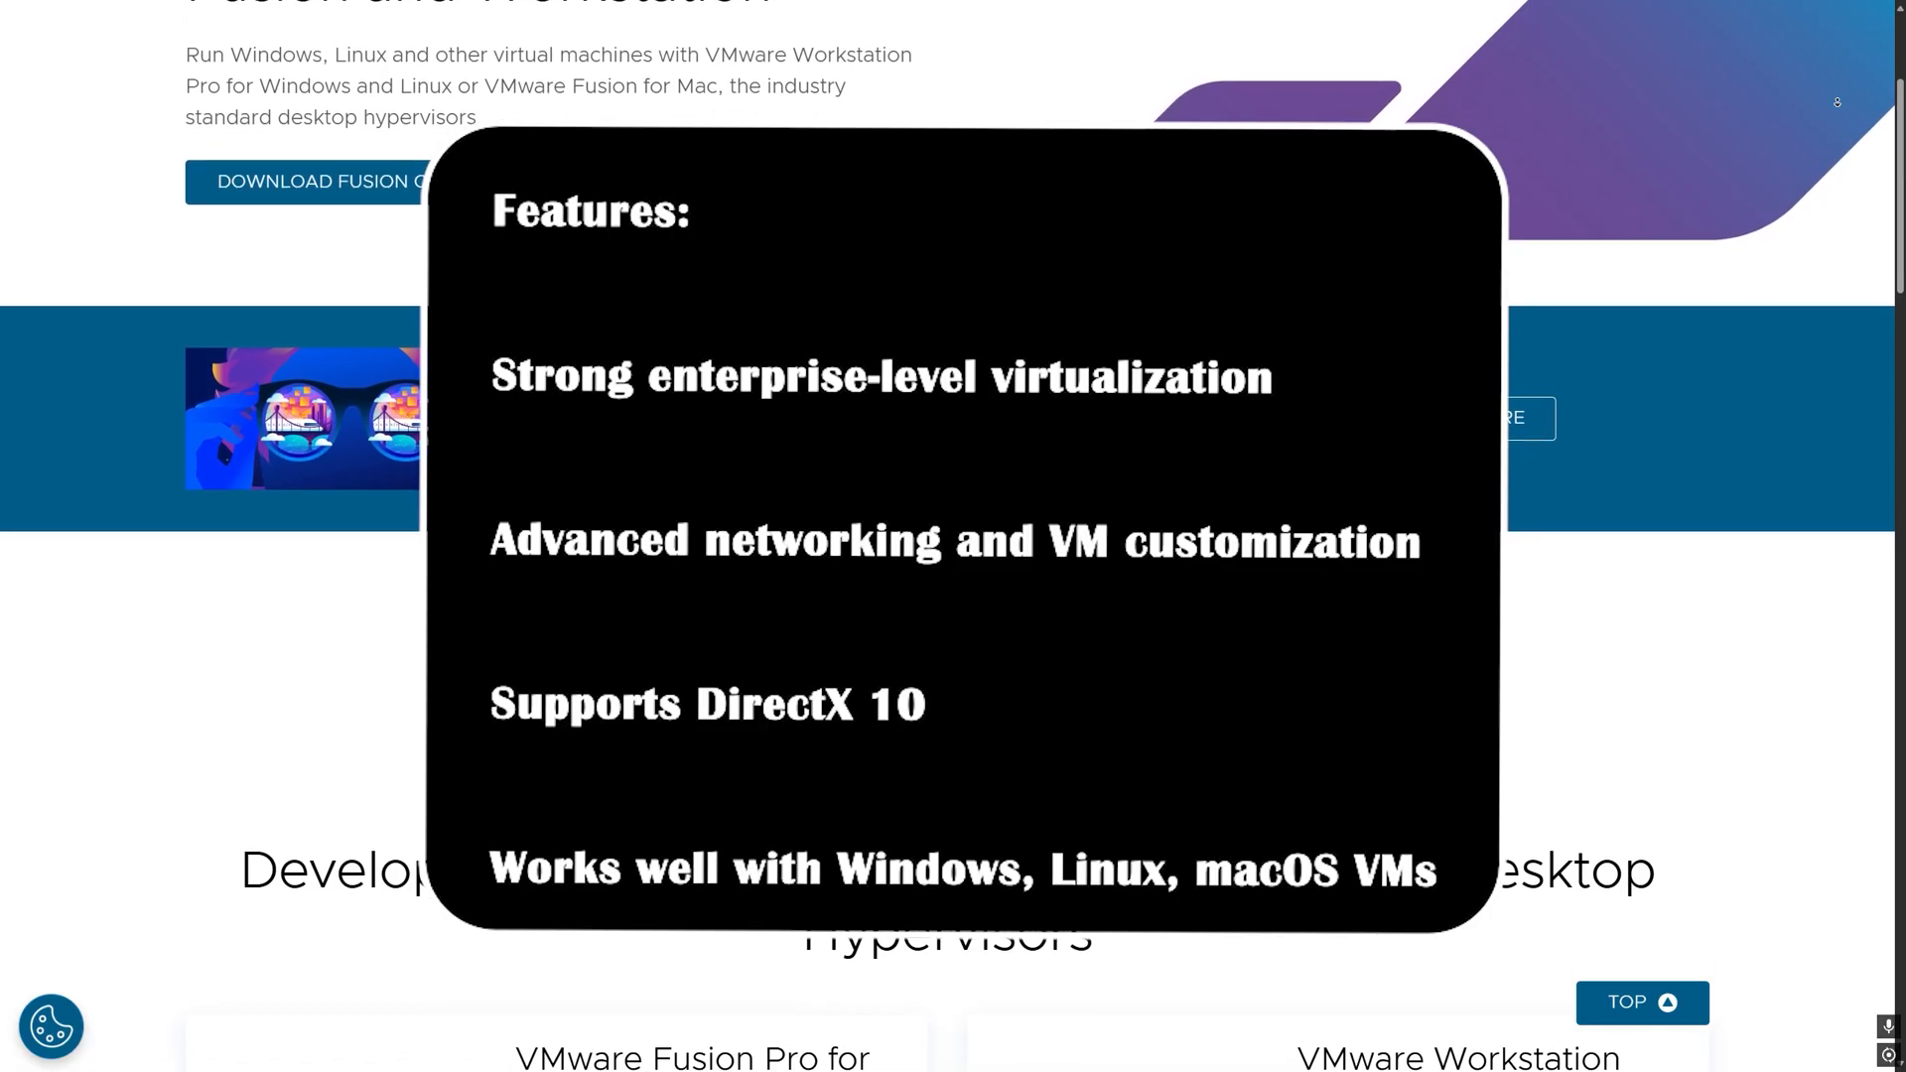
pyautogui.scroll(-3)
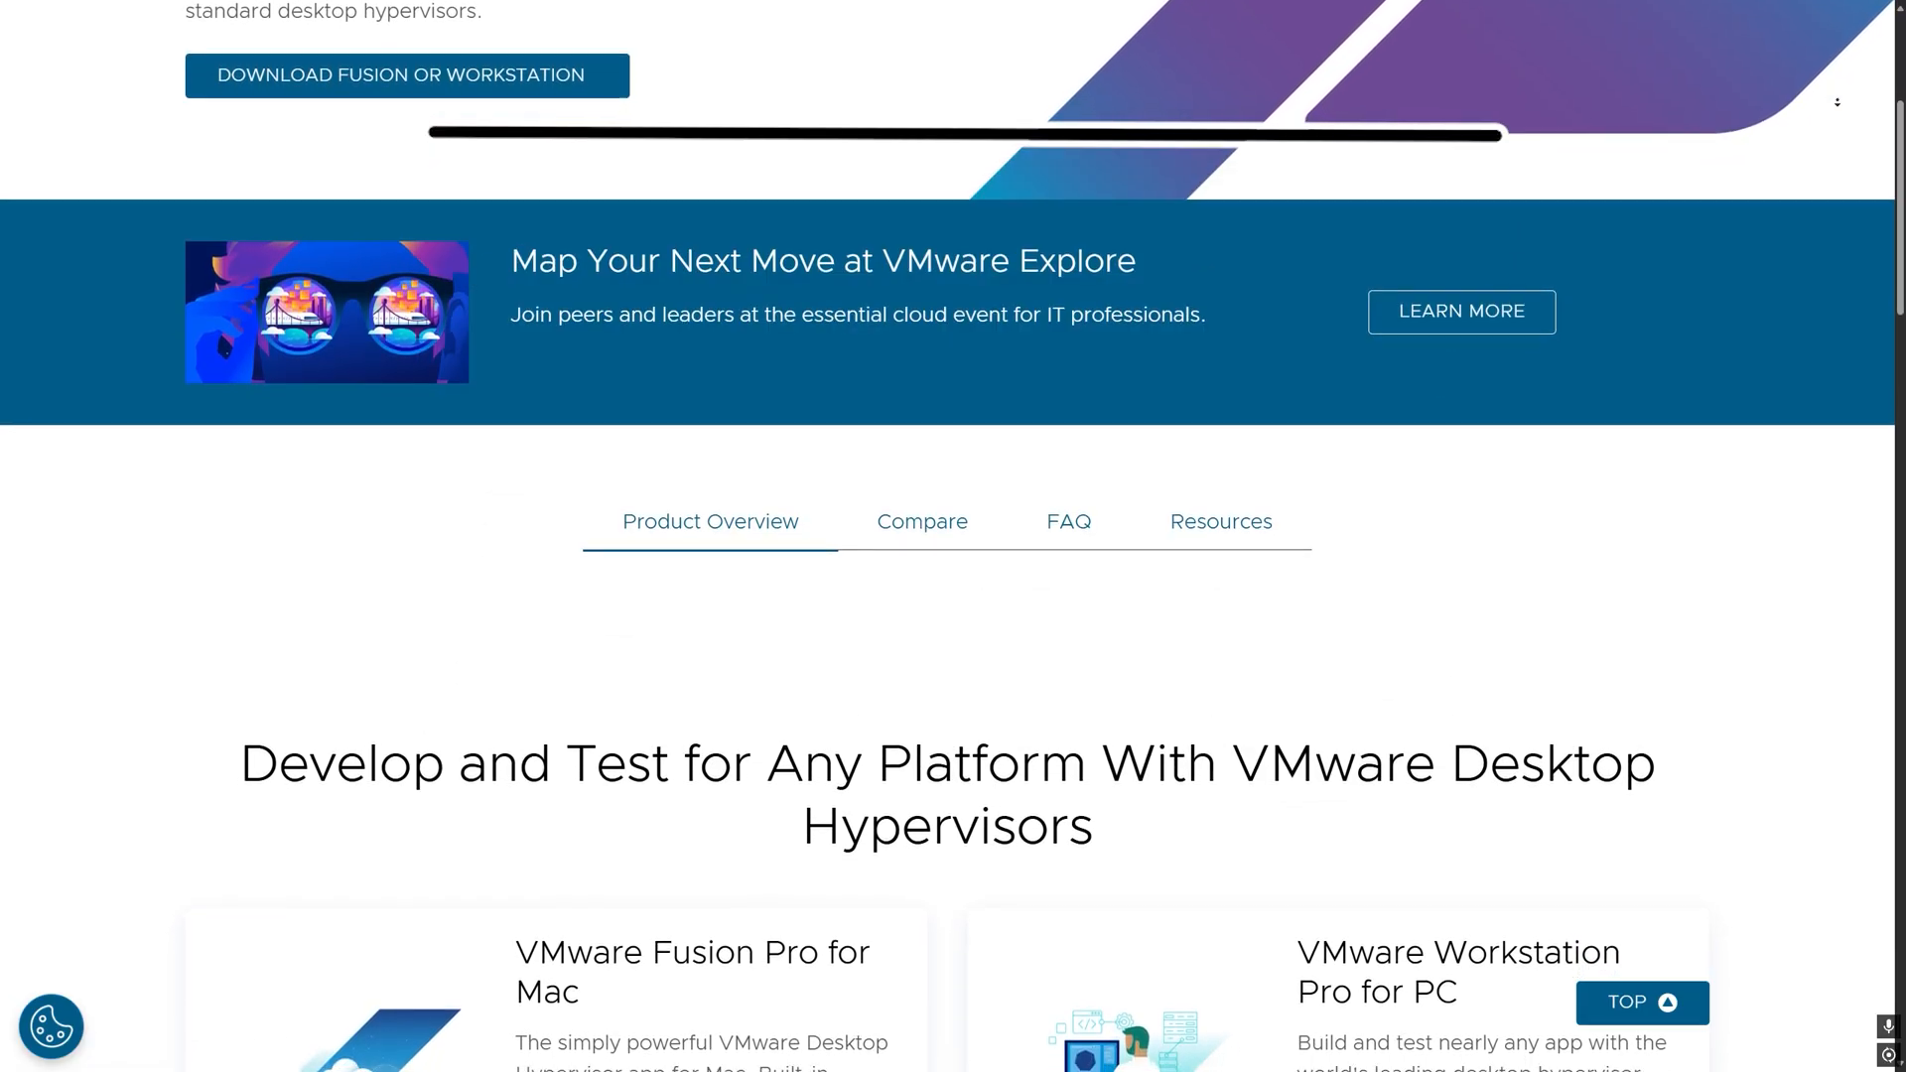
pyautogui.scroll(-3)
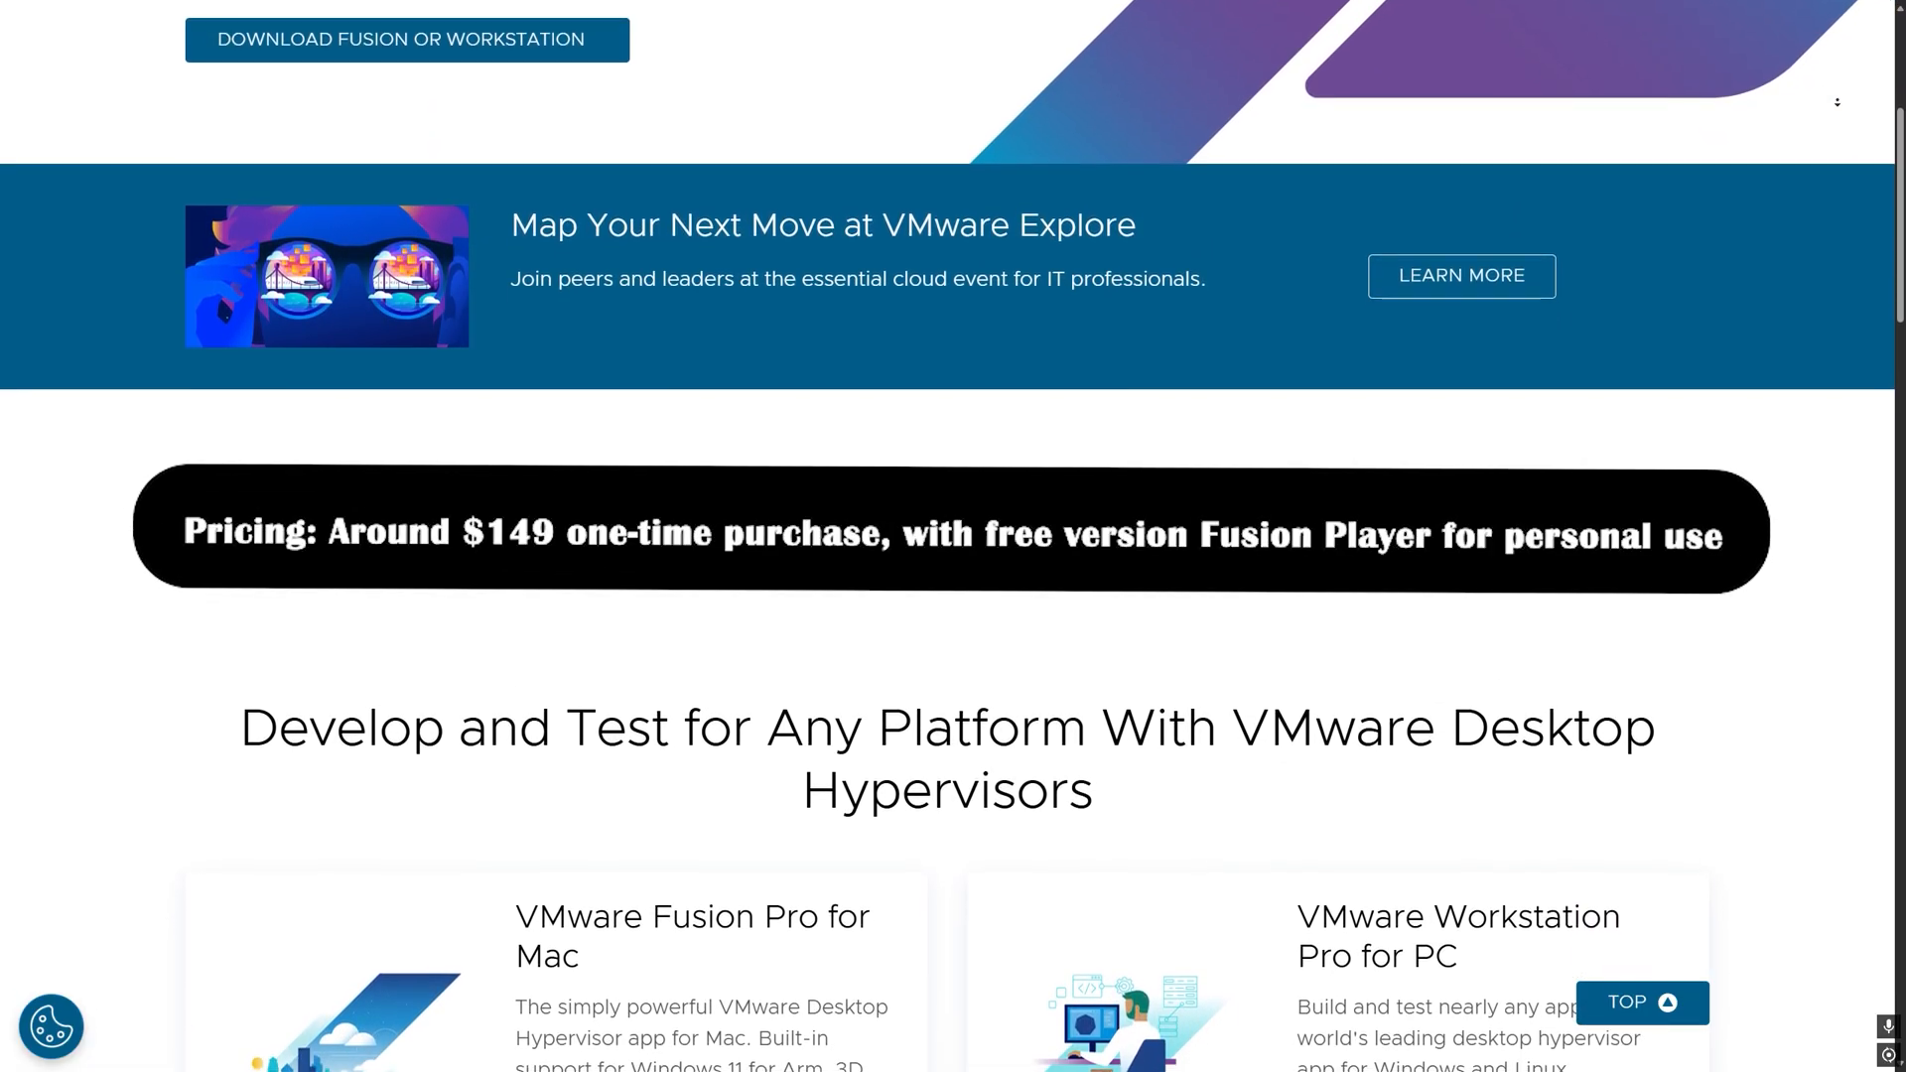
pyautogui.scroll(-3)
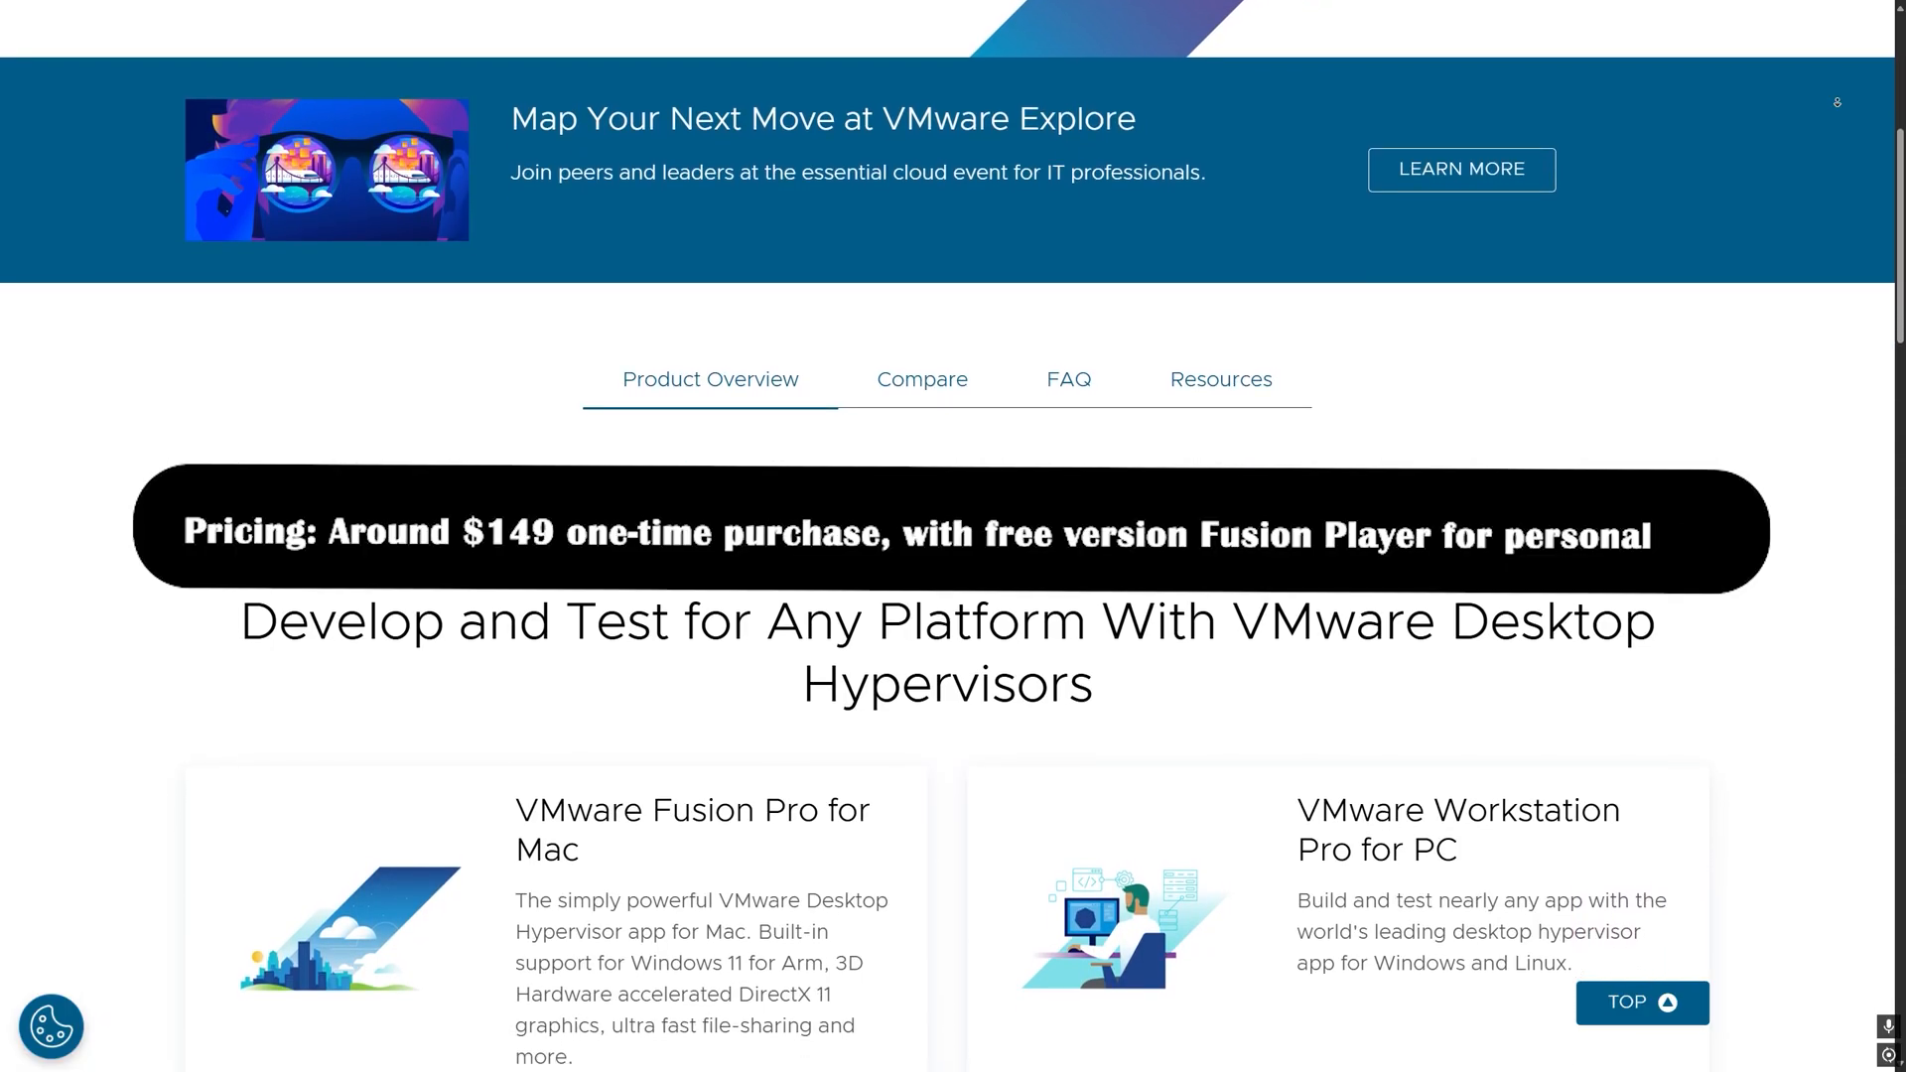
pyautogui.scroll(-3)
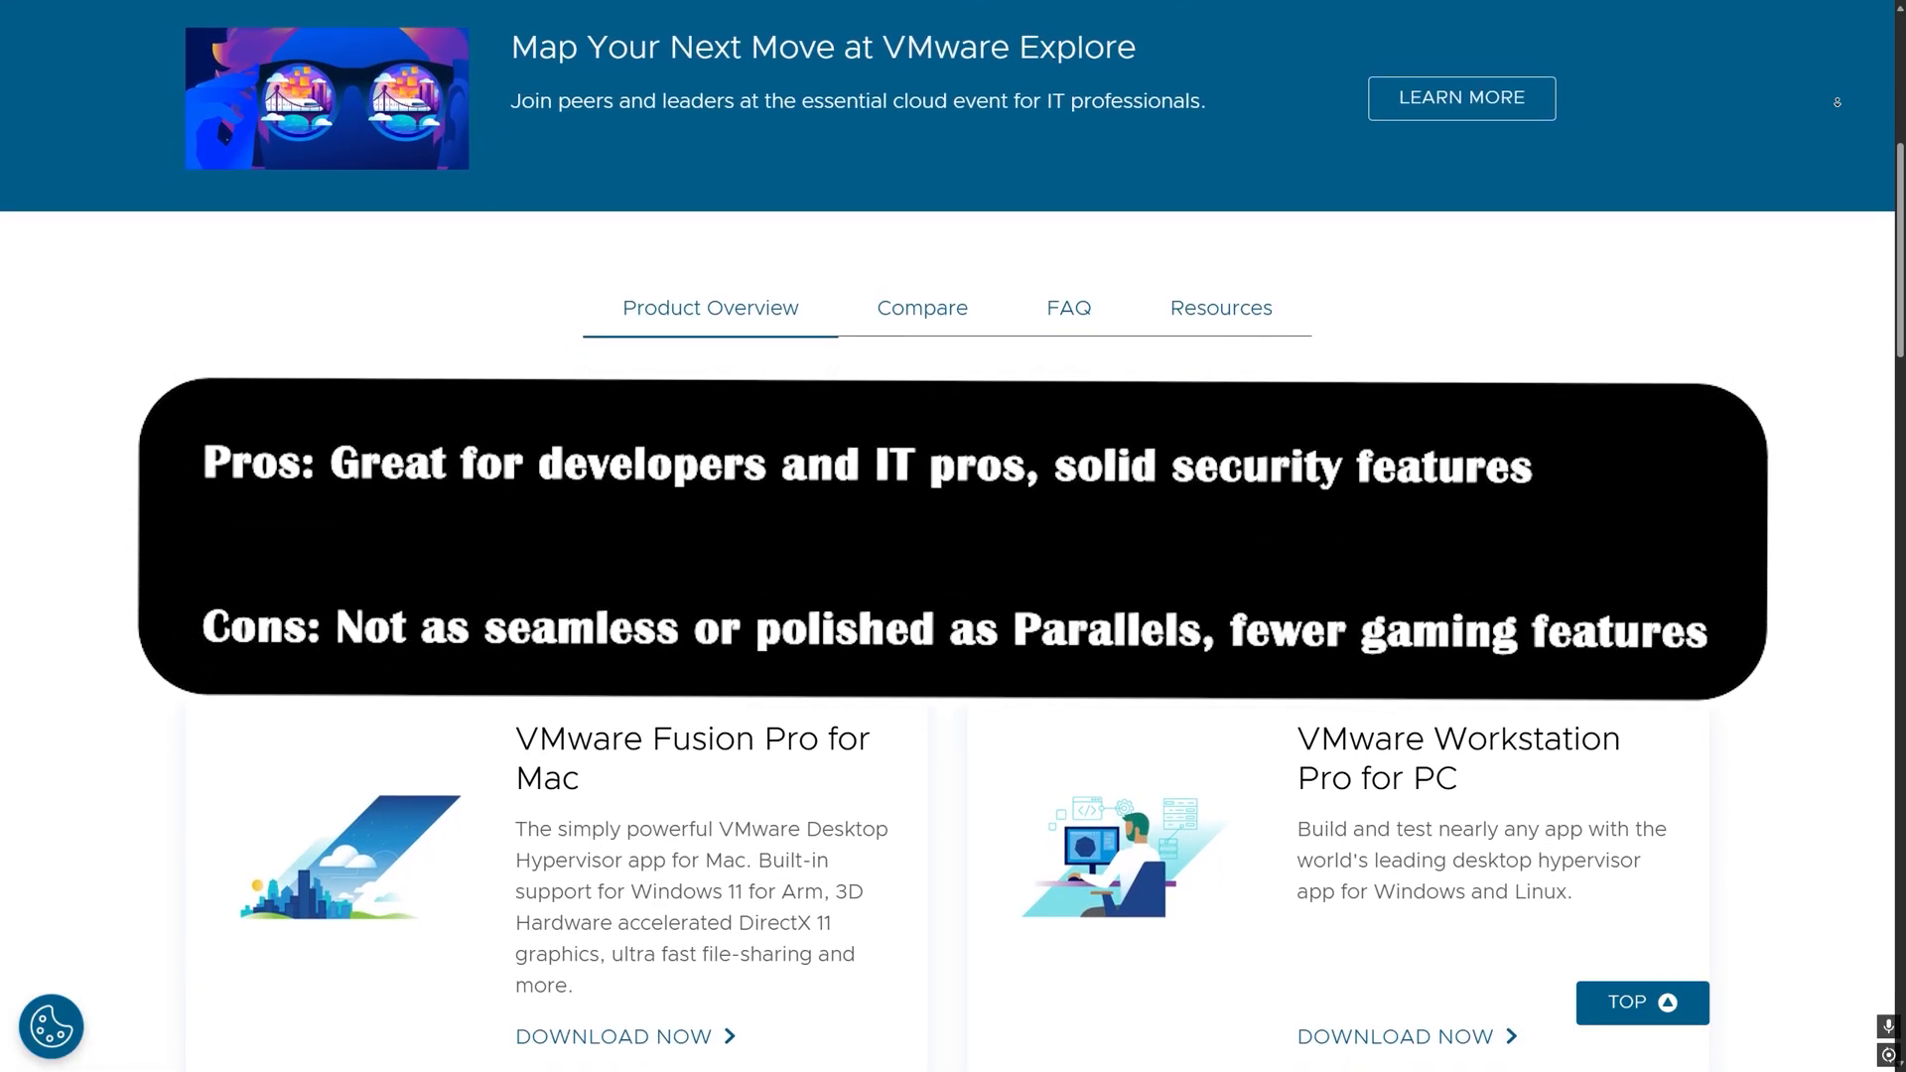
pyautogui.scroll(-3)
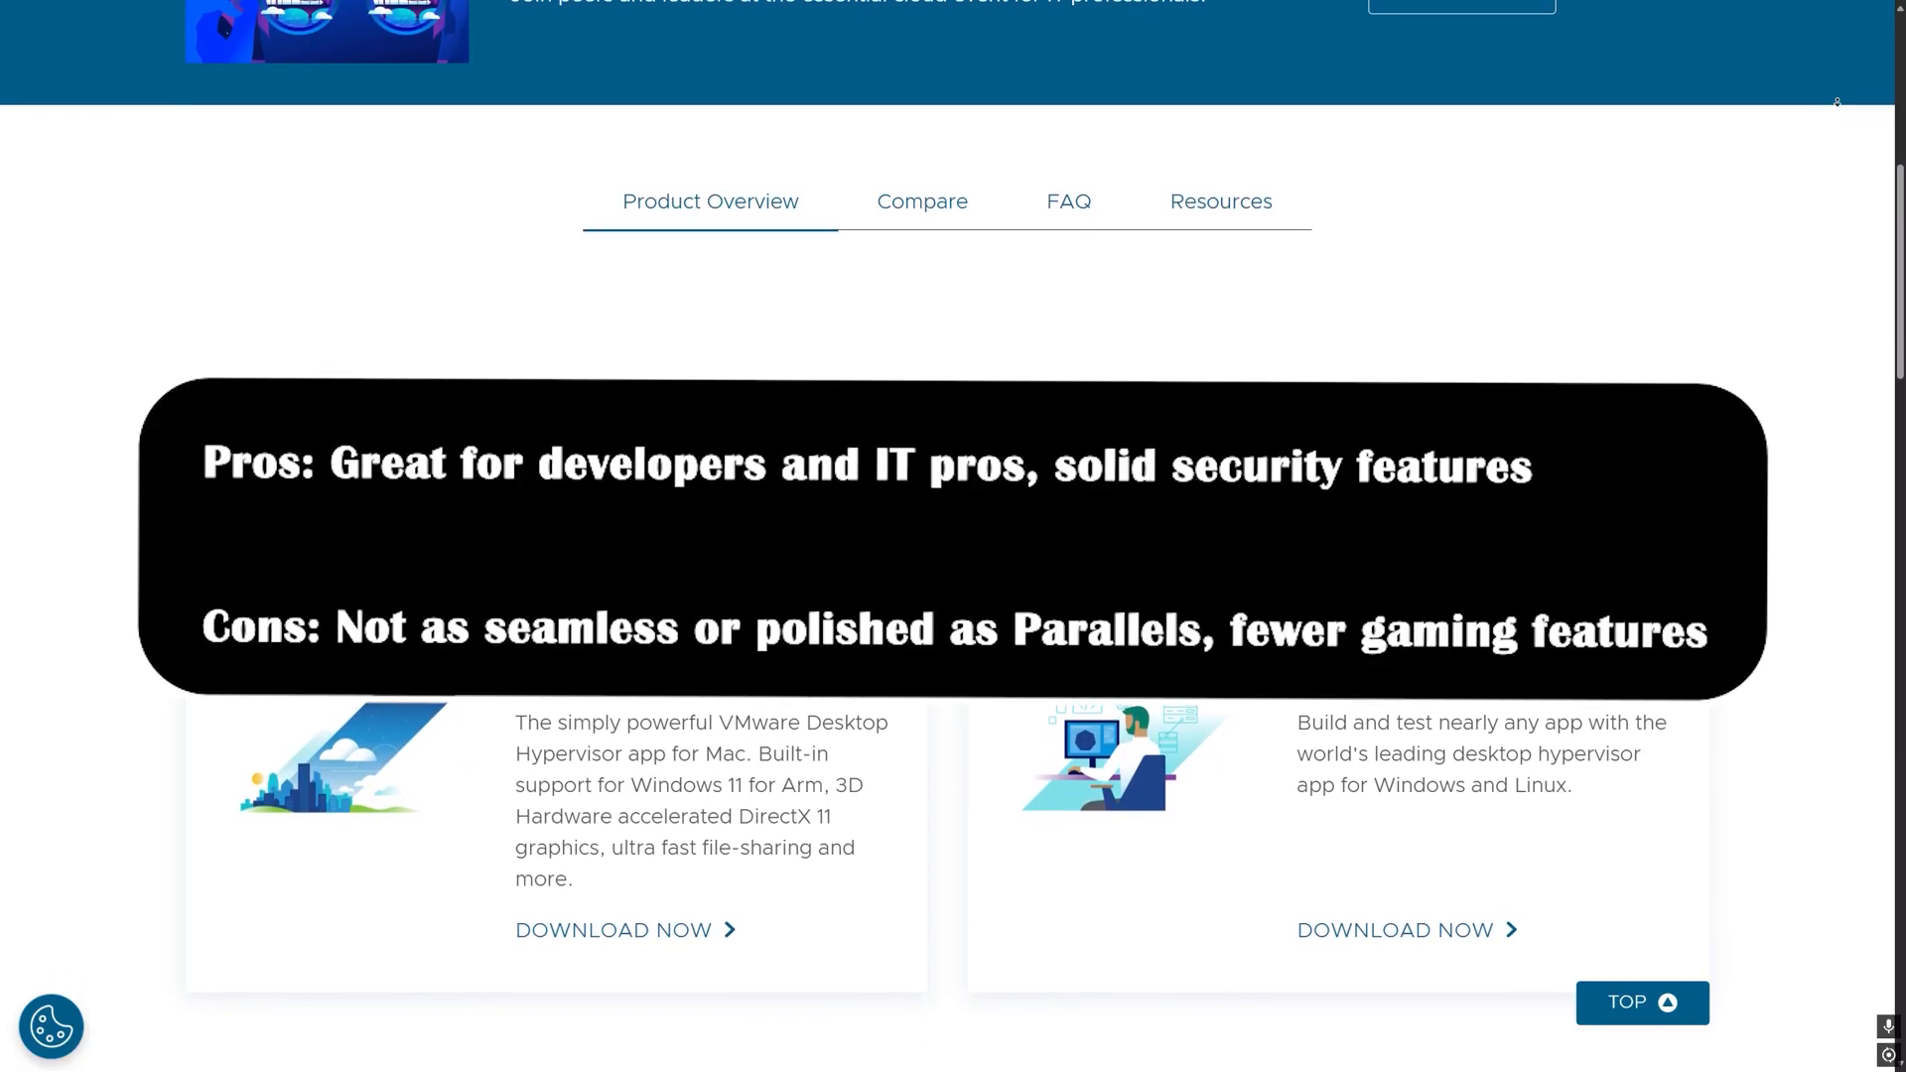
pyautogui.scroll(-3)
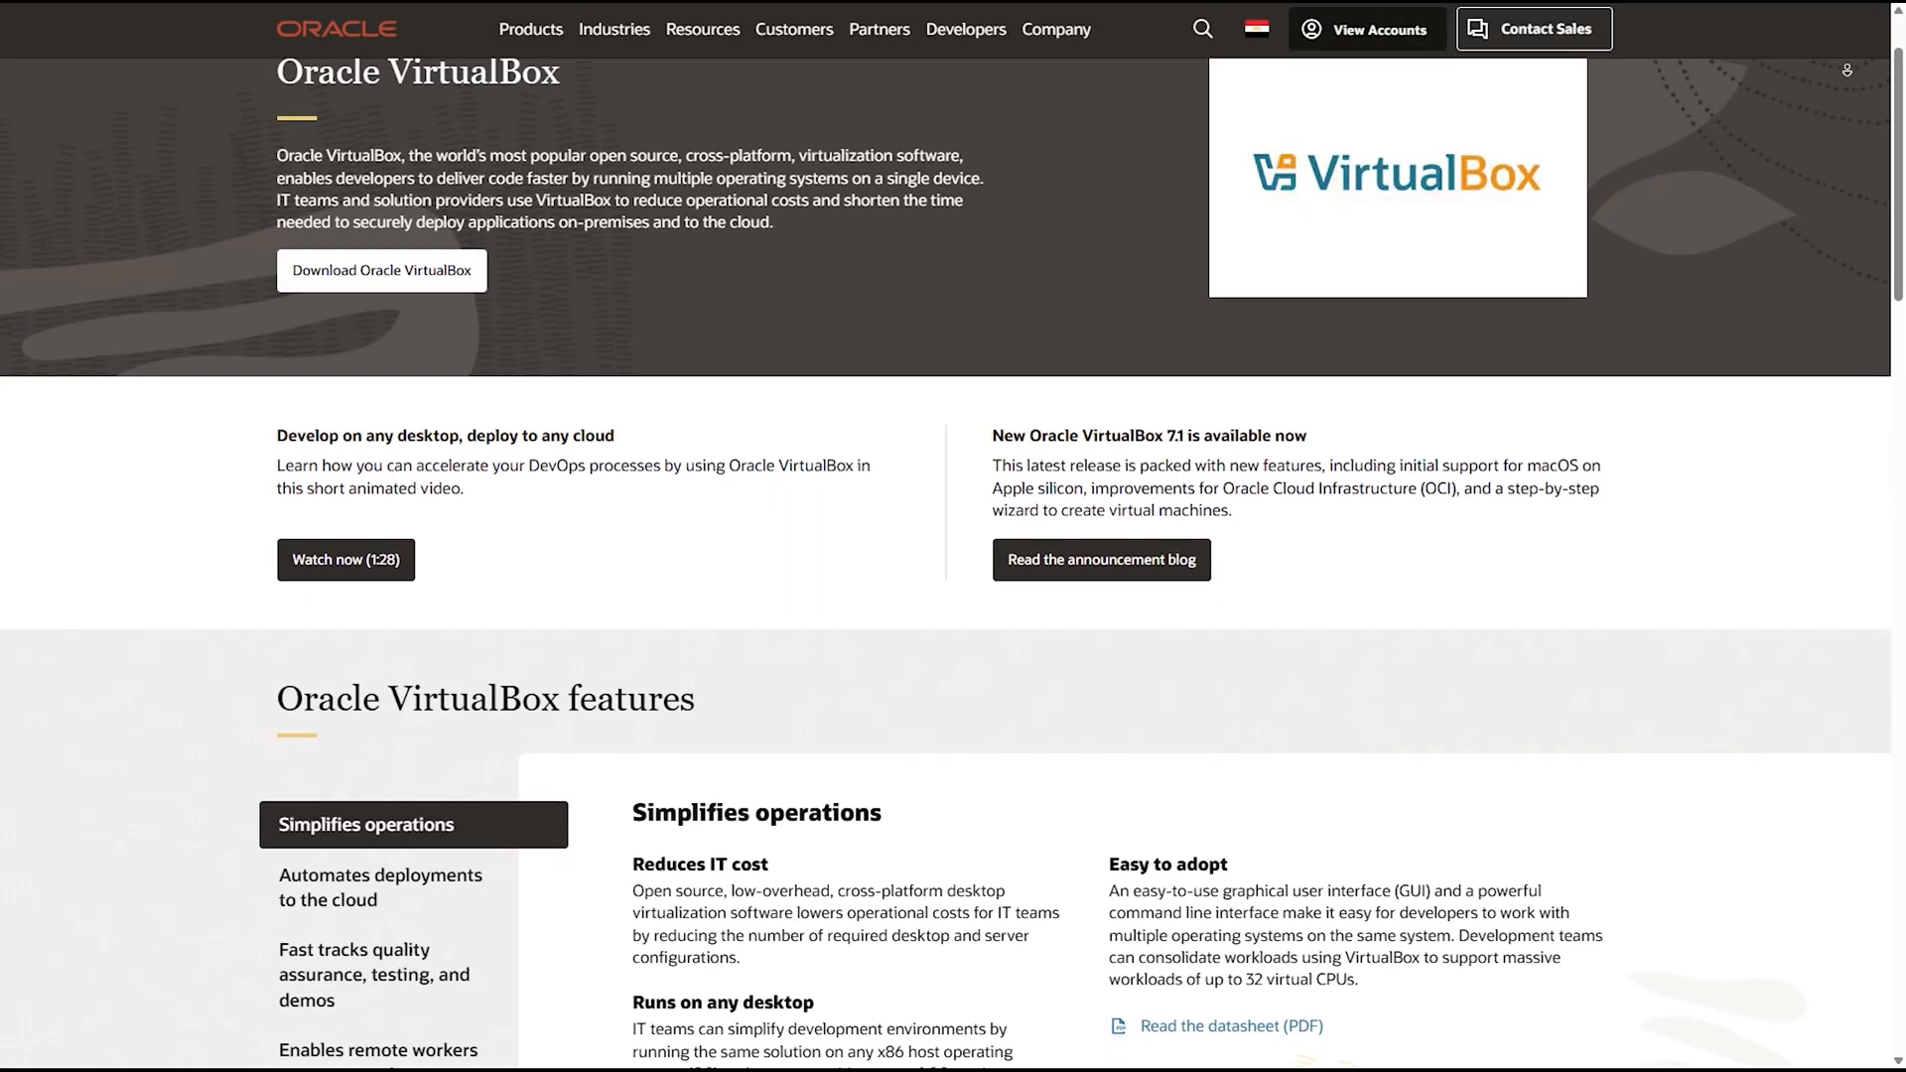
pyautogui.scroll(-3)
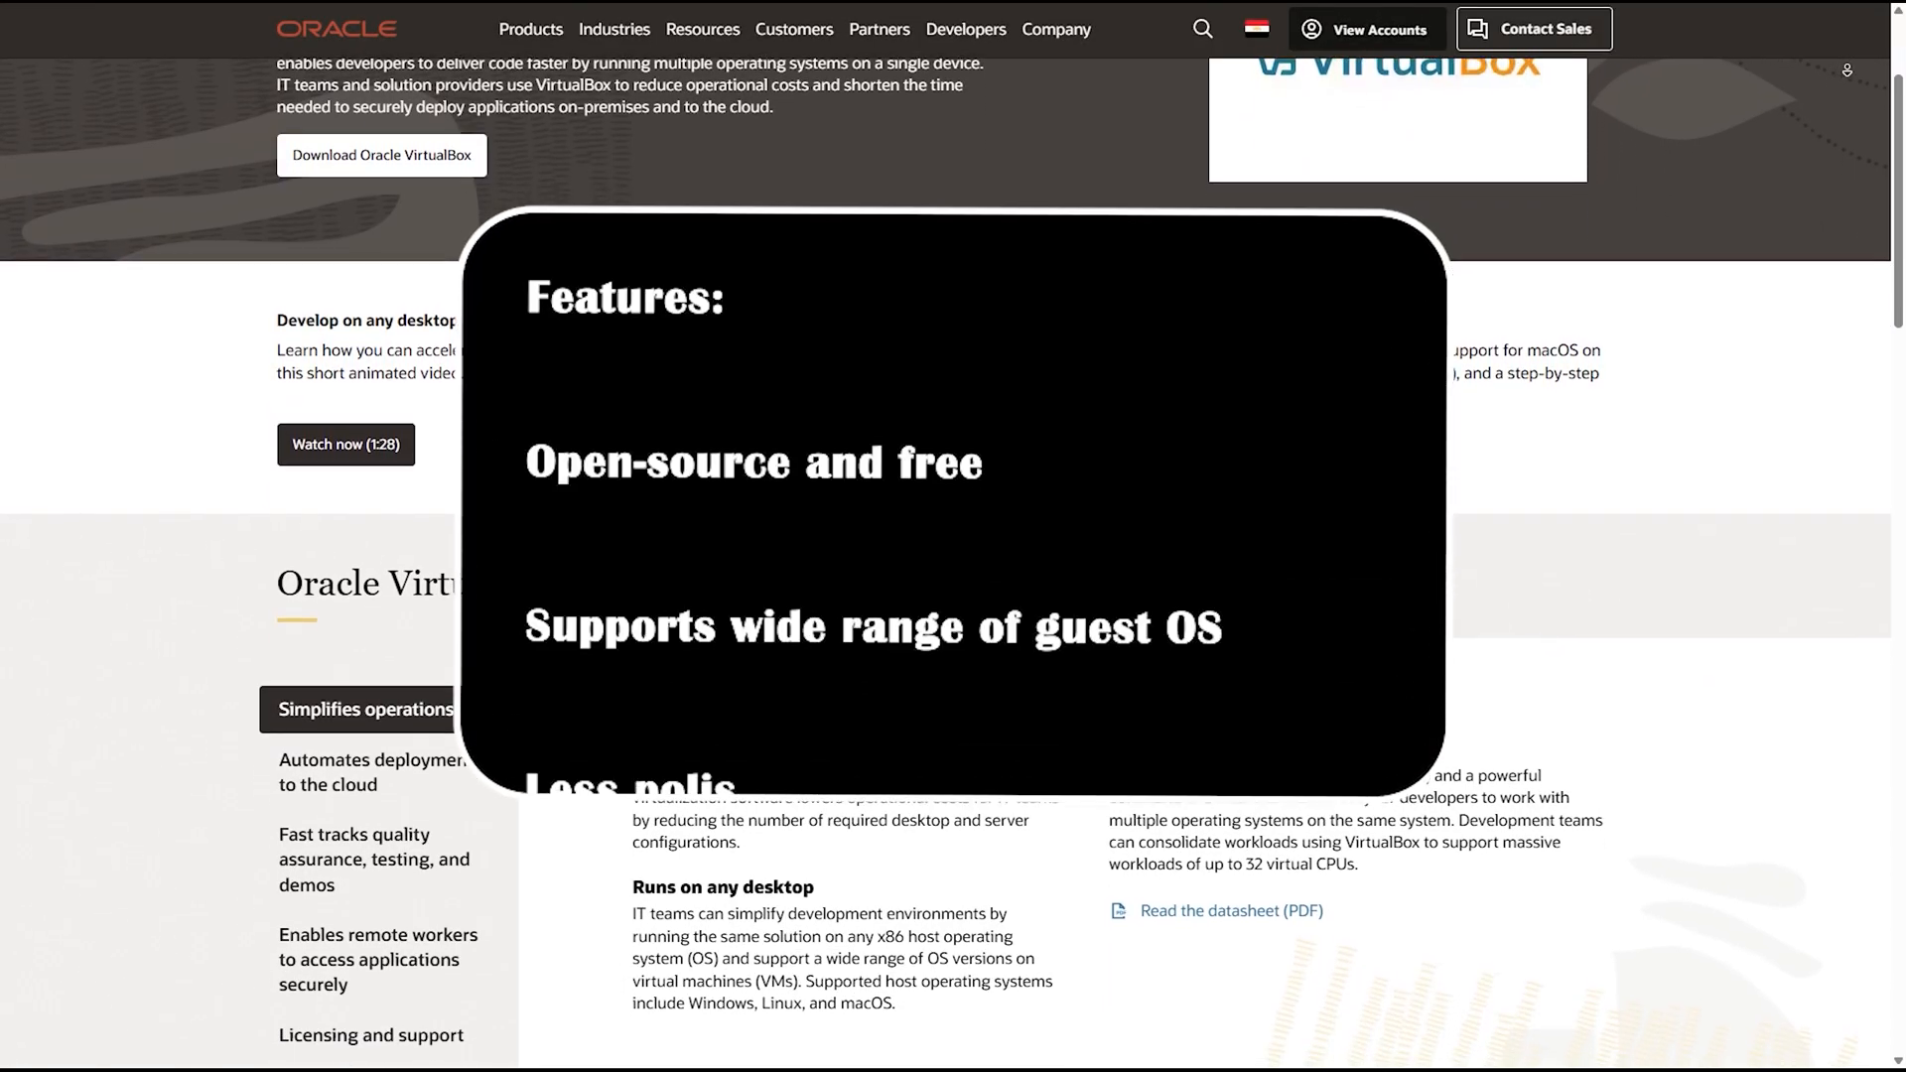
pyautogui.scroll(-3)
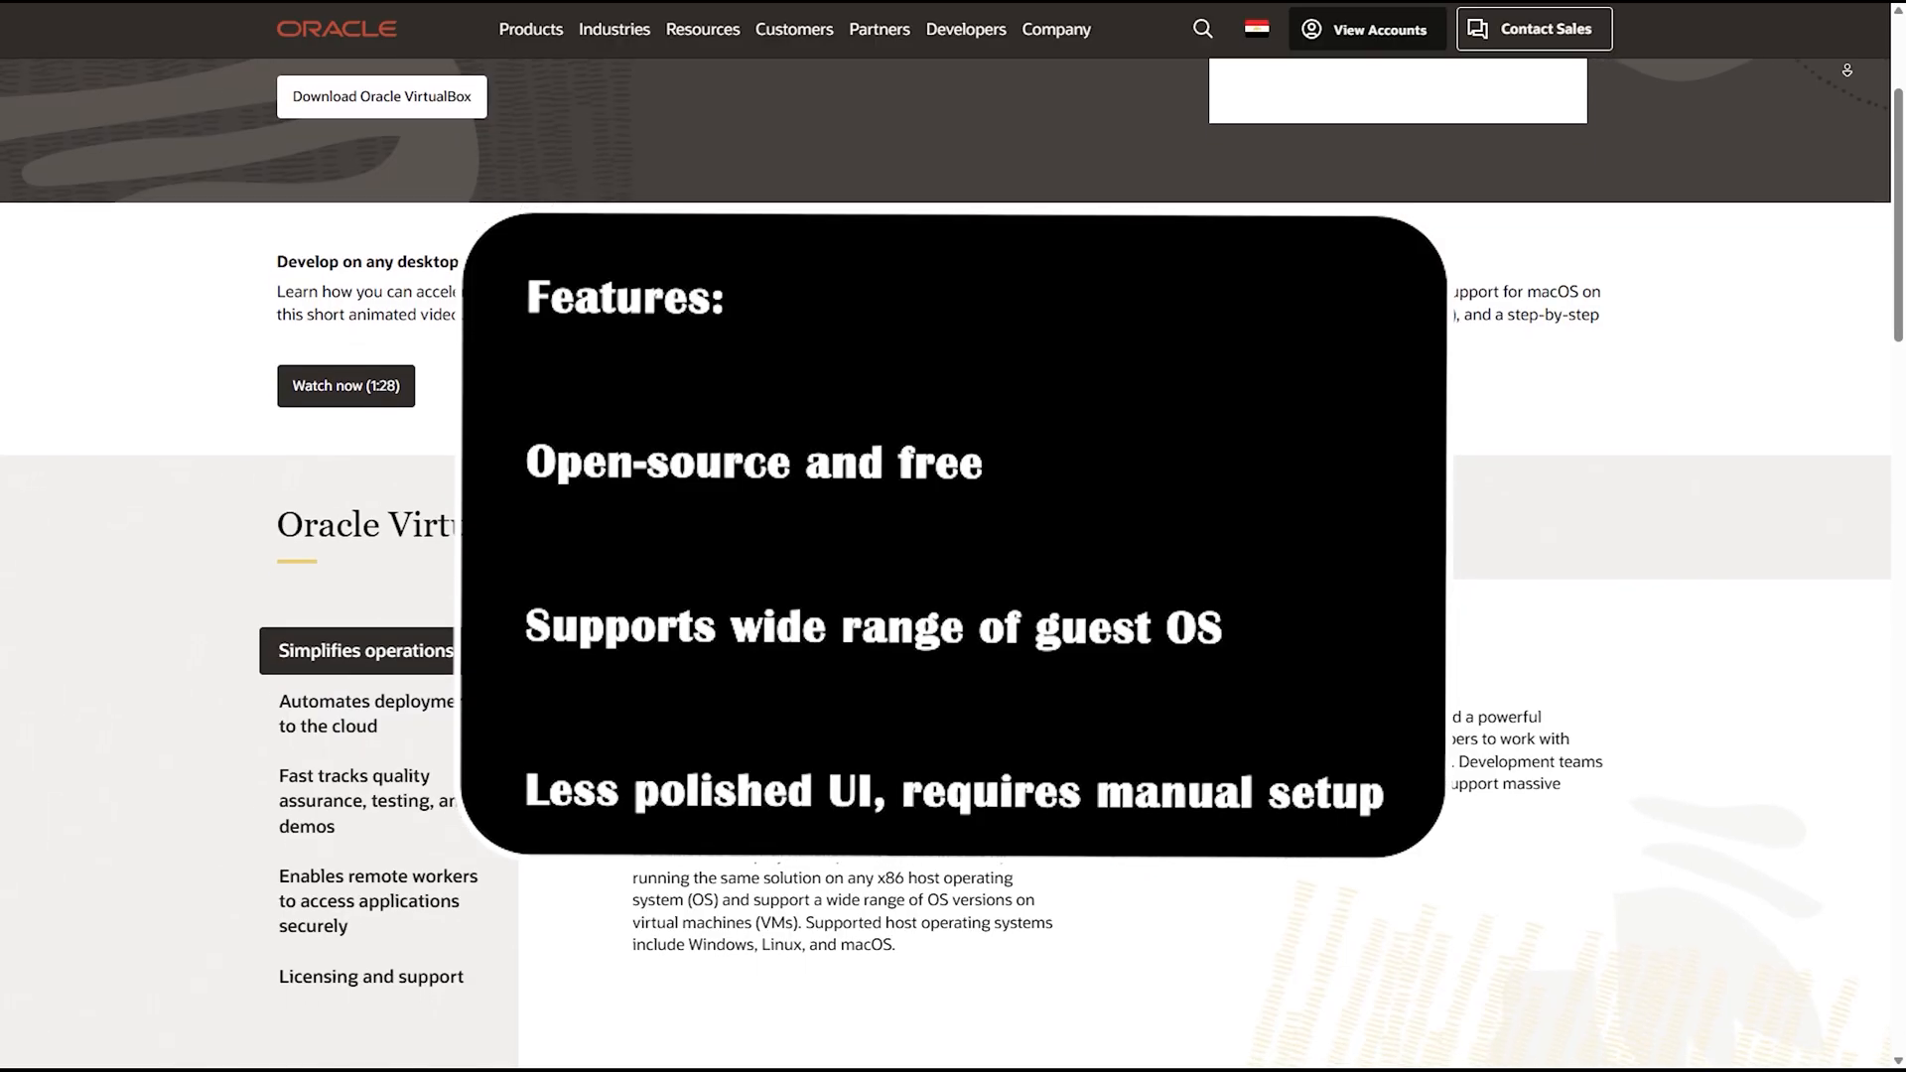
pyautogui.scroll(3)
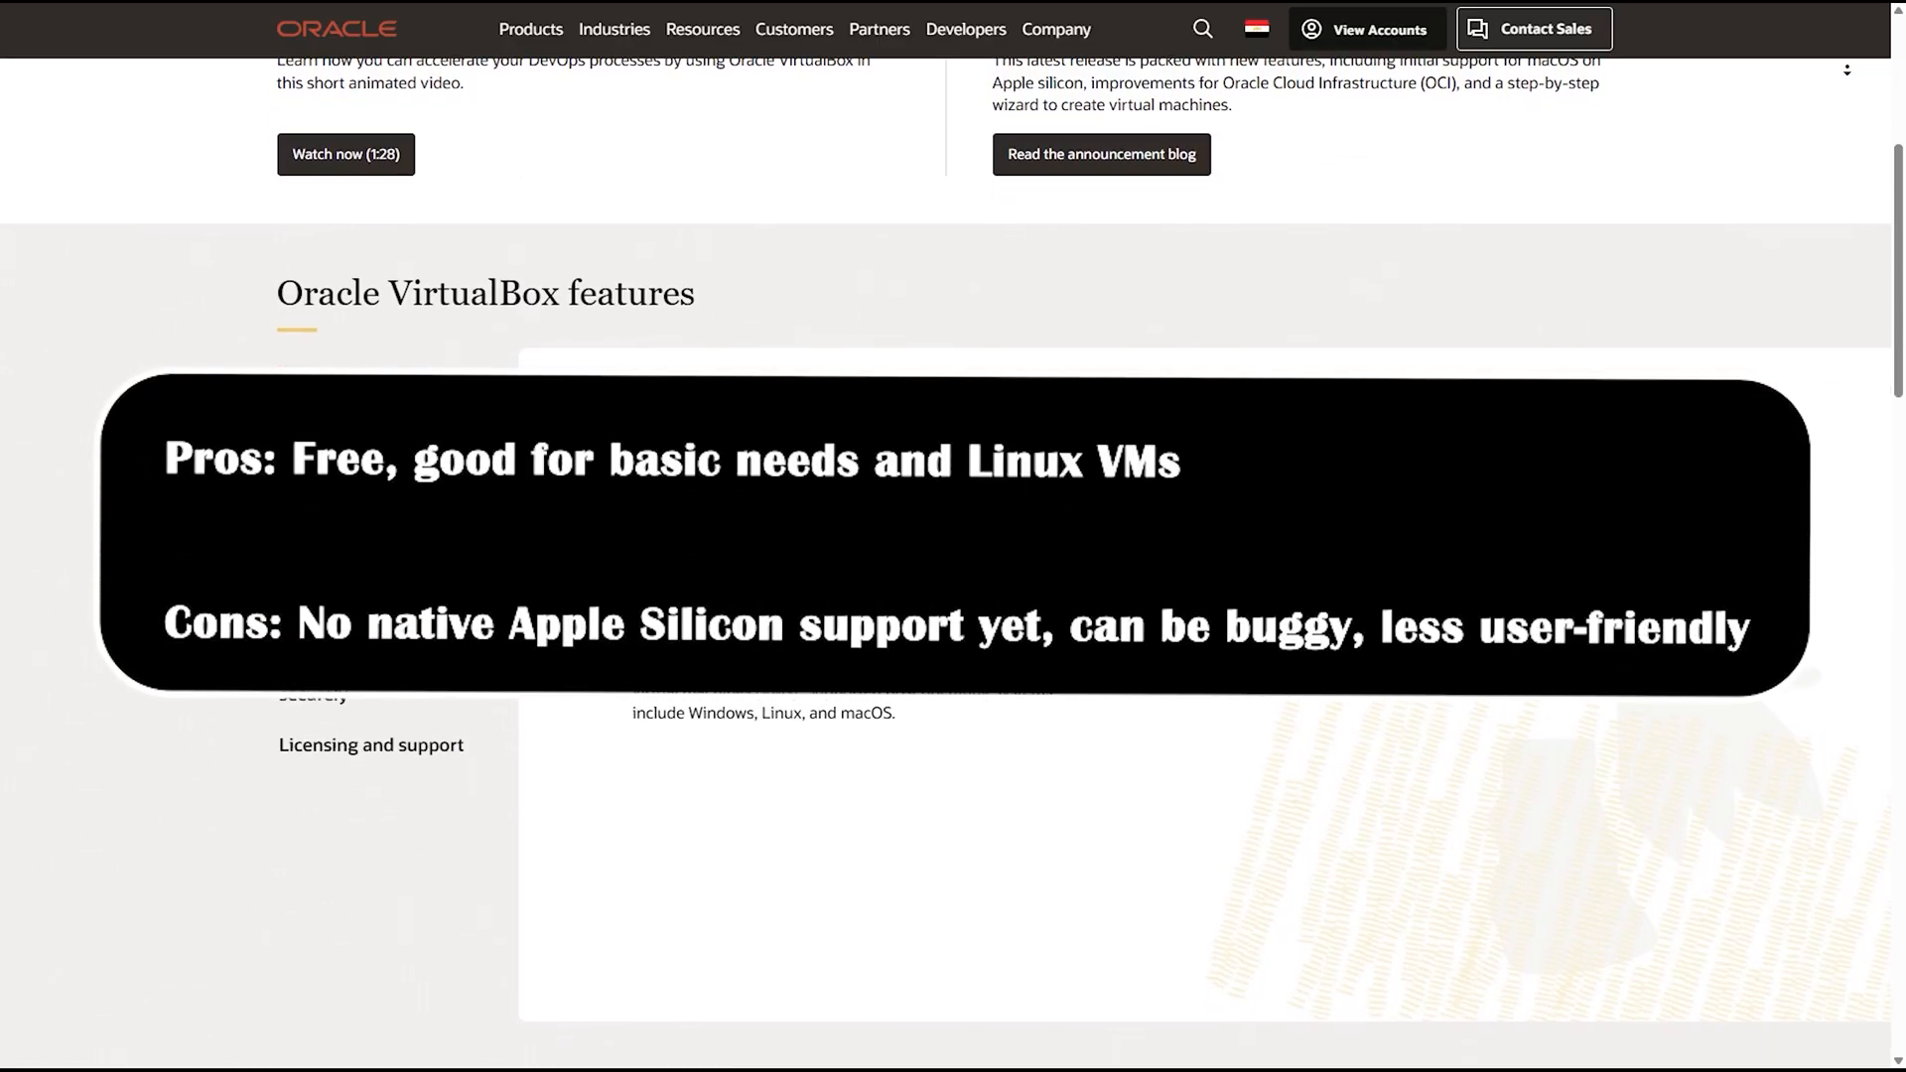
pyautogui.scroll(-3)
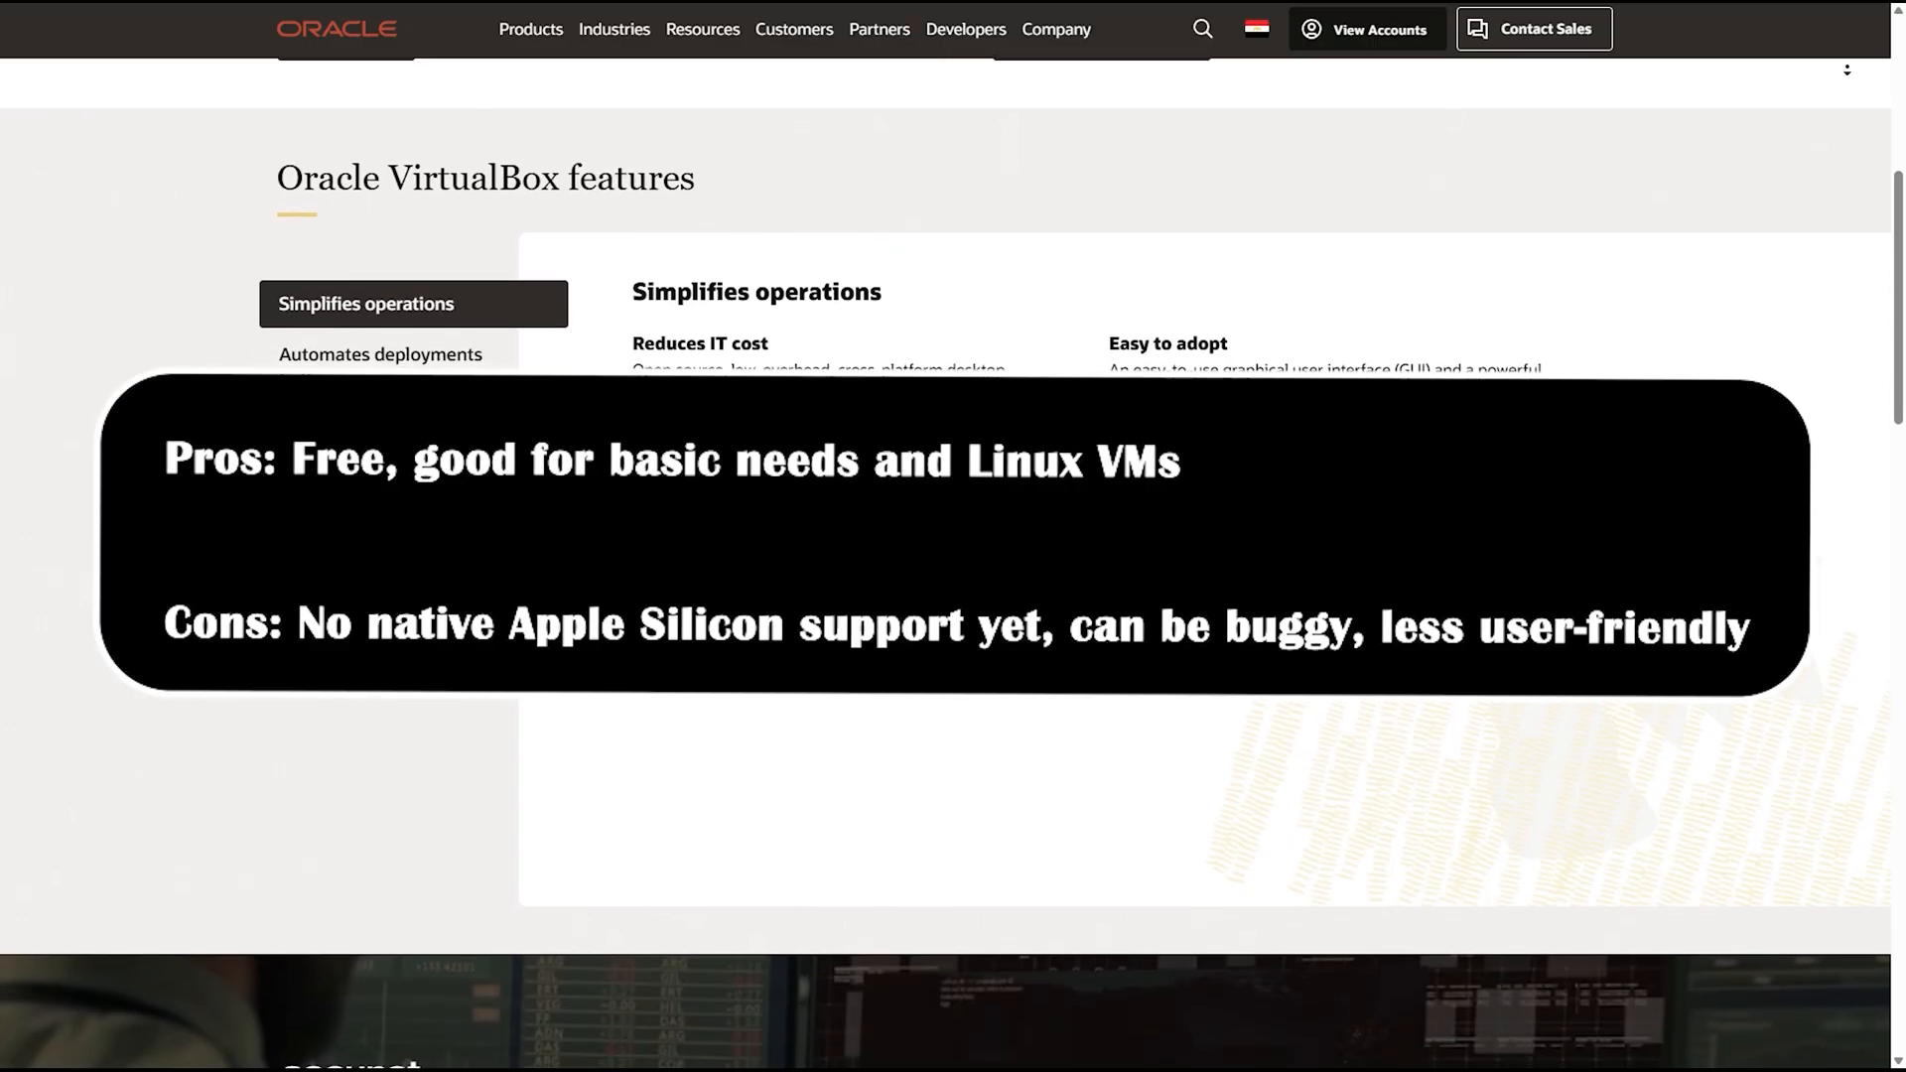
pyautogui.scroll(3)
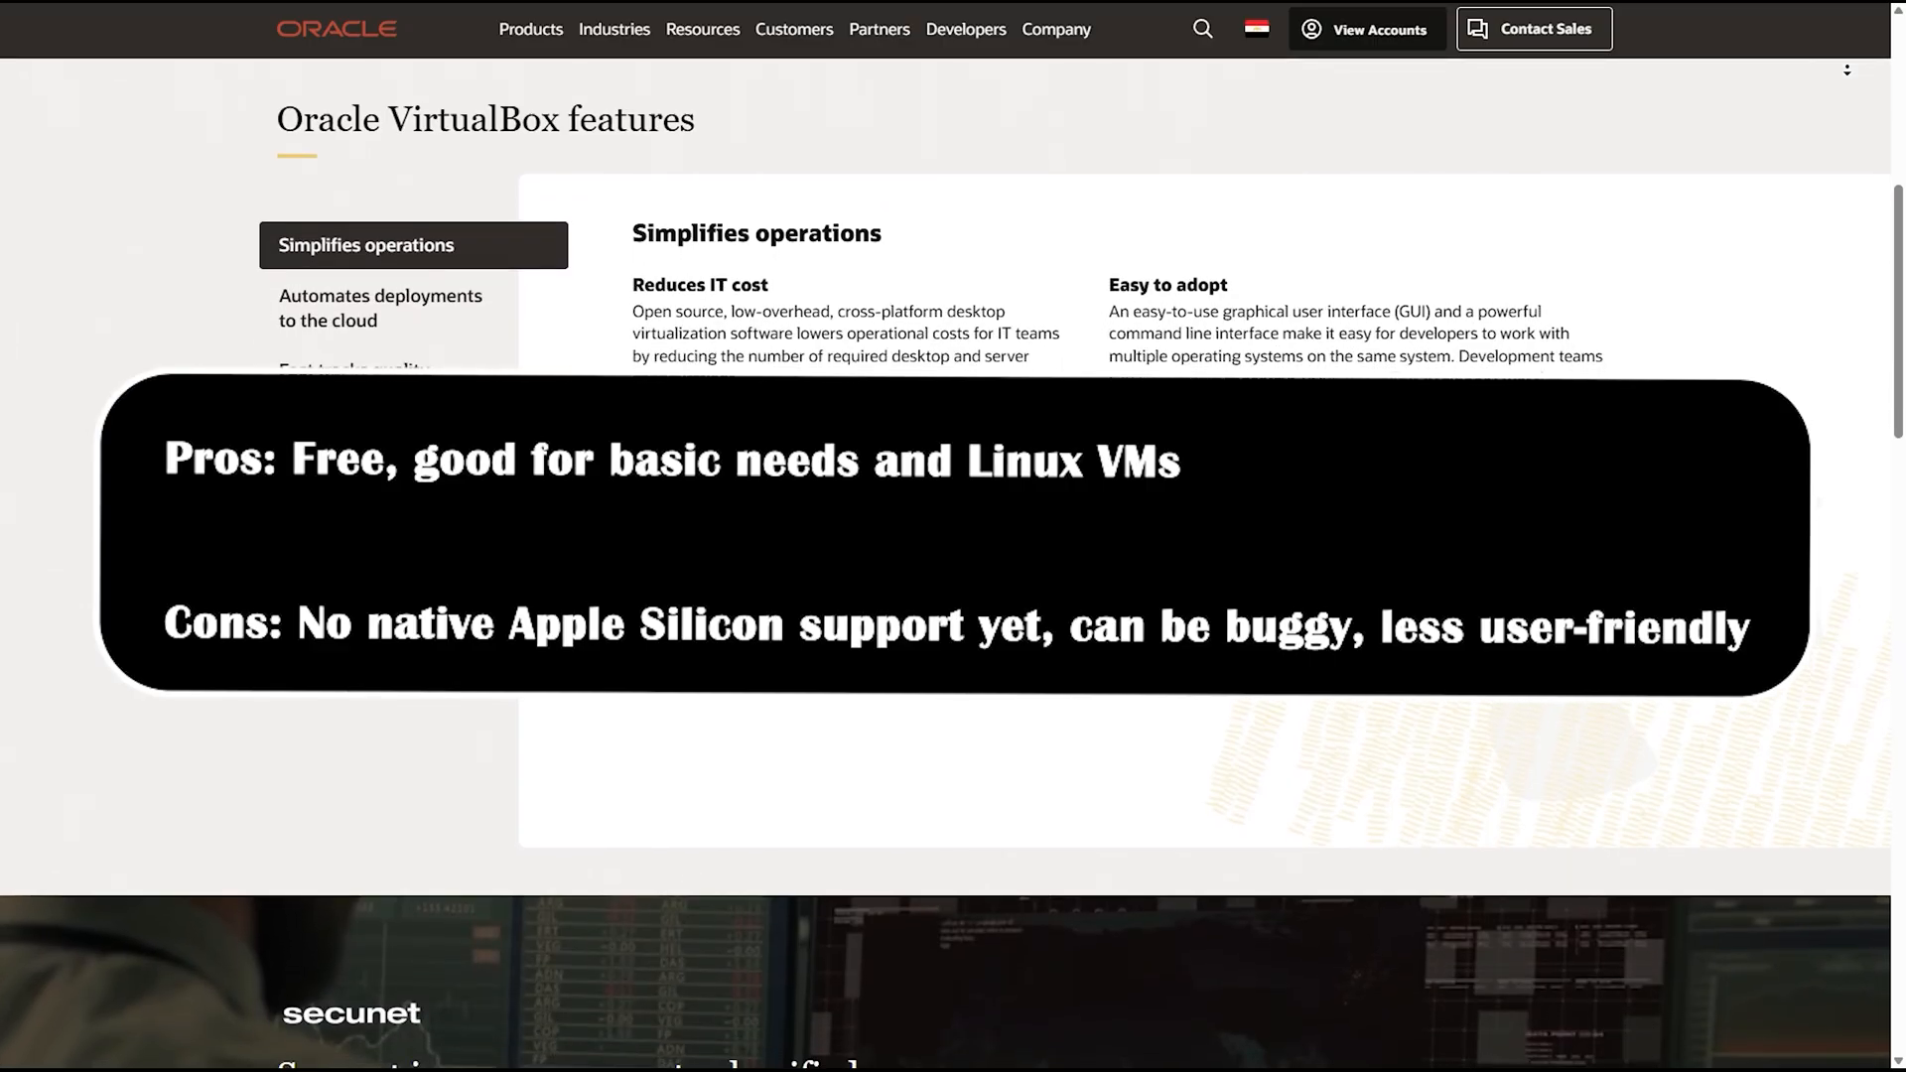
pyautogui.scroll(-3)
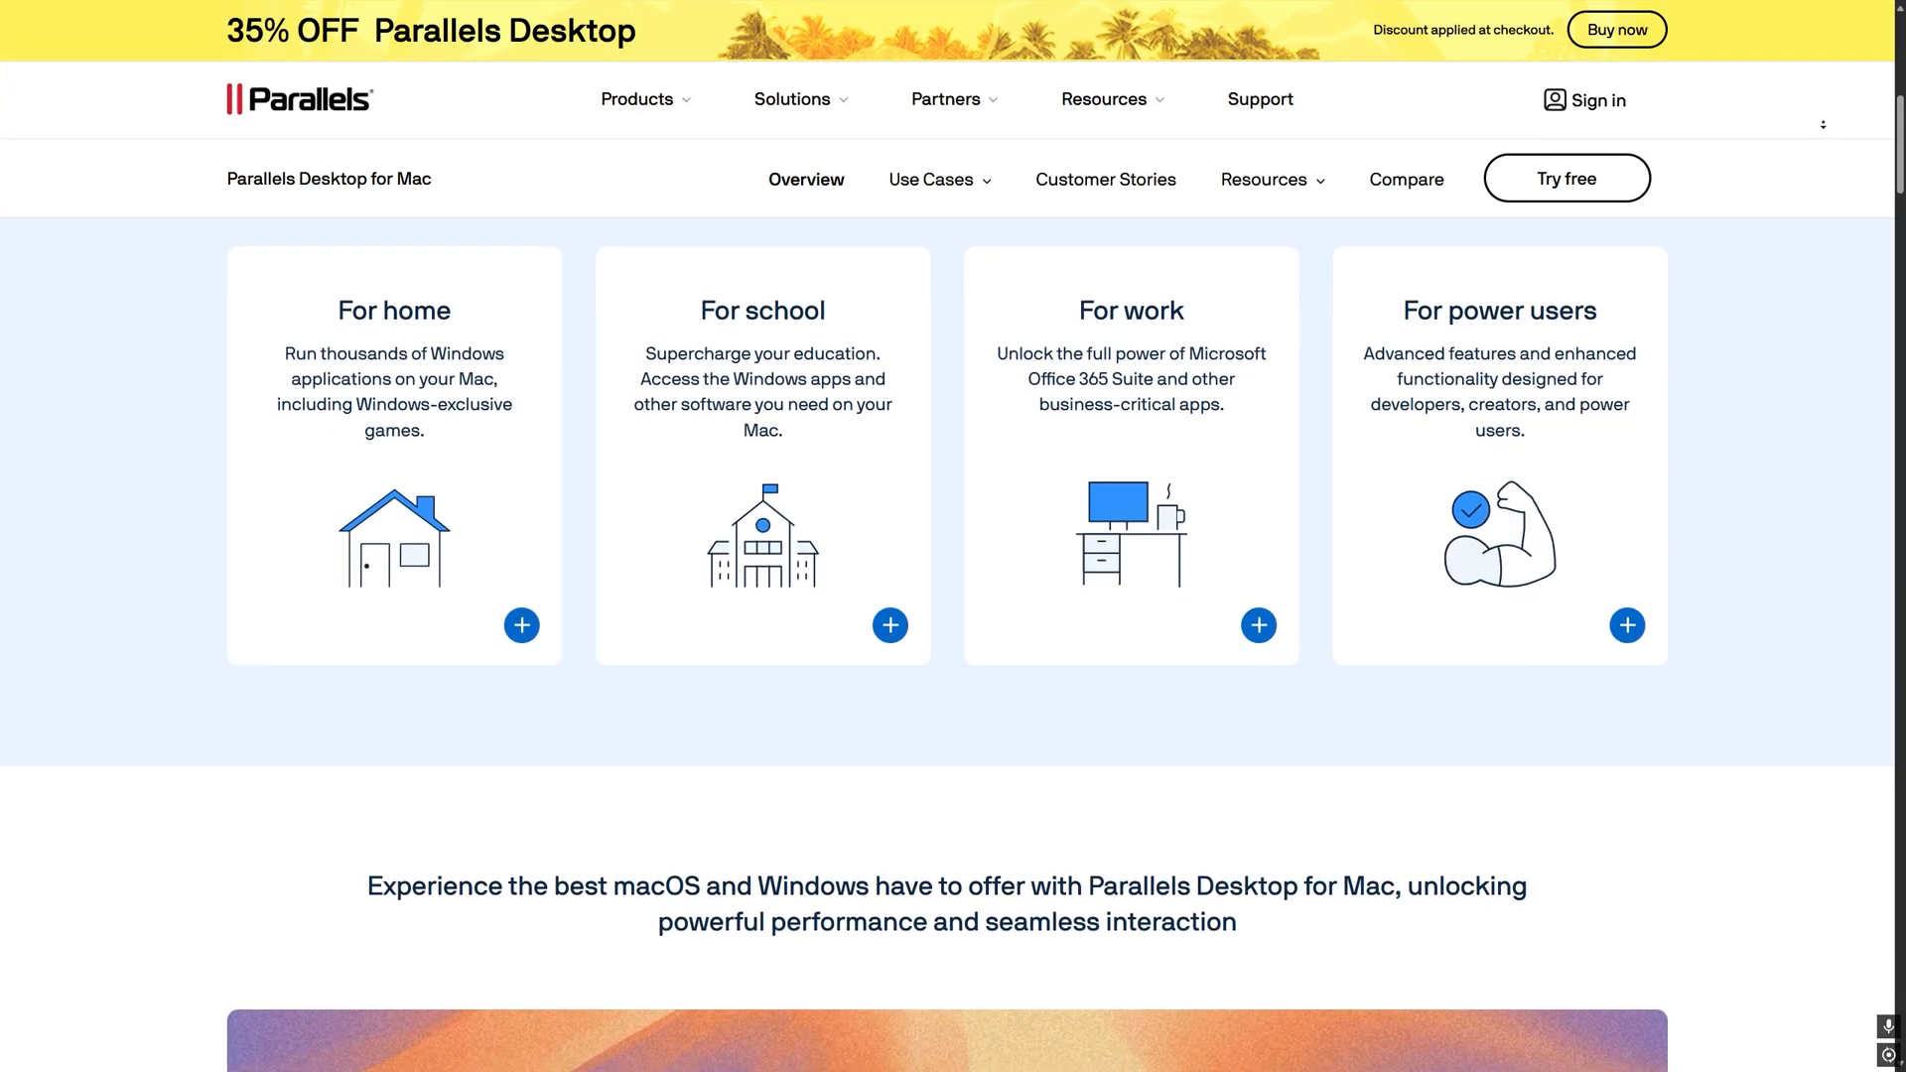
pyautogui.scroll(-3)
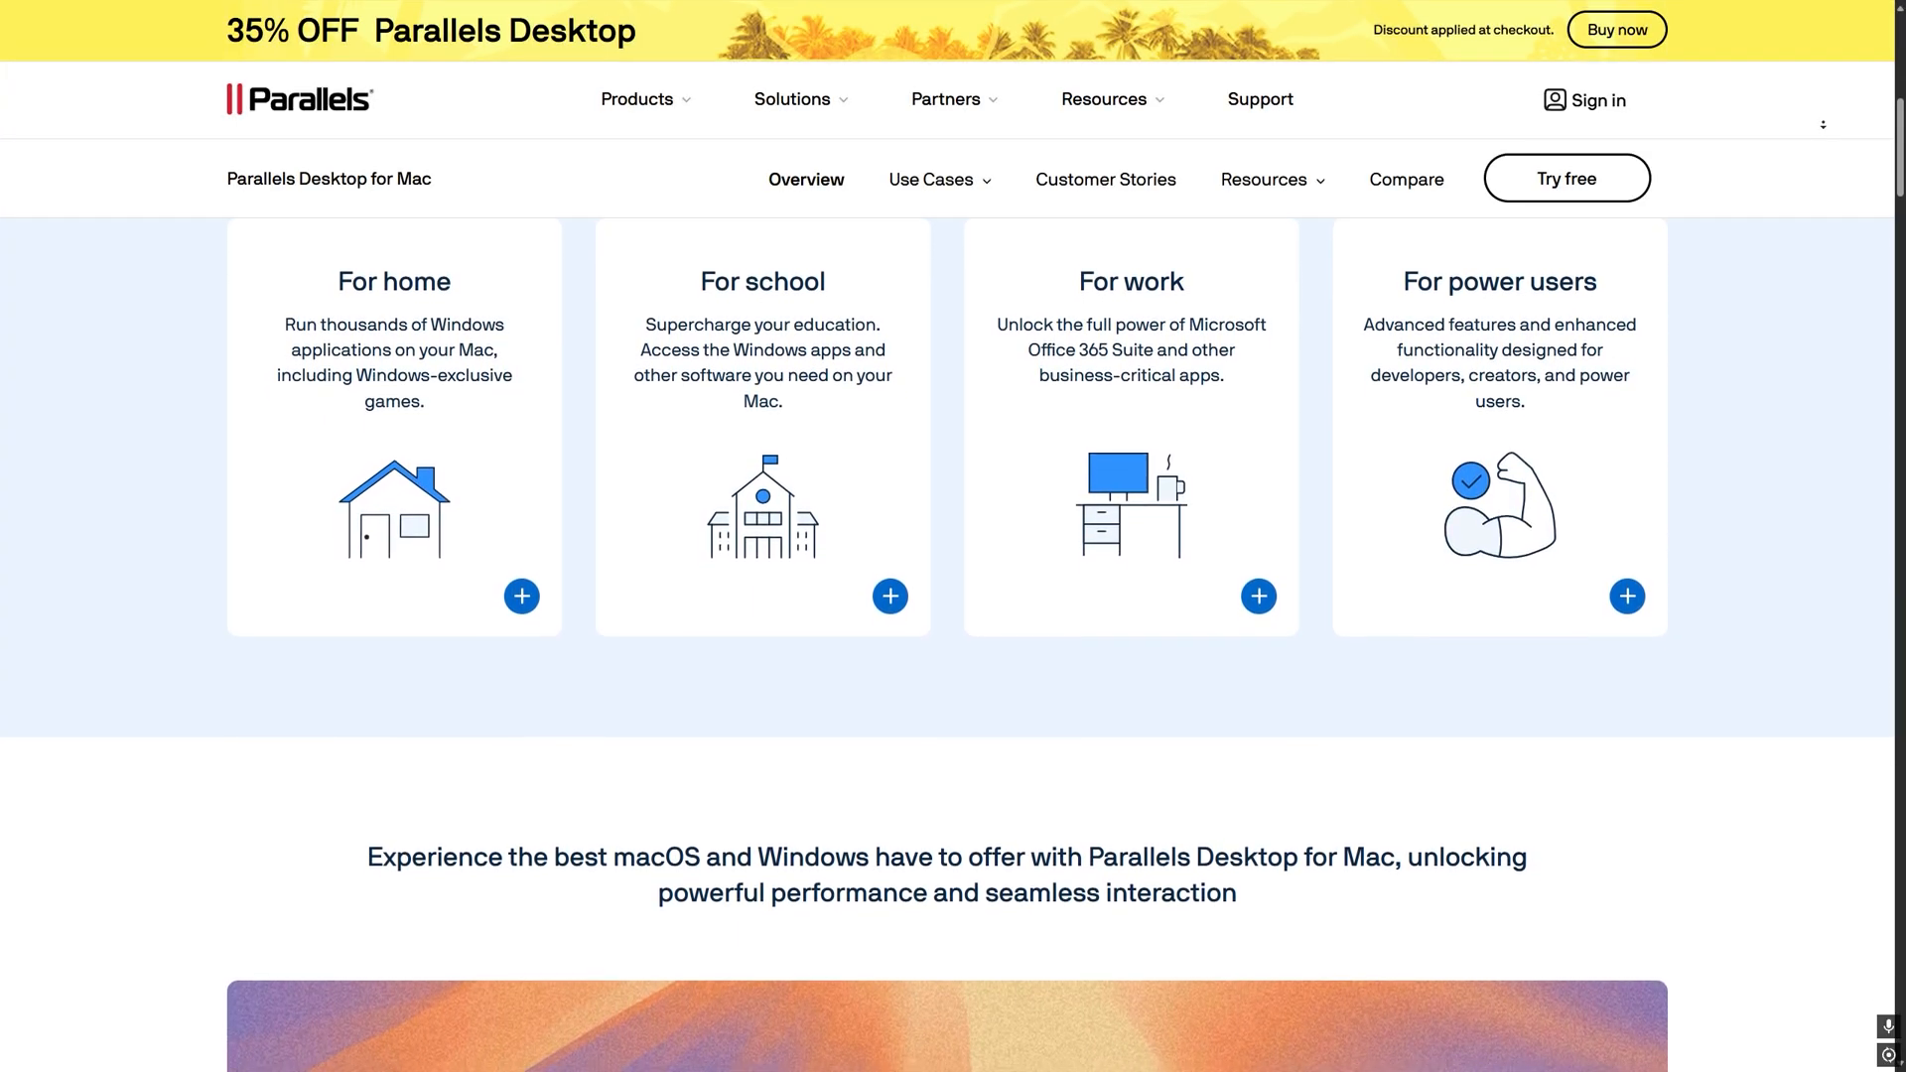
pyautogui.scroll(3)
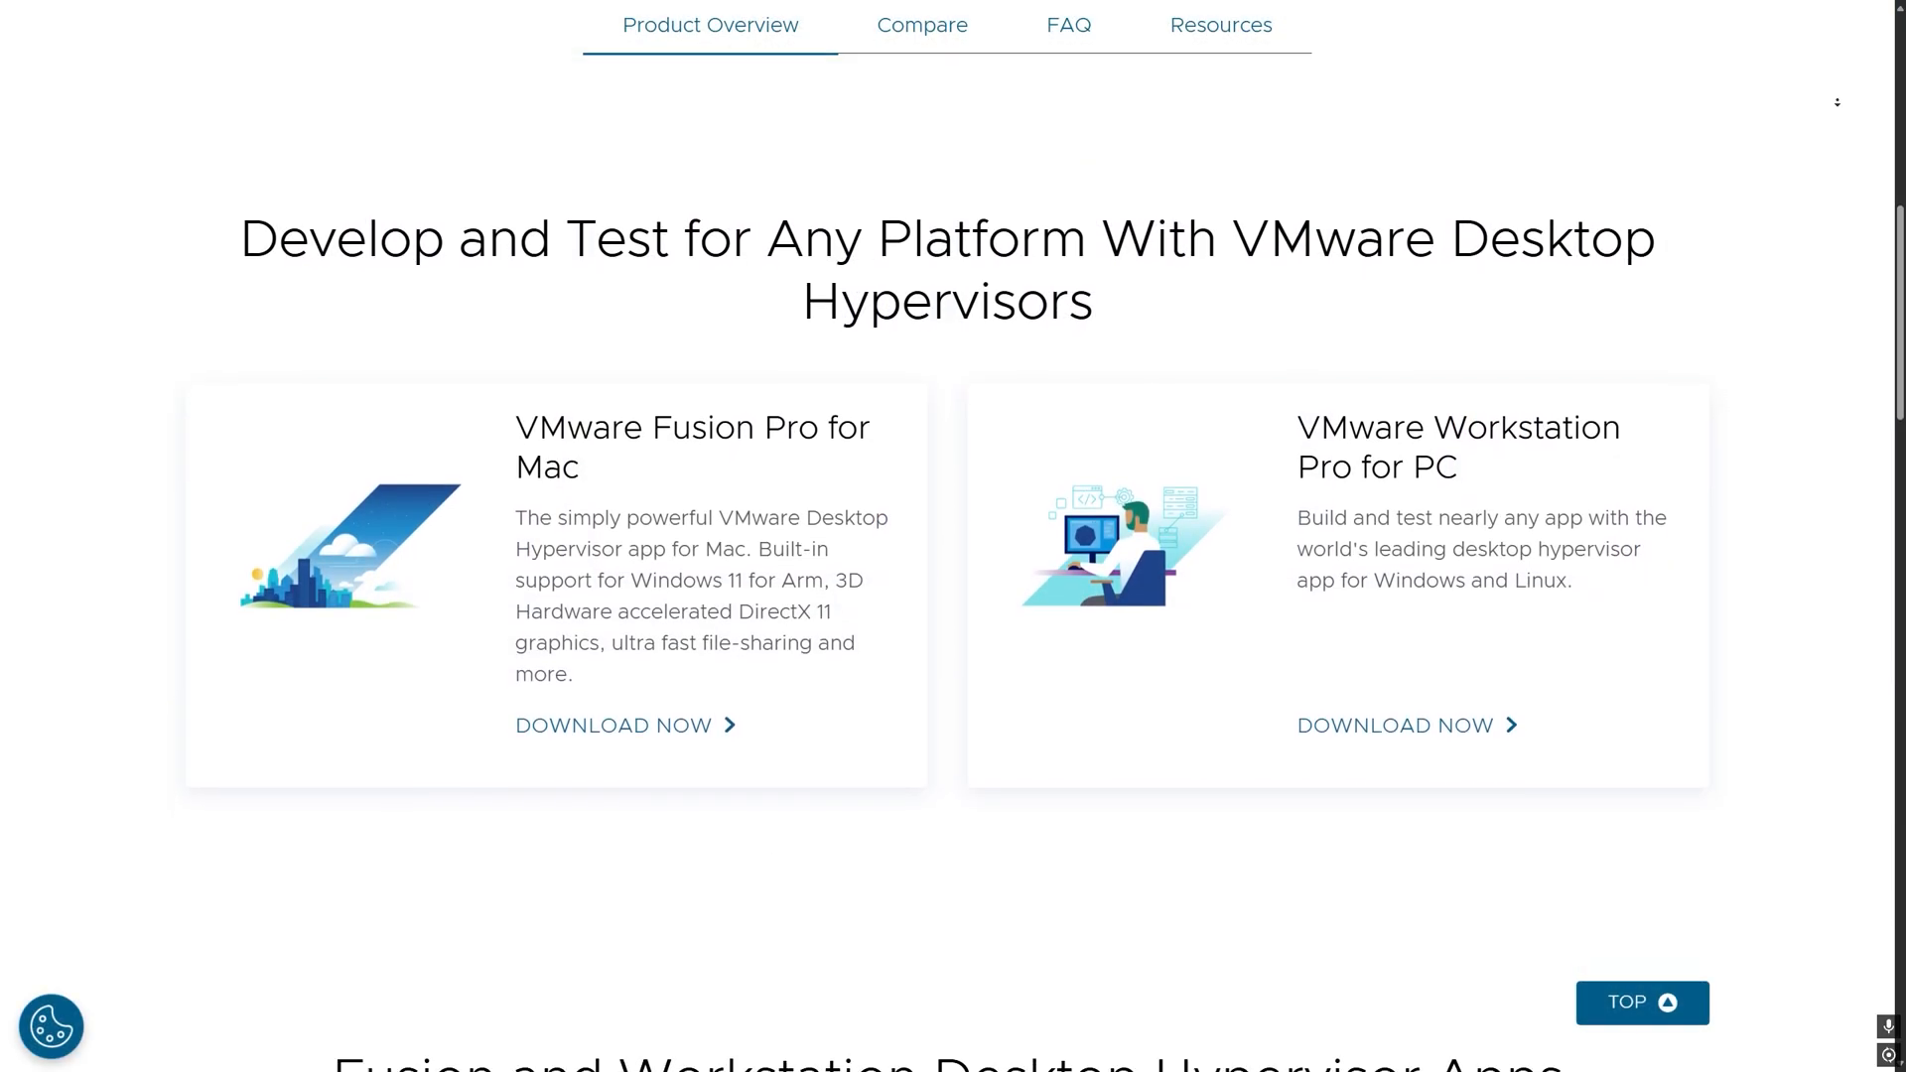
pyautogui.scroll(-3)
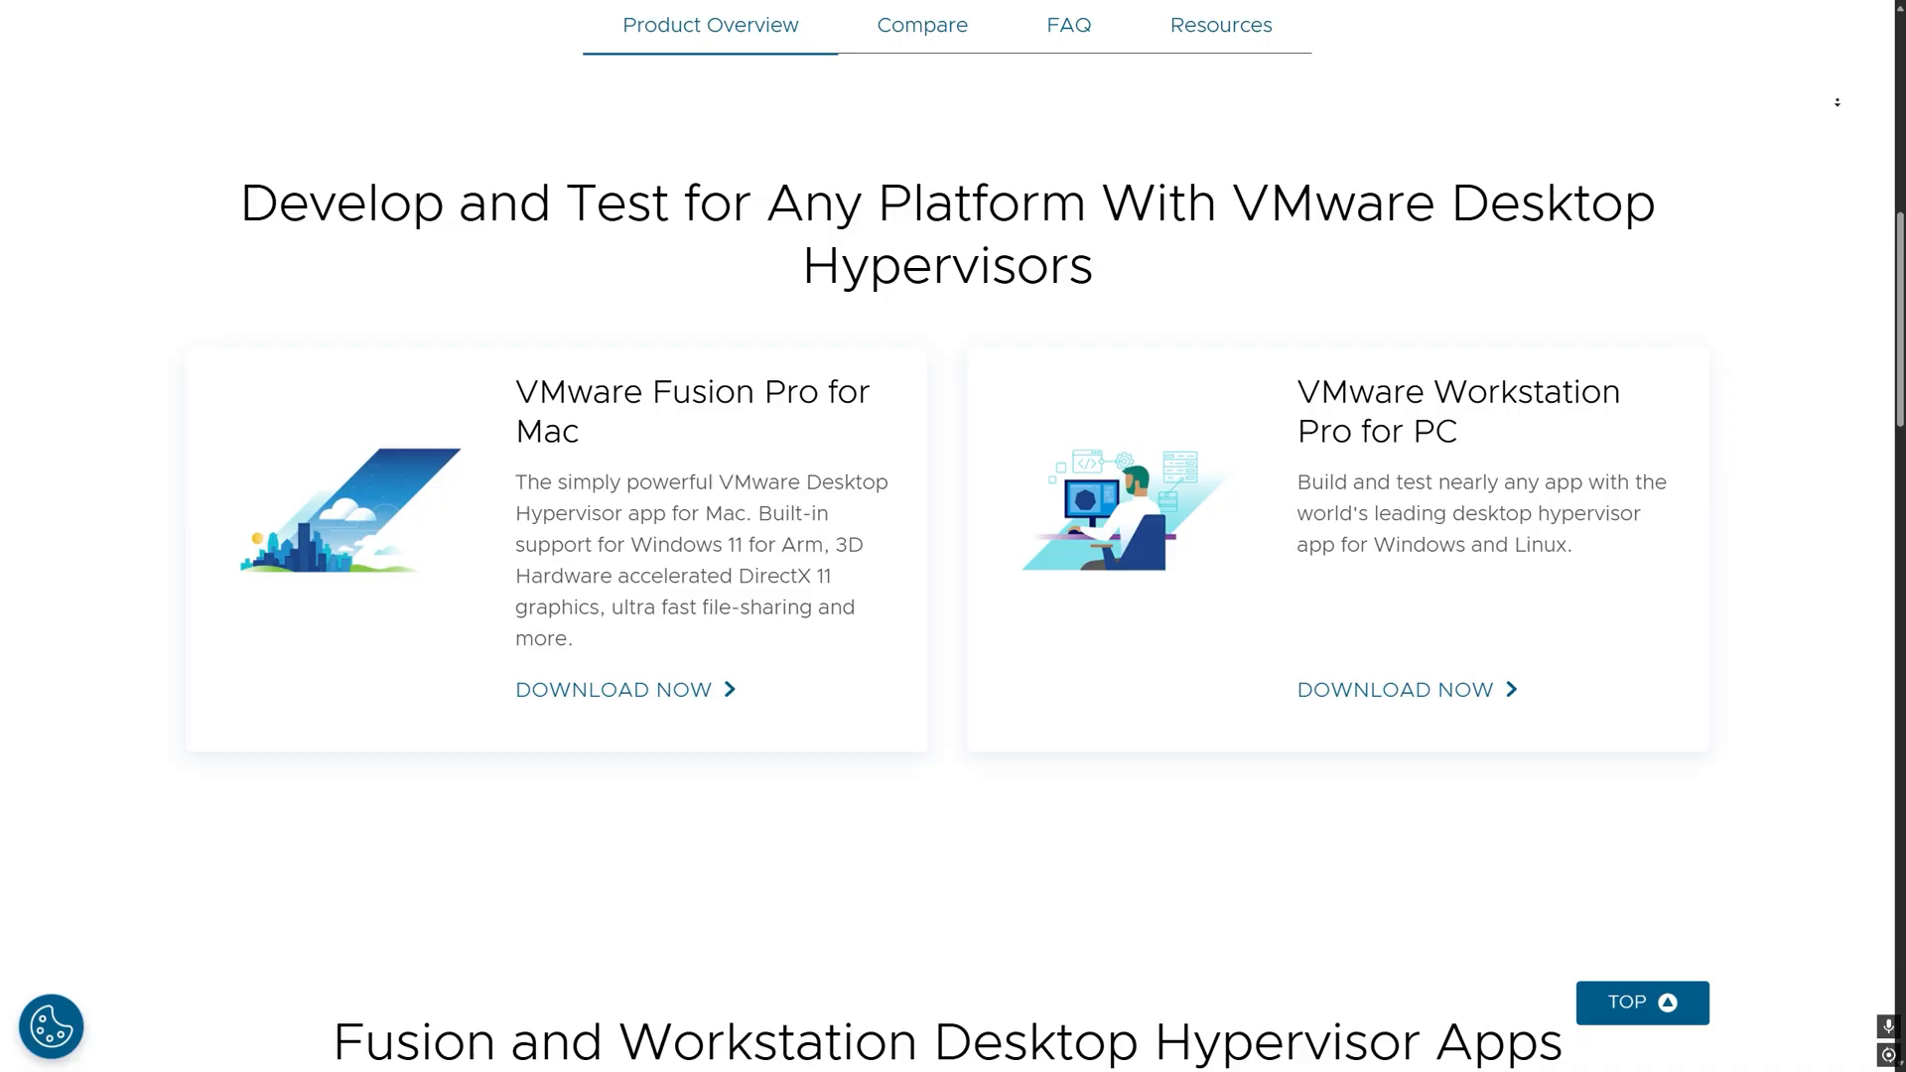
pyautogui.scroll(-3)
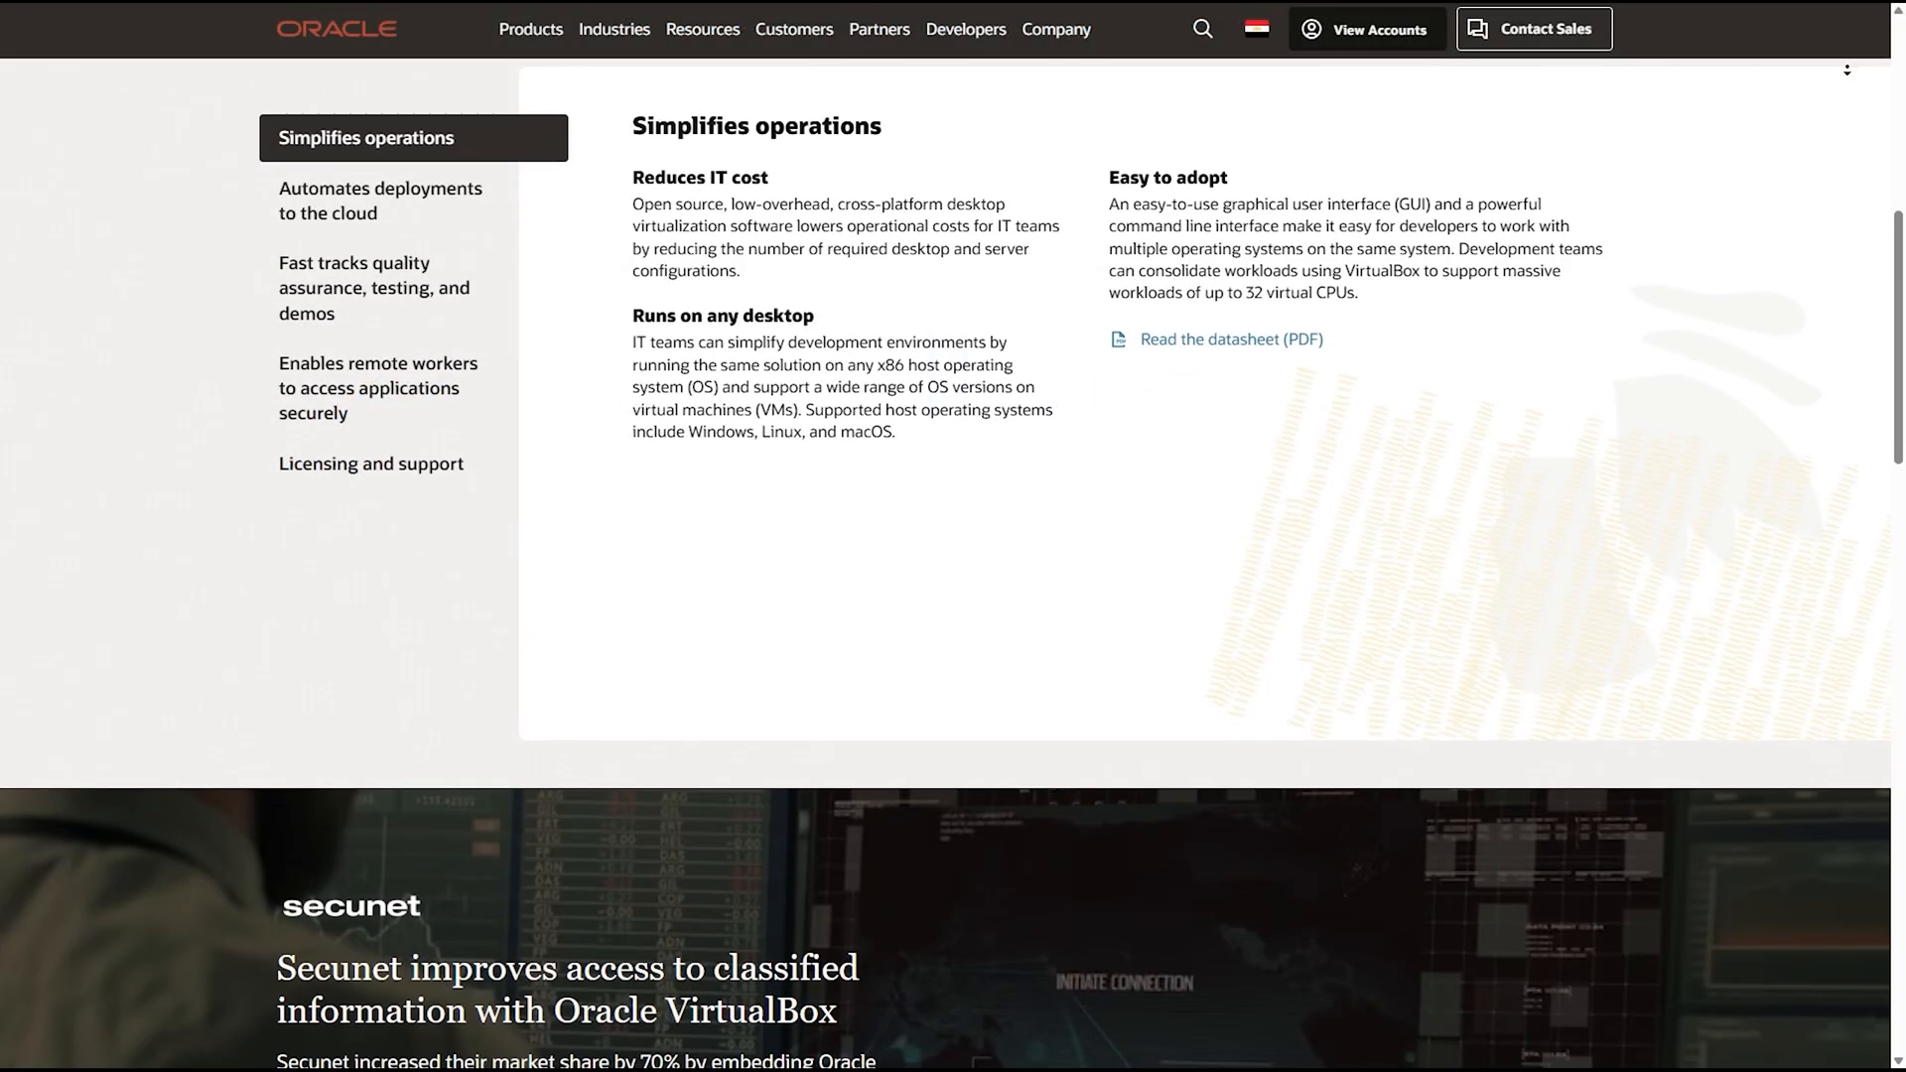
pyautogui.scroll(-3)
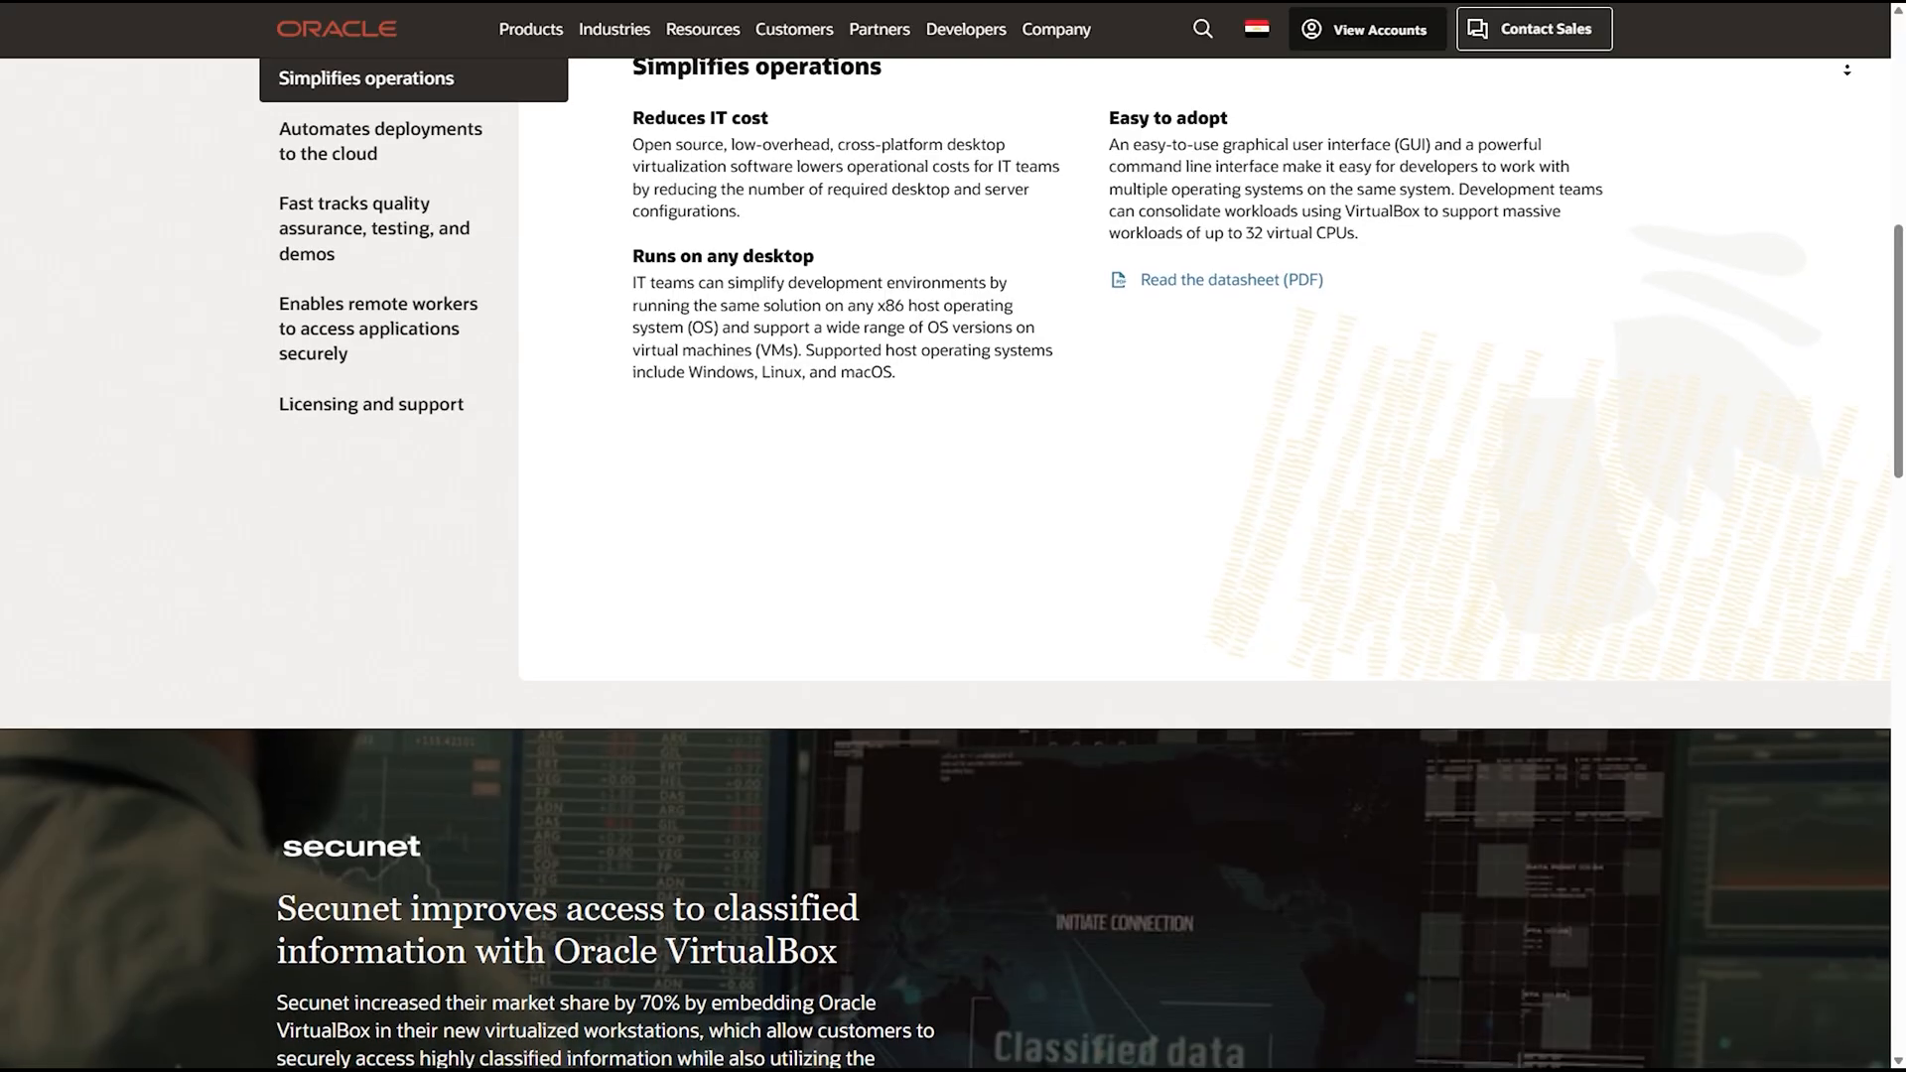
pyautogui.scroll(-3)
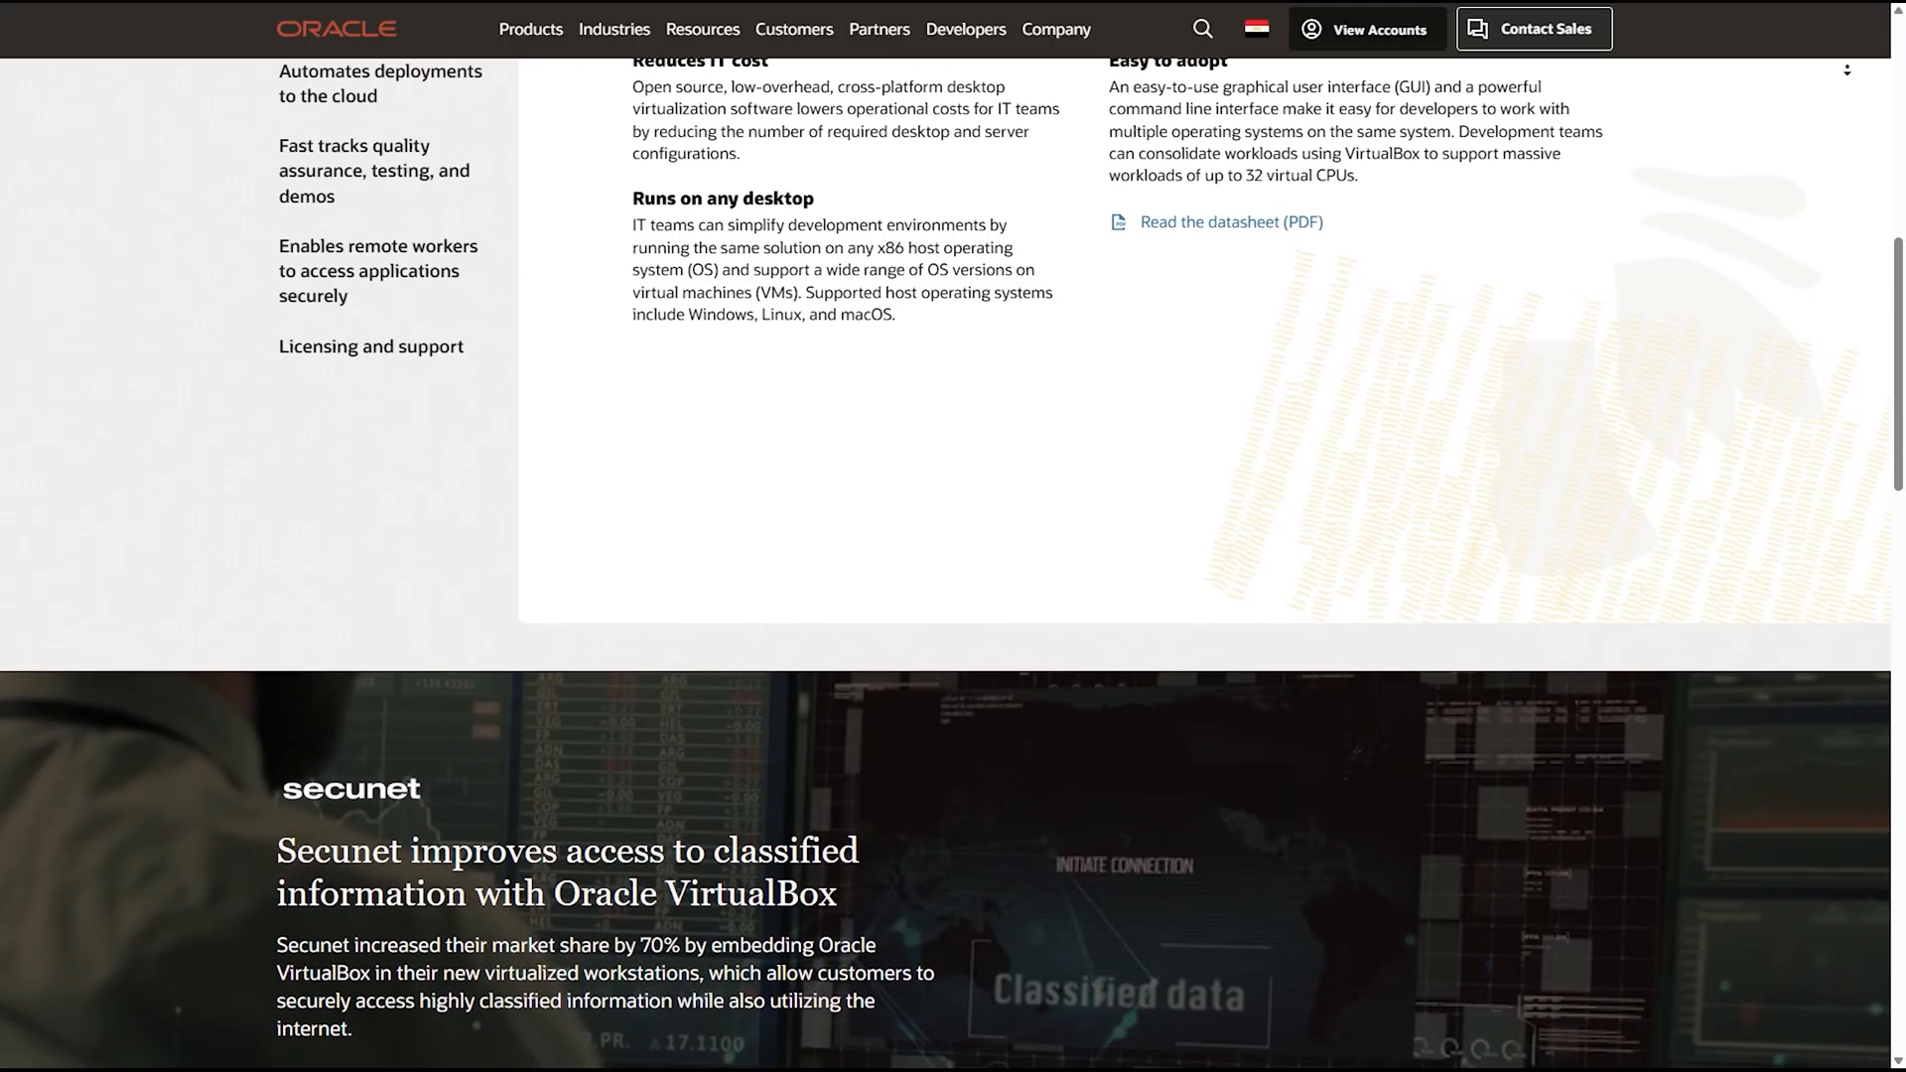
pyautogui.scroll(-3)
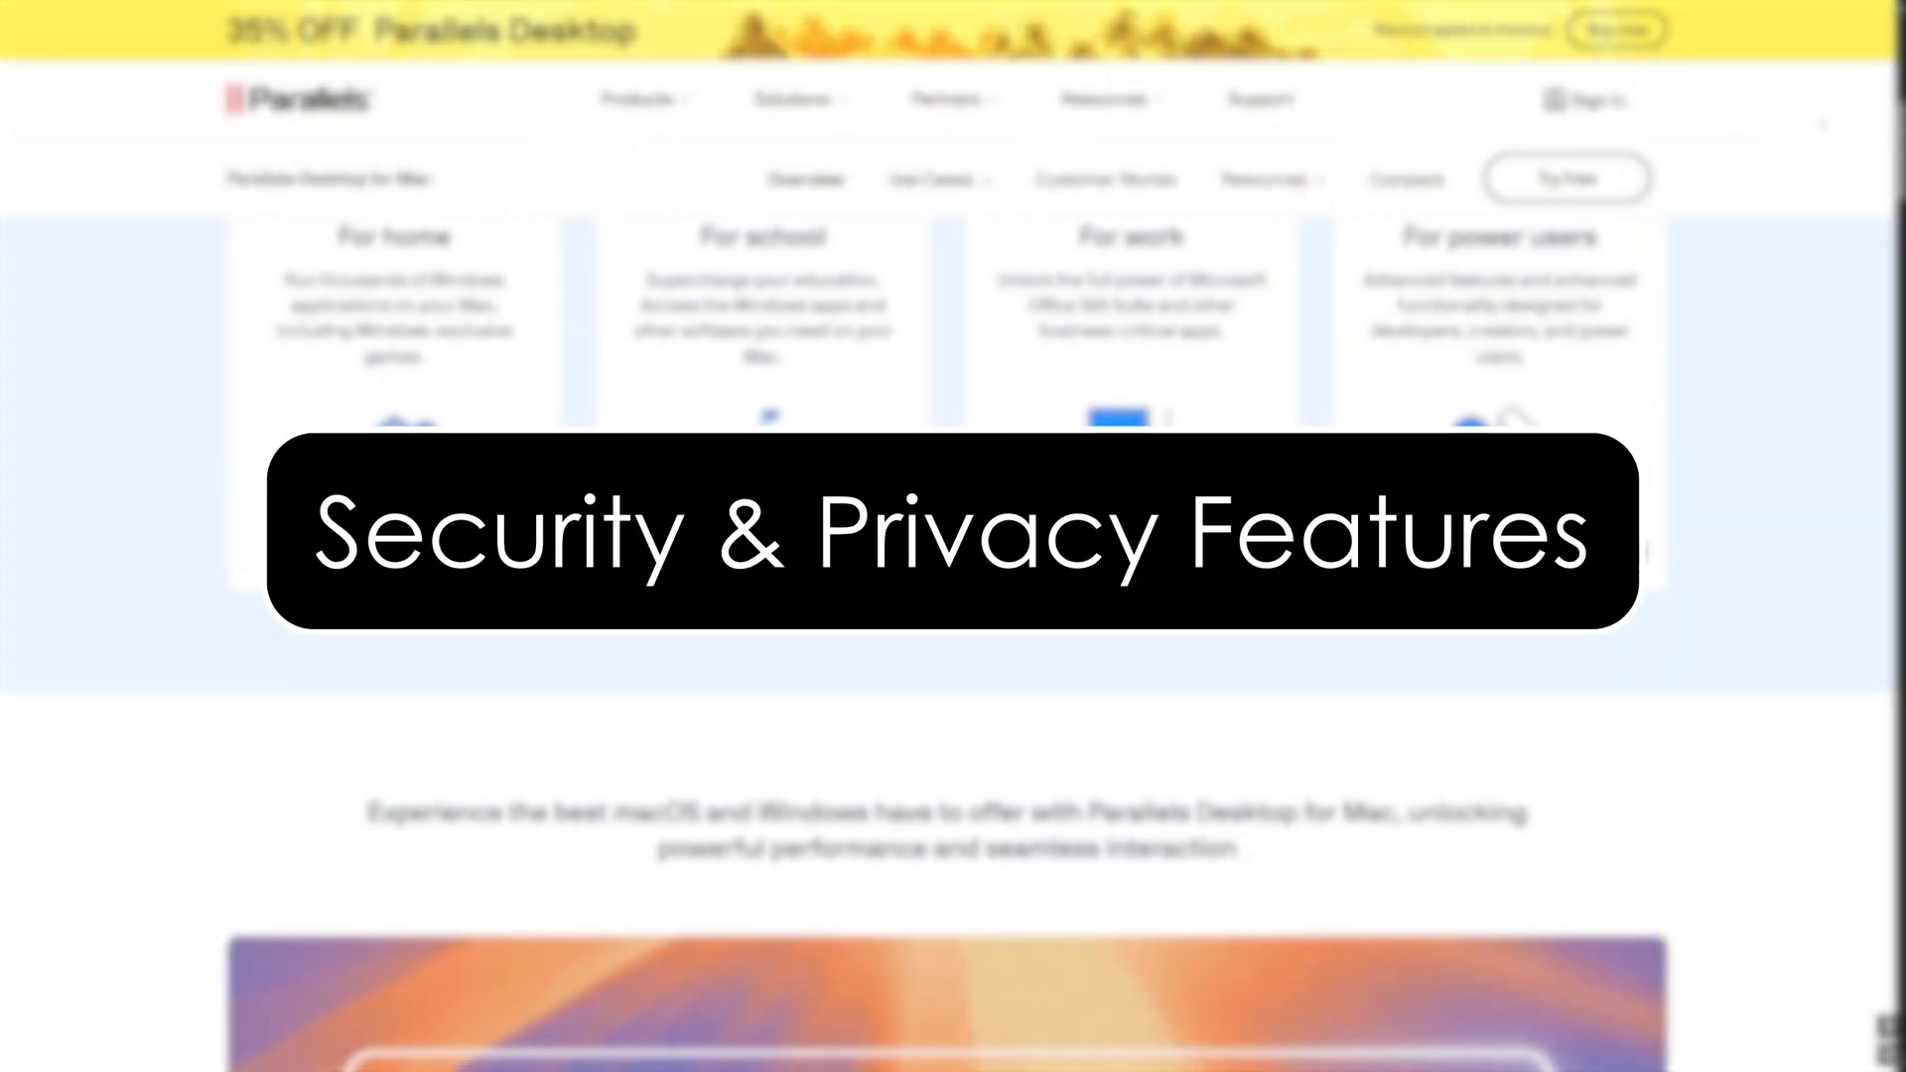
pyautogui.scroll(3)
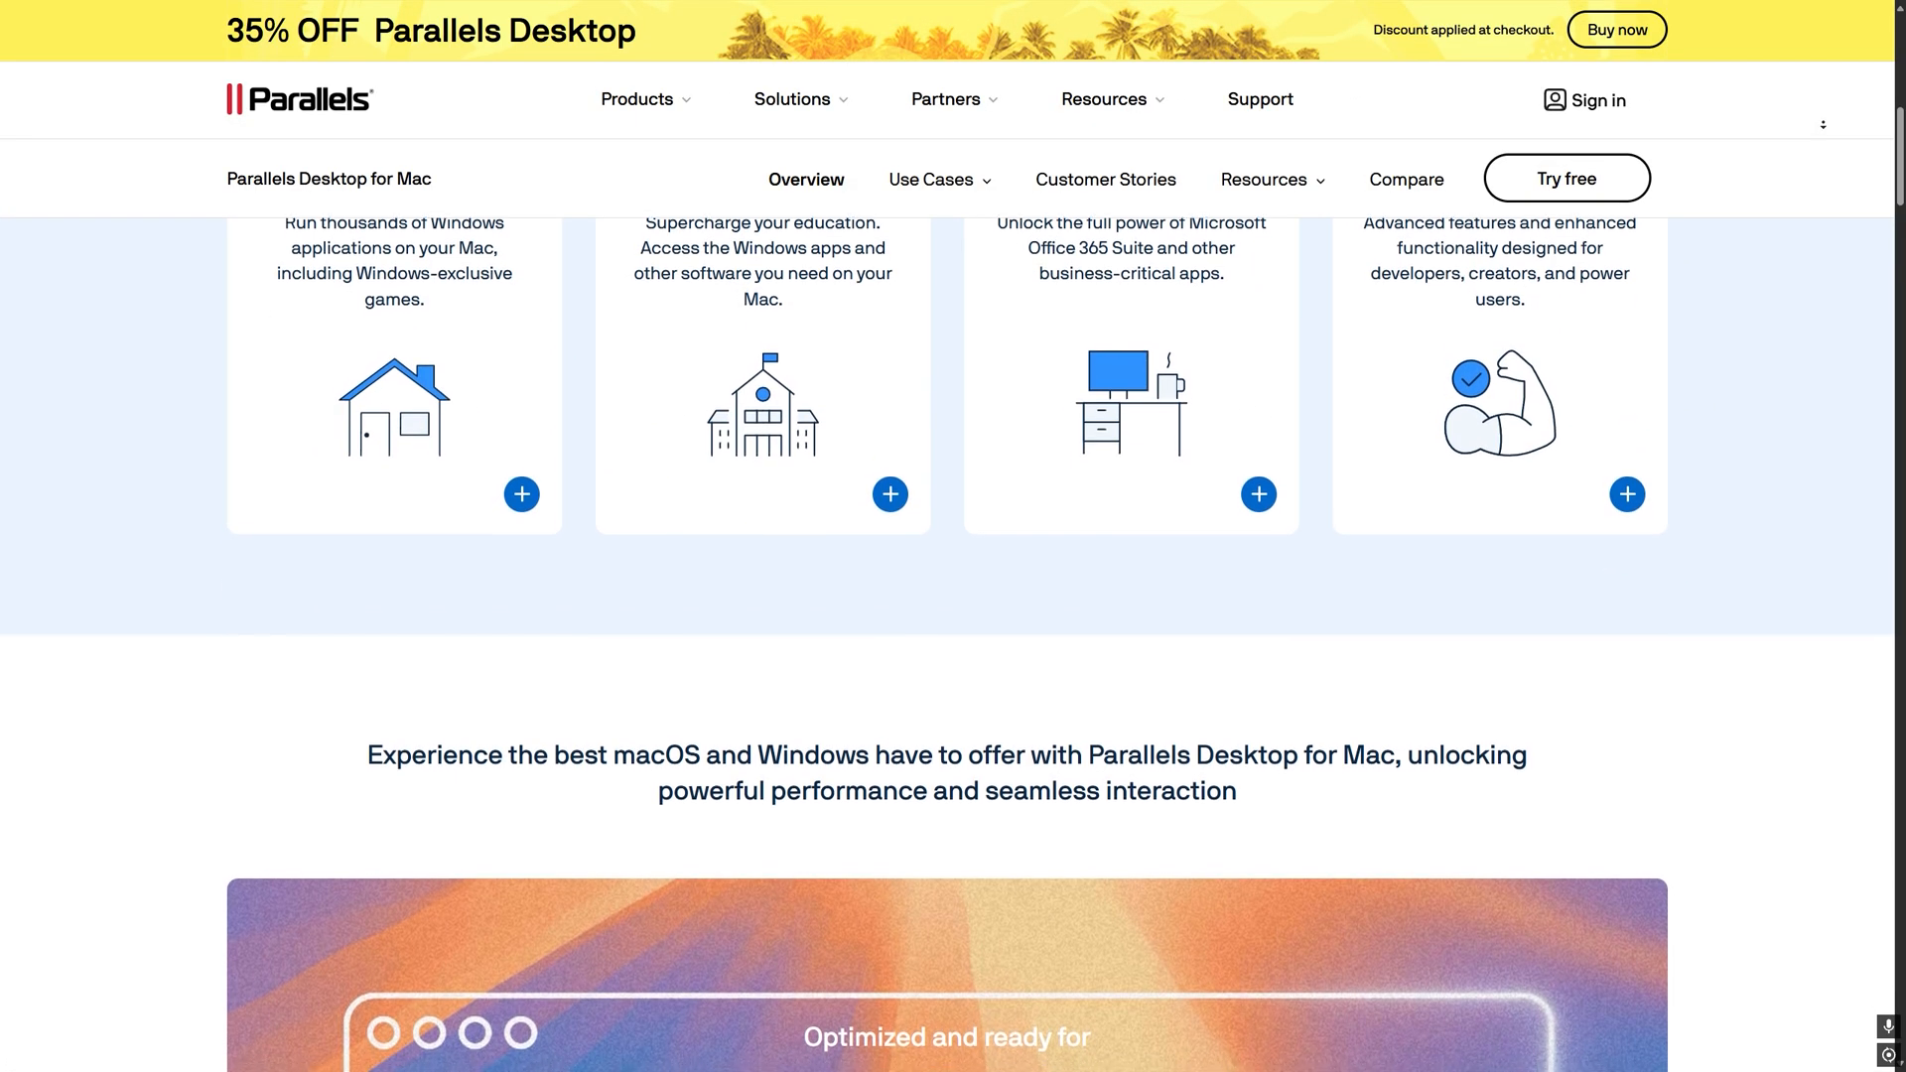
pyautogui.scroll(-3)
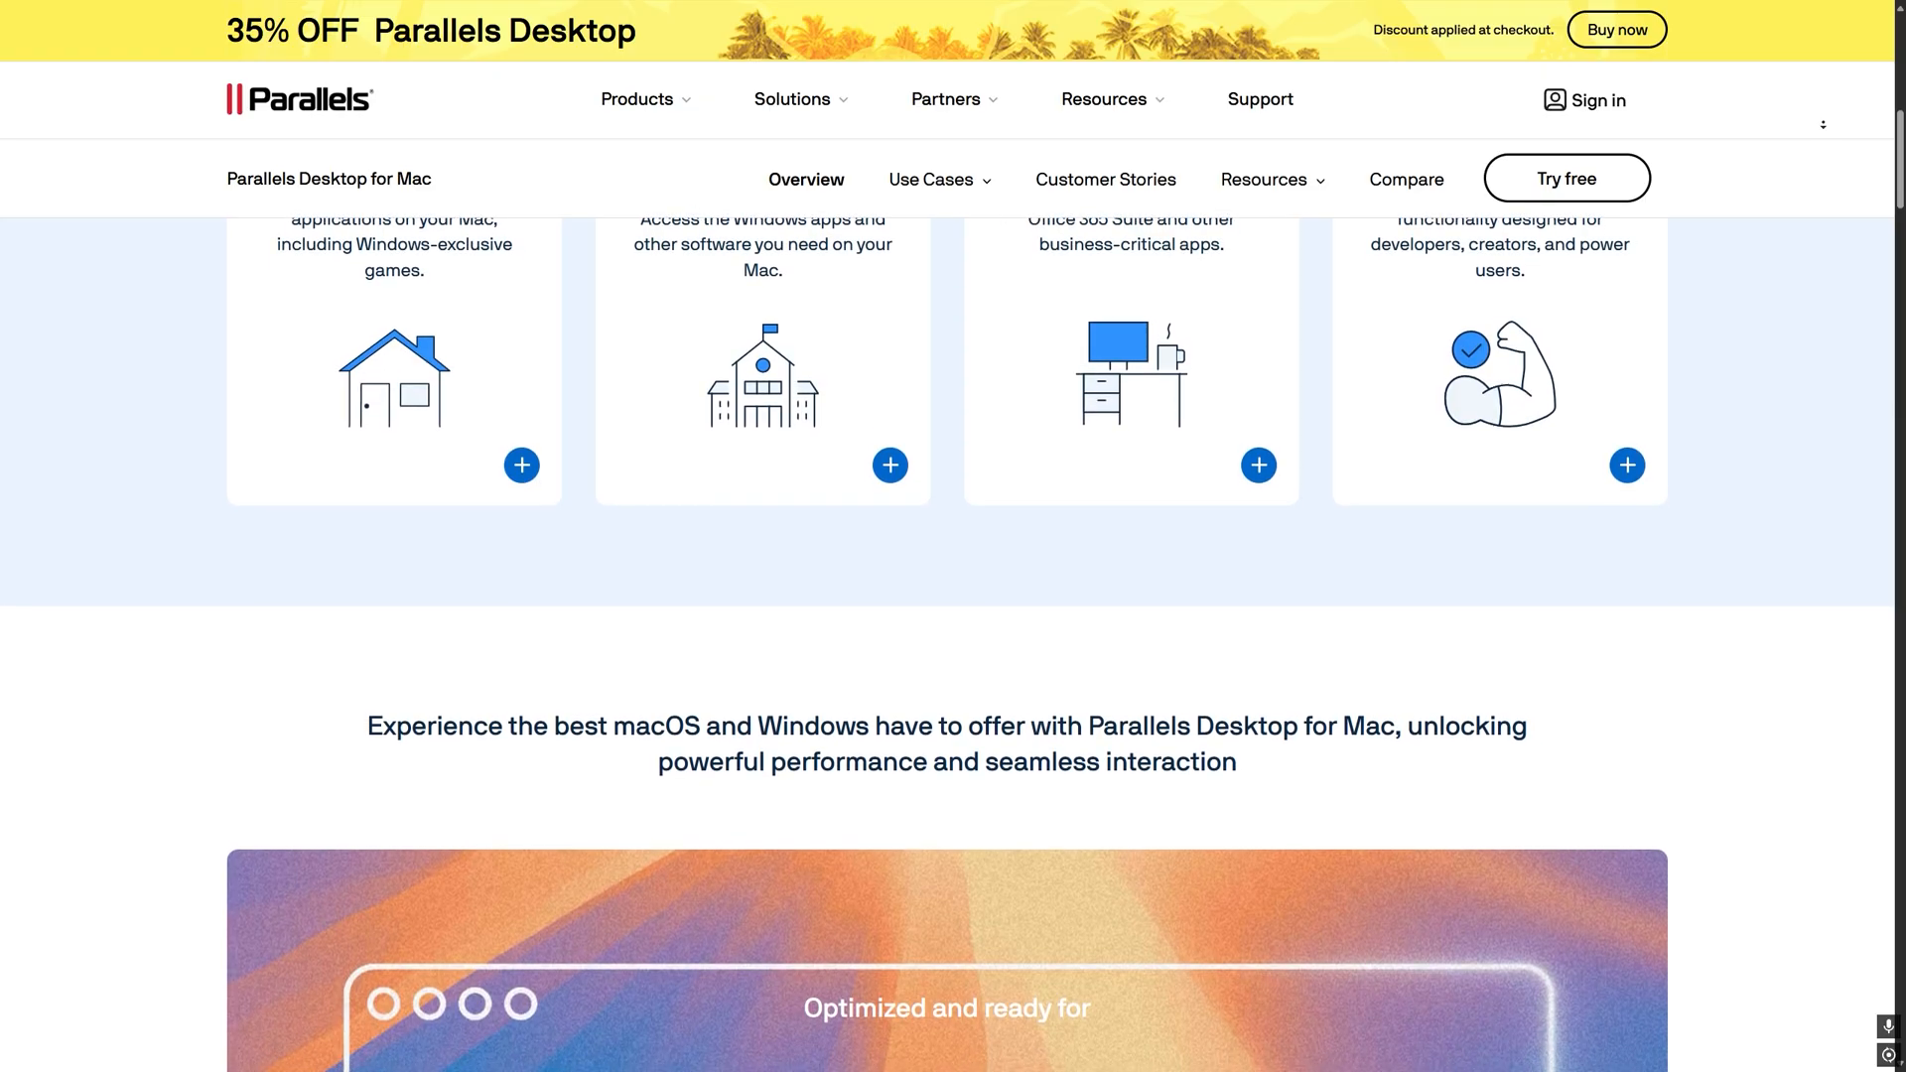
pyautogui.scroll(-3)
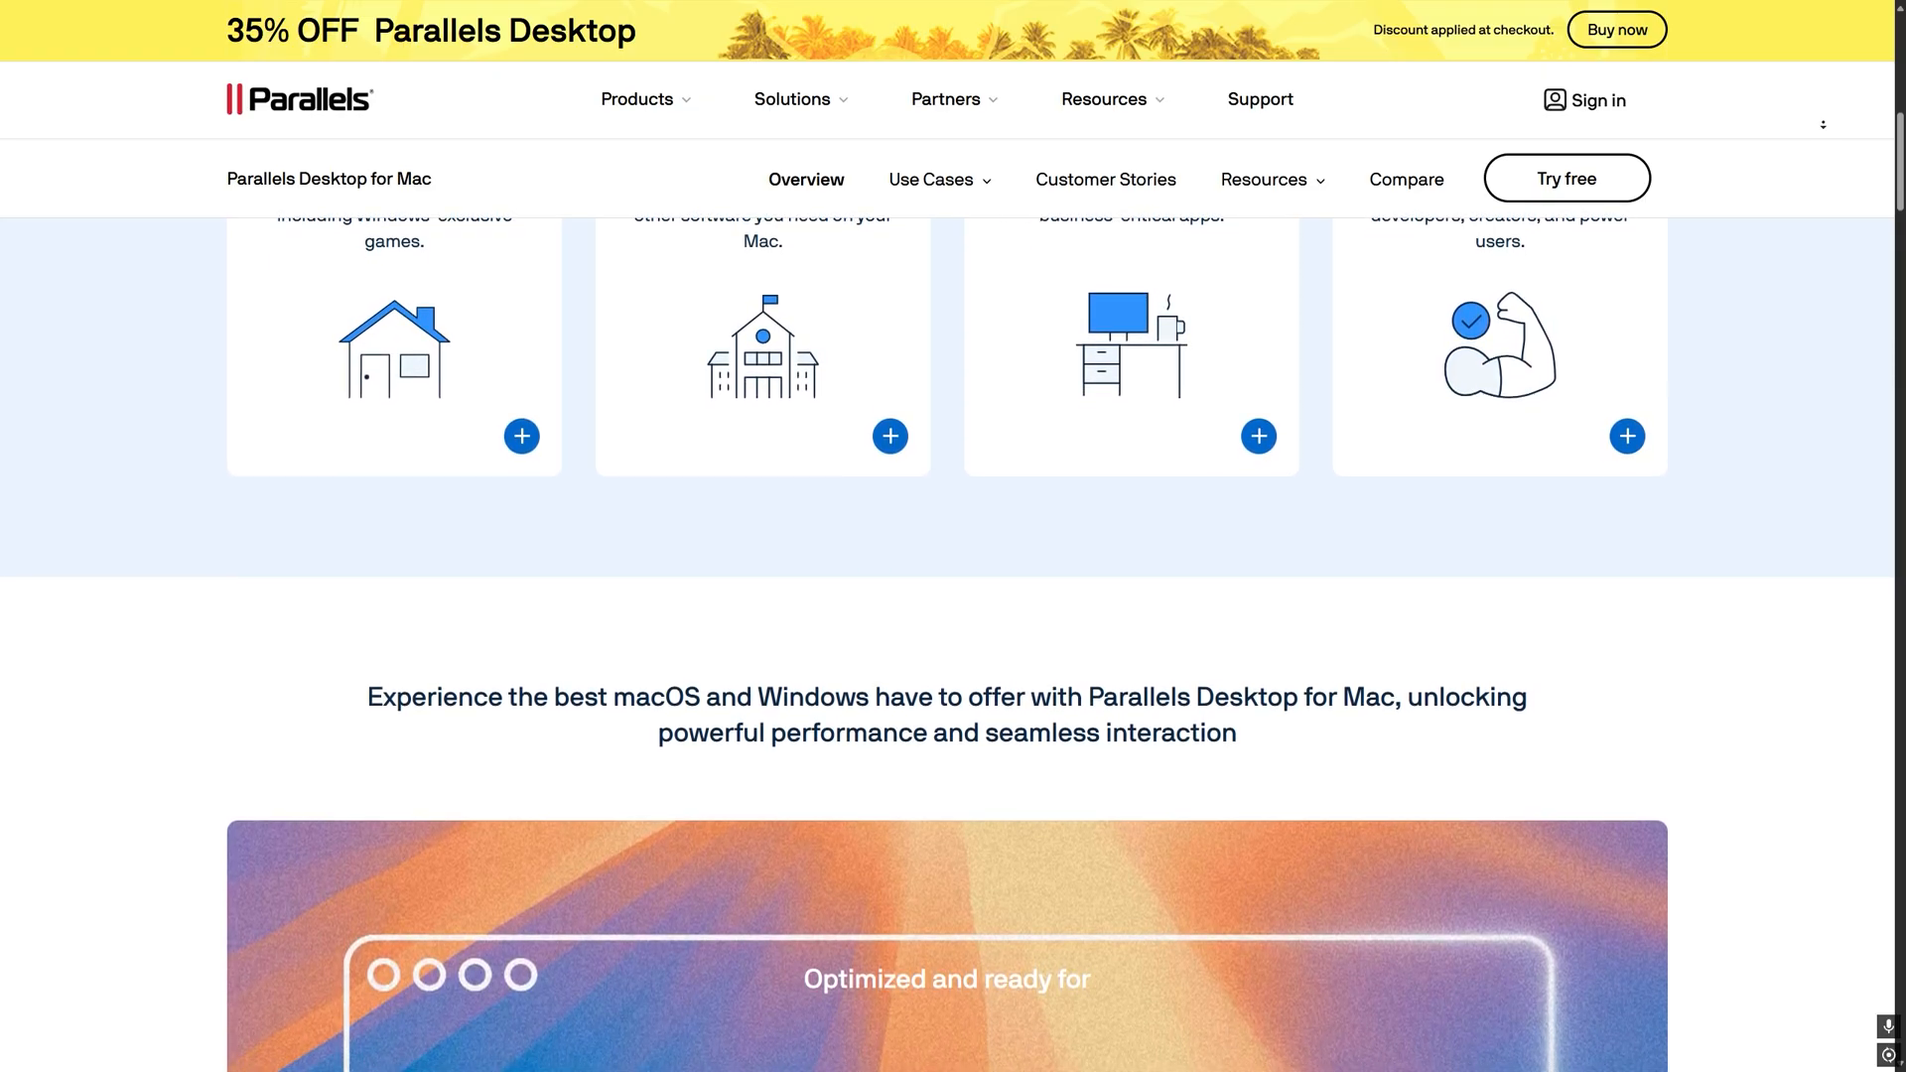
pyautogui.scroll(-3)
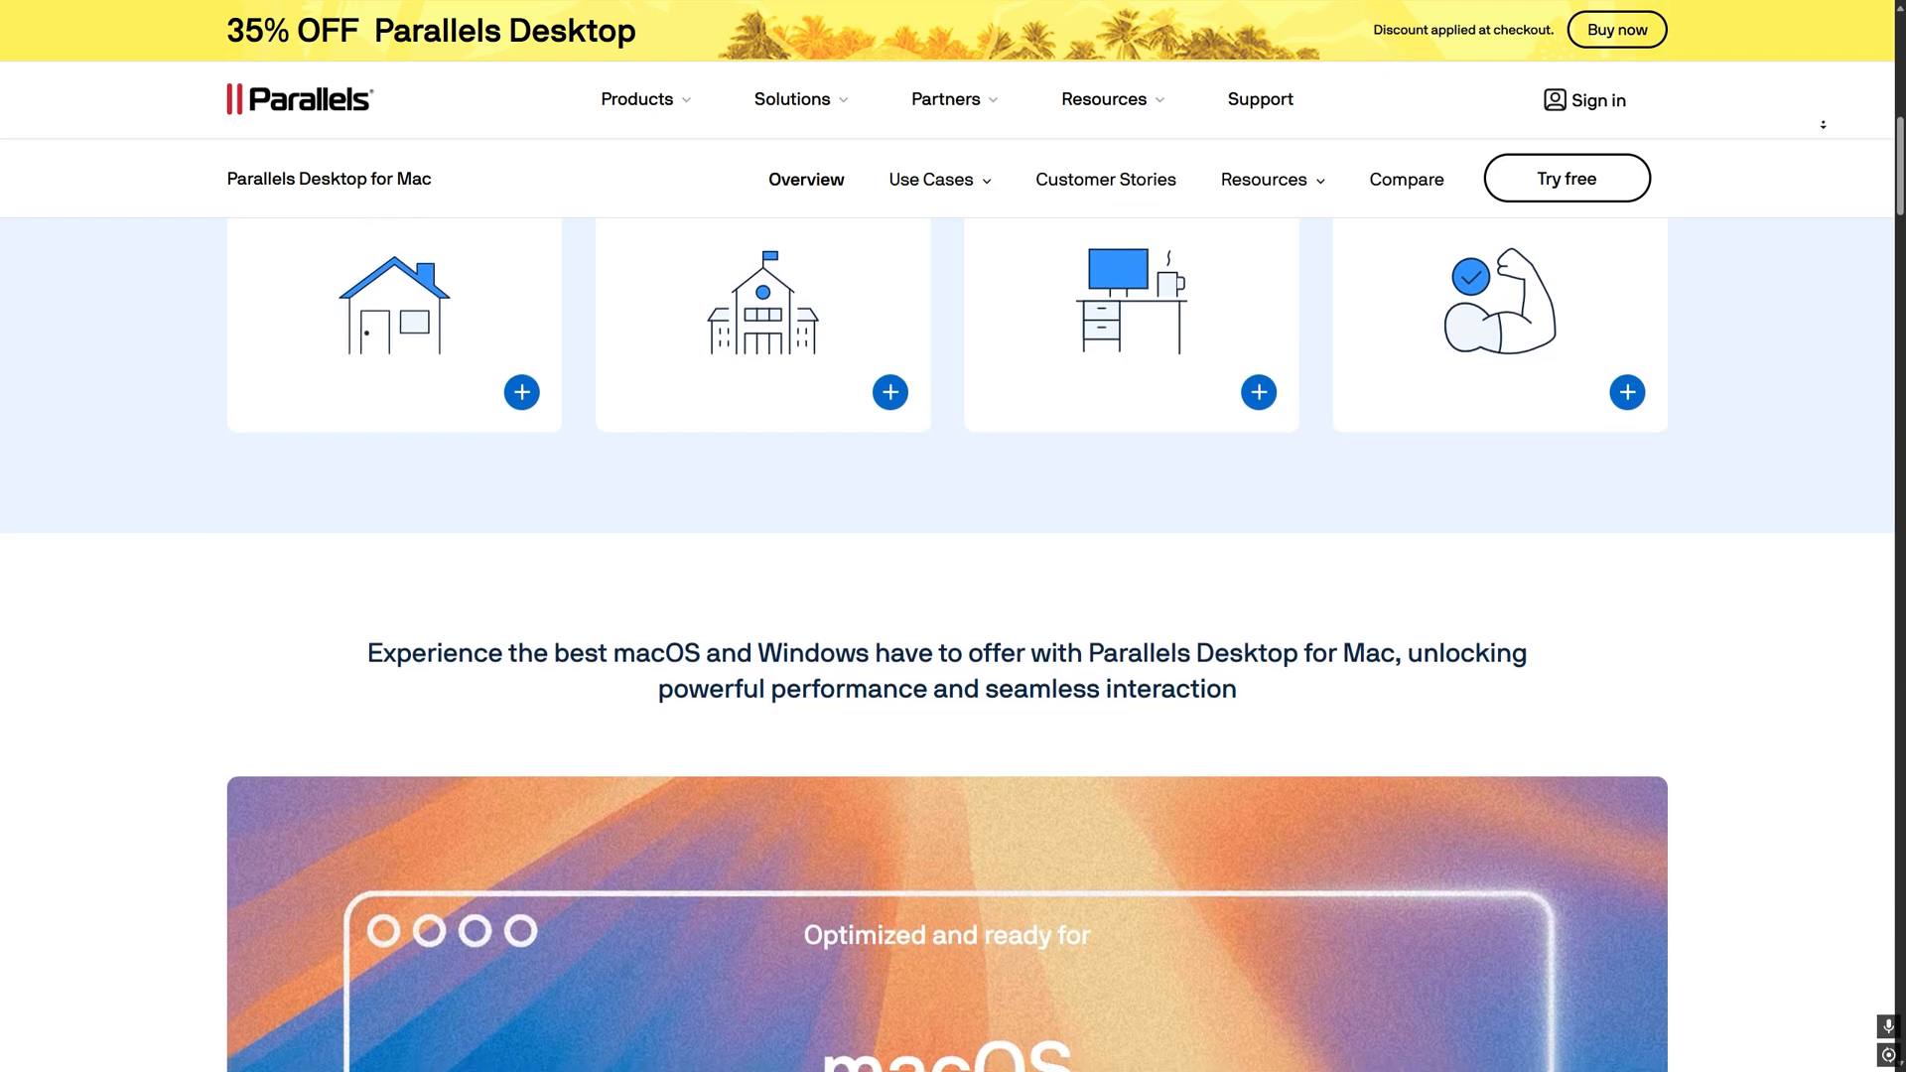
pyautogui.scroll(-3)
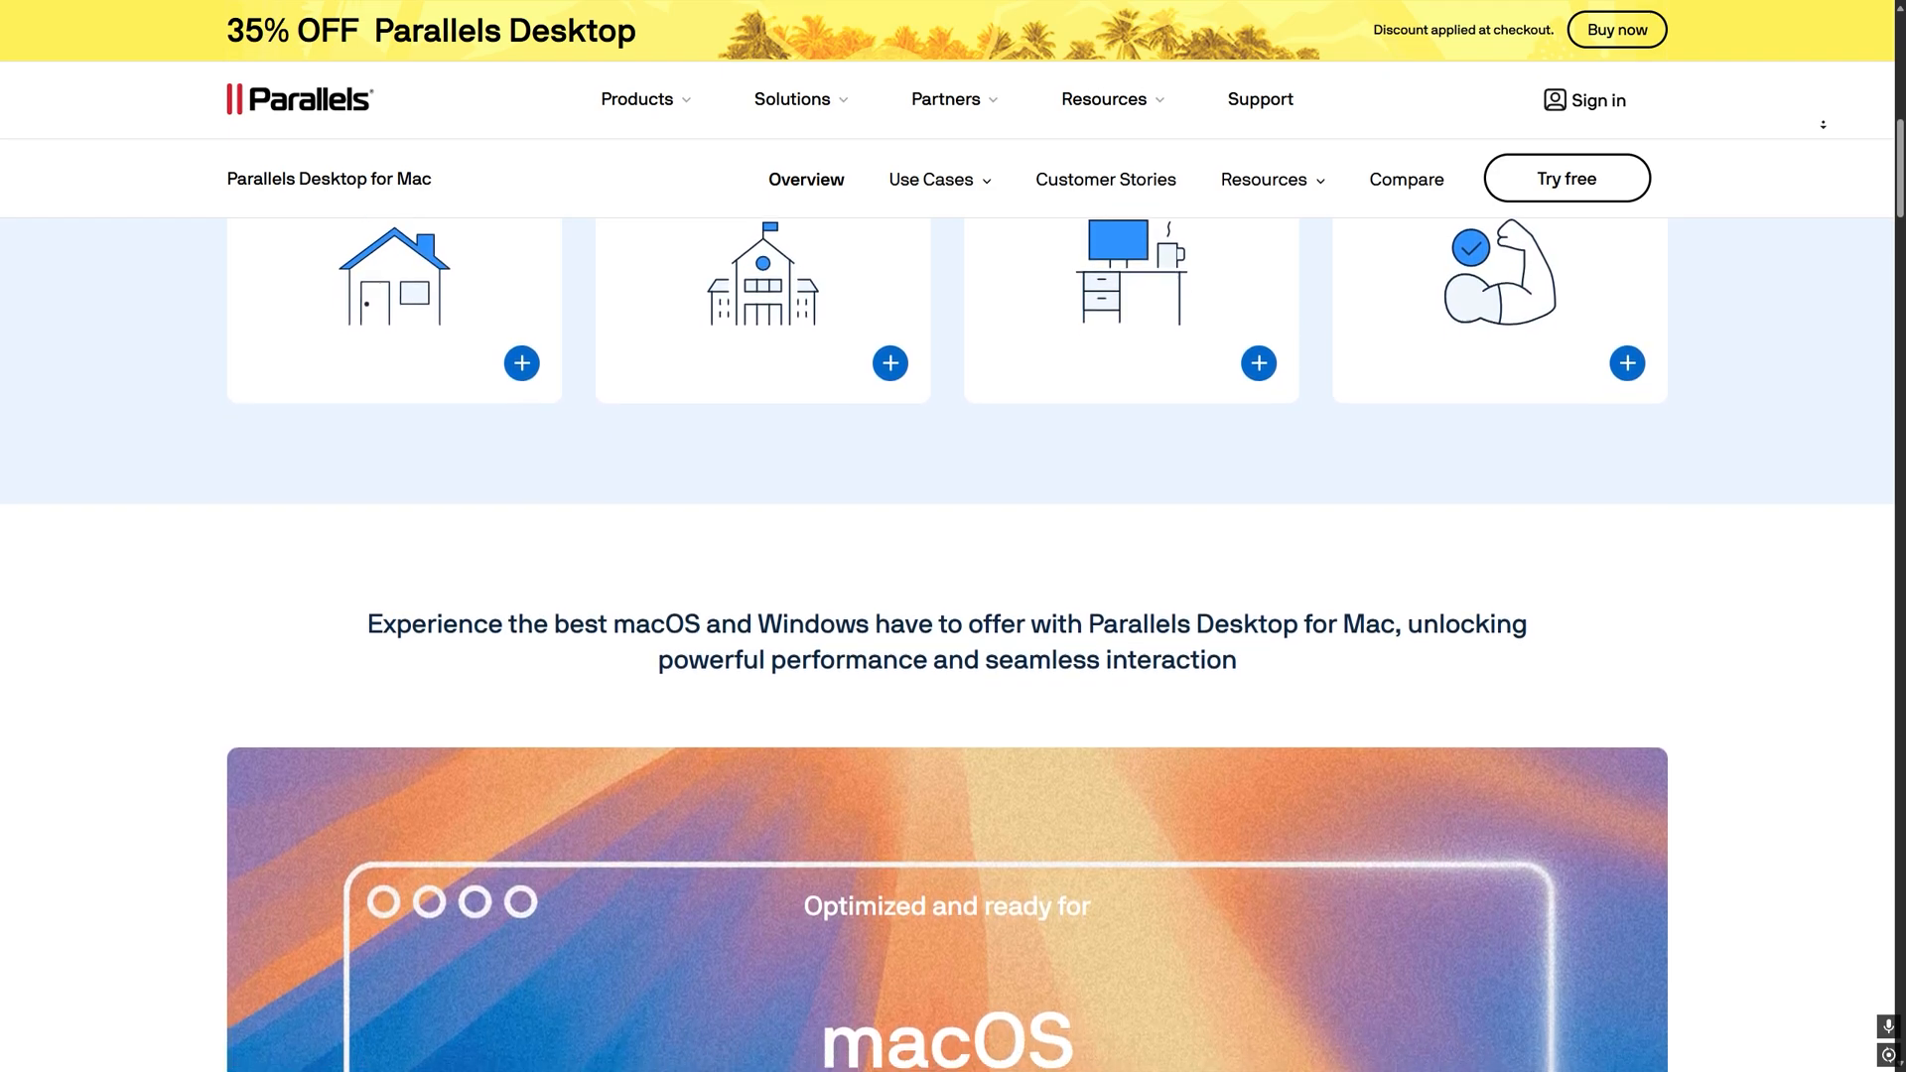
pyautogui.scroll(-3)
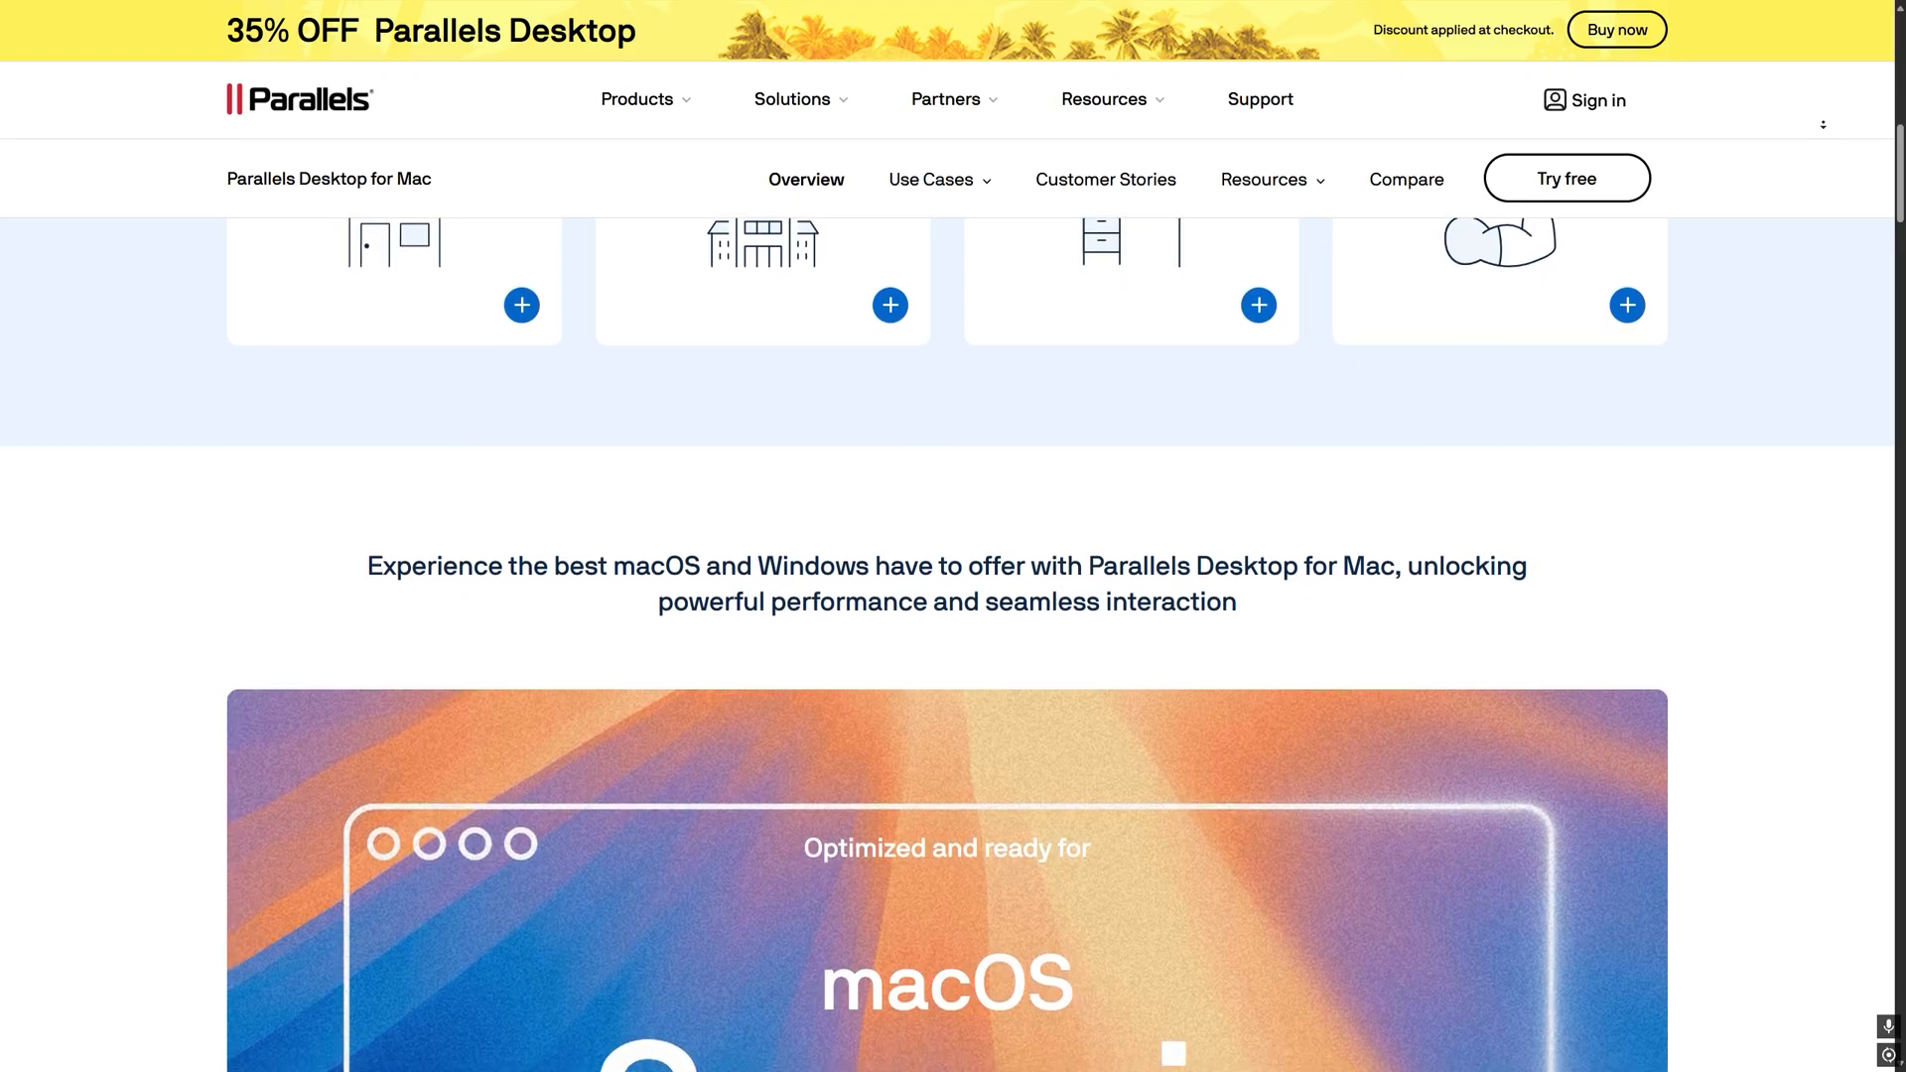
pyautogui.scroll(-3)
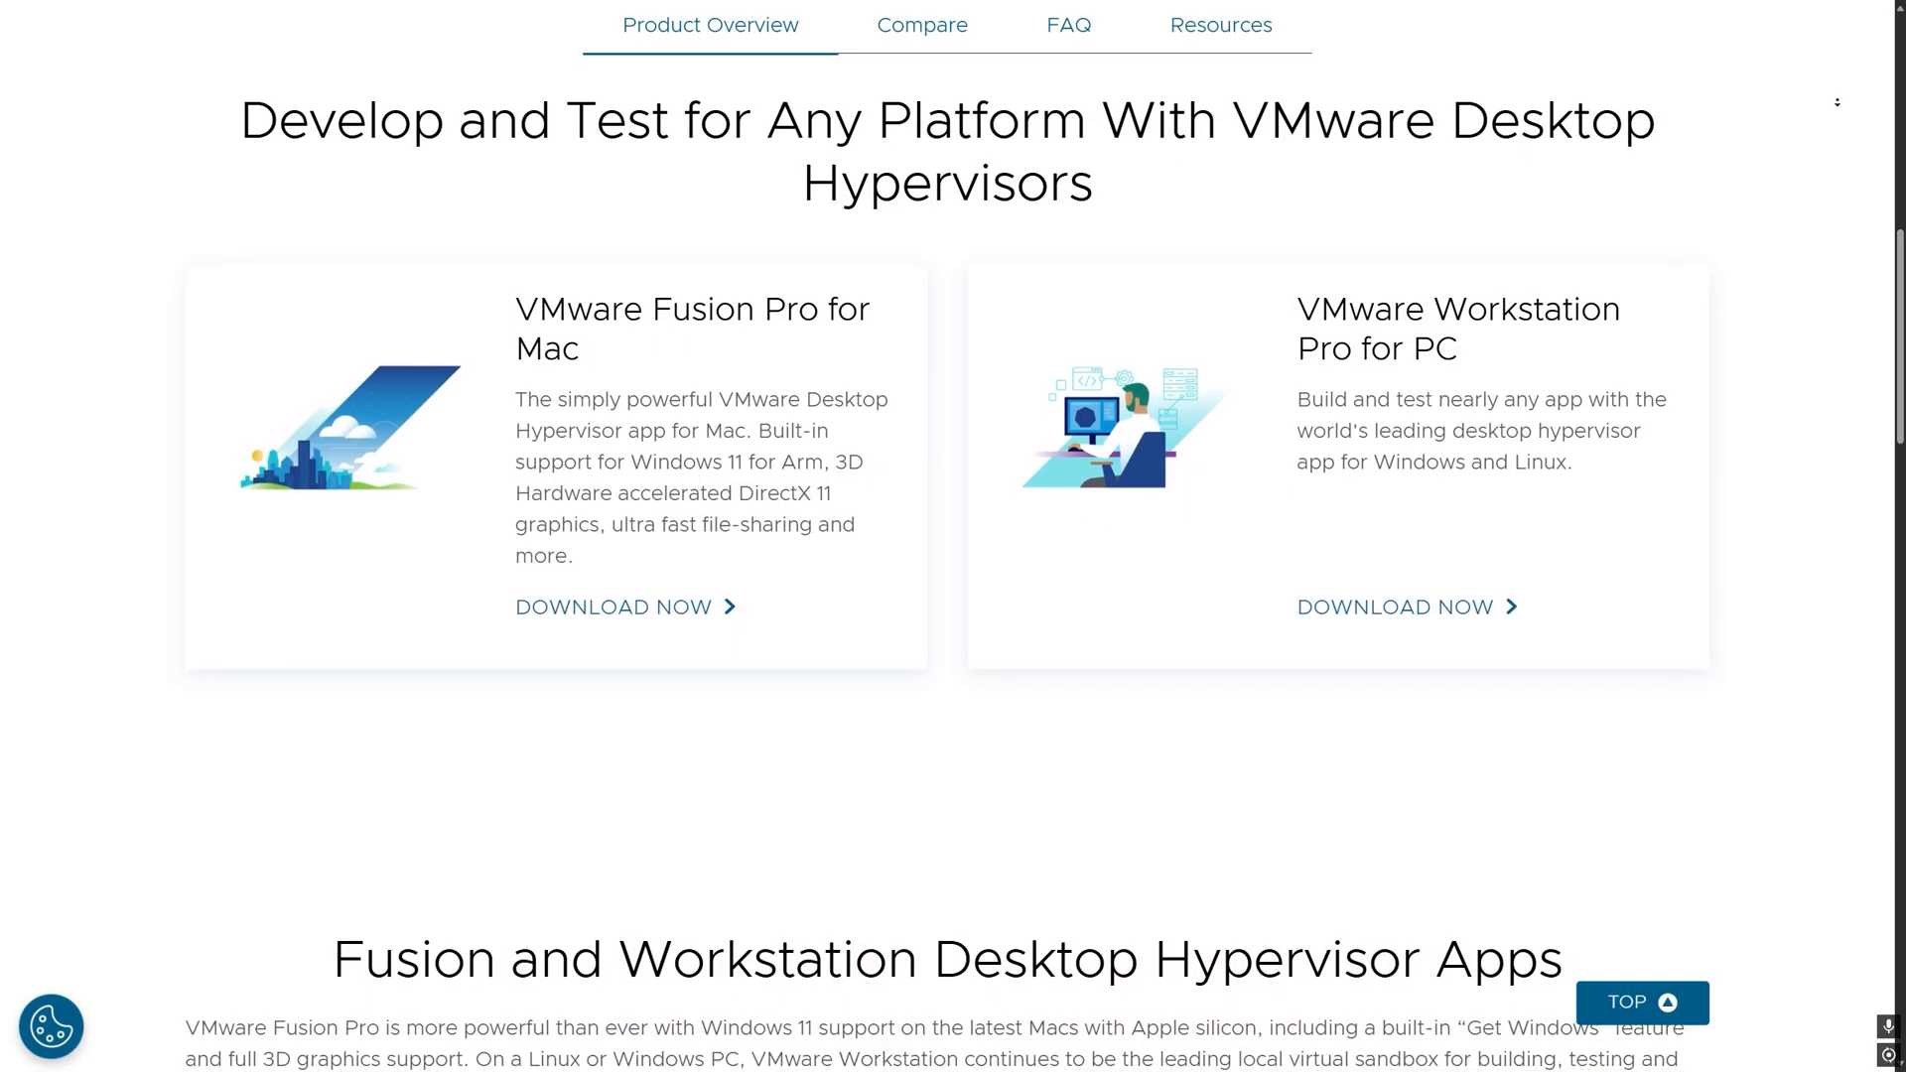
pyautogui.scroll(-3)
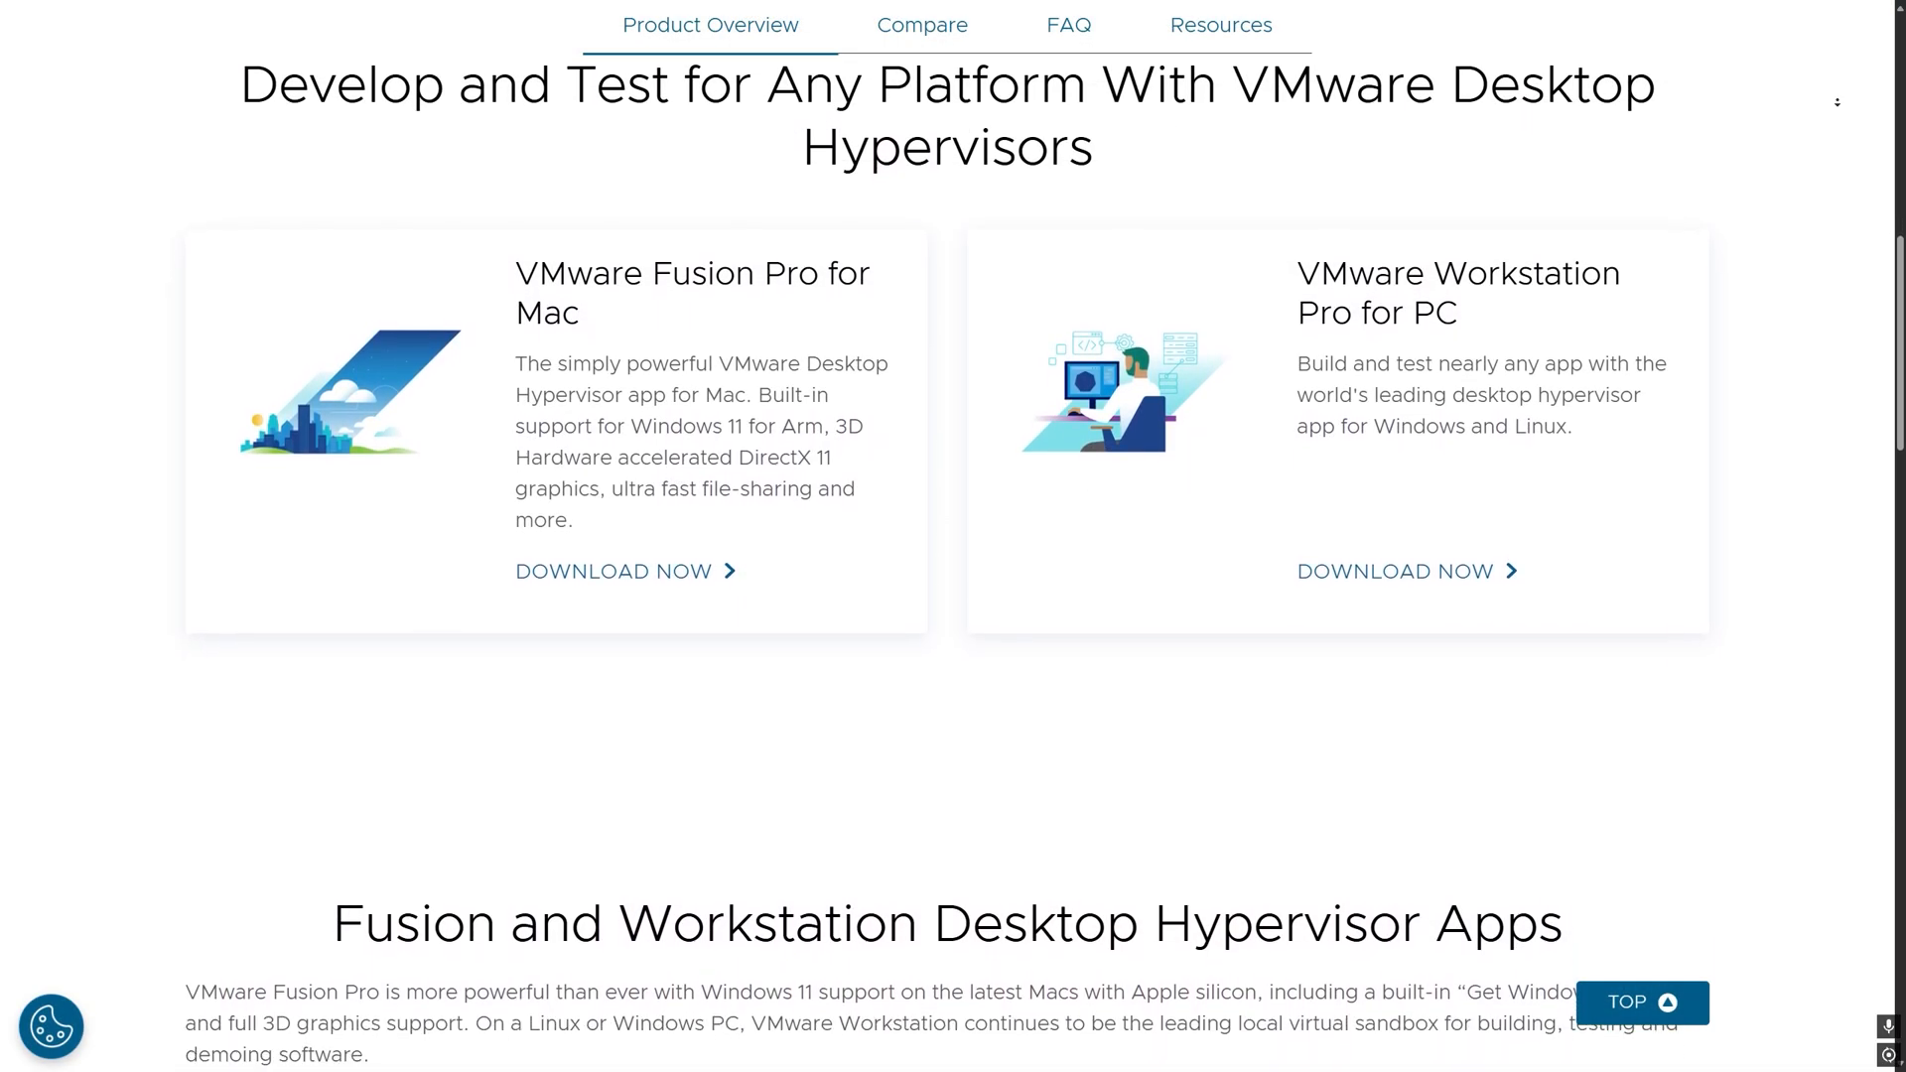
pyautogui.scroll(-3)
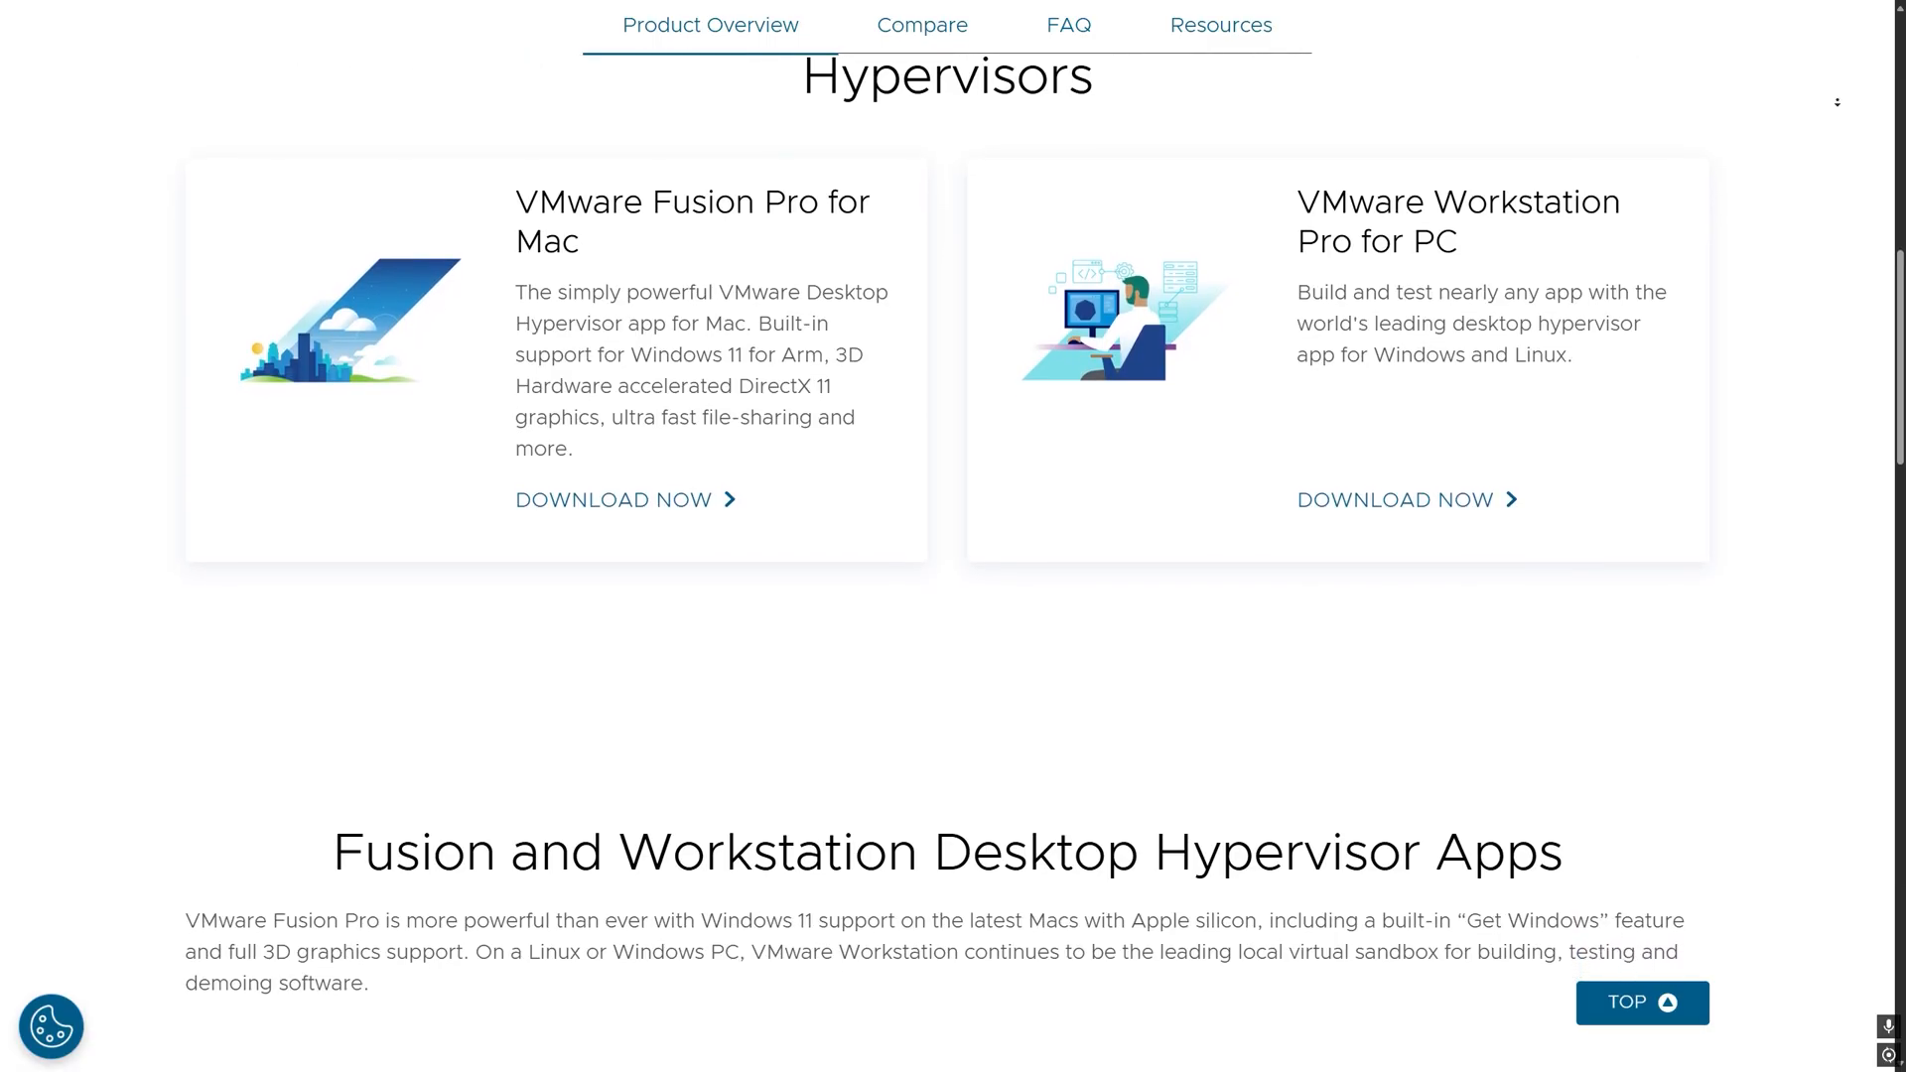
pyautogui.scroll(-3)
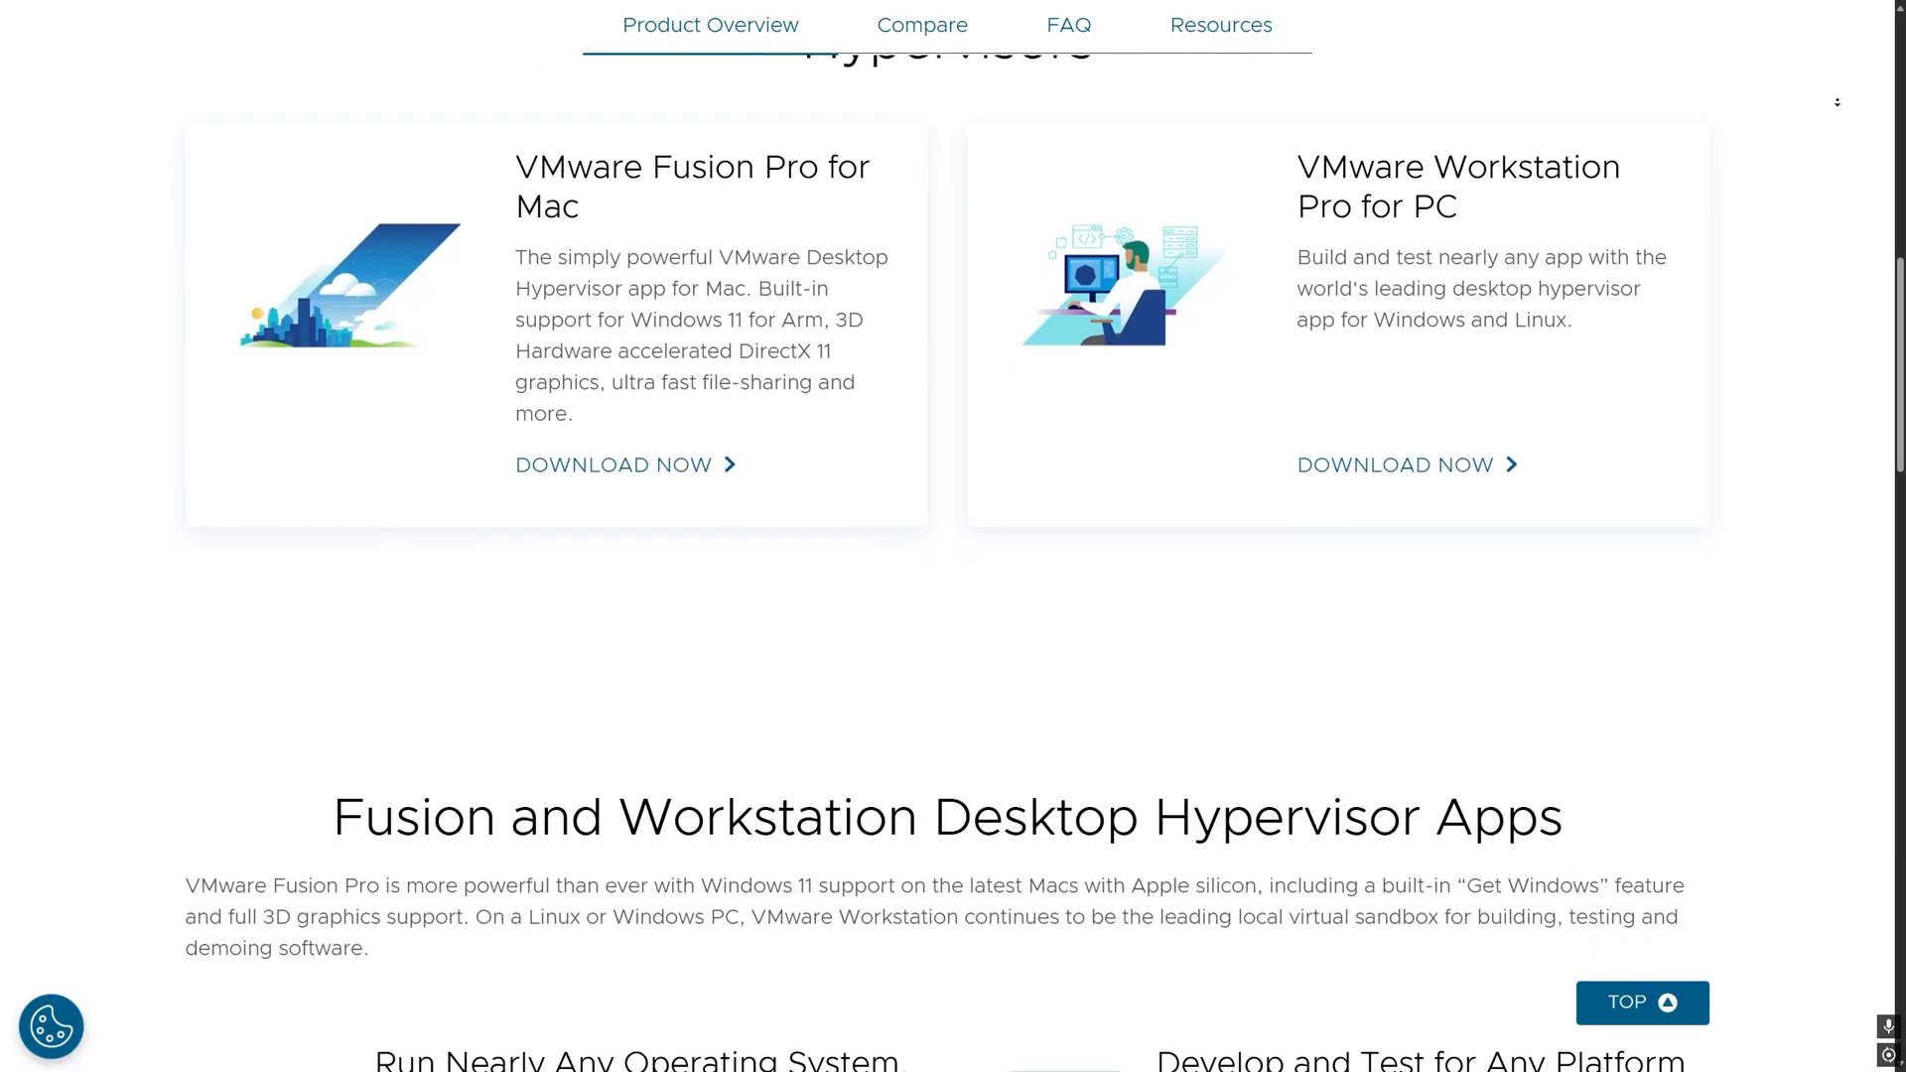
pyautogui.scroll(-3)
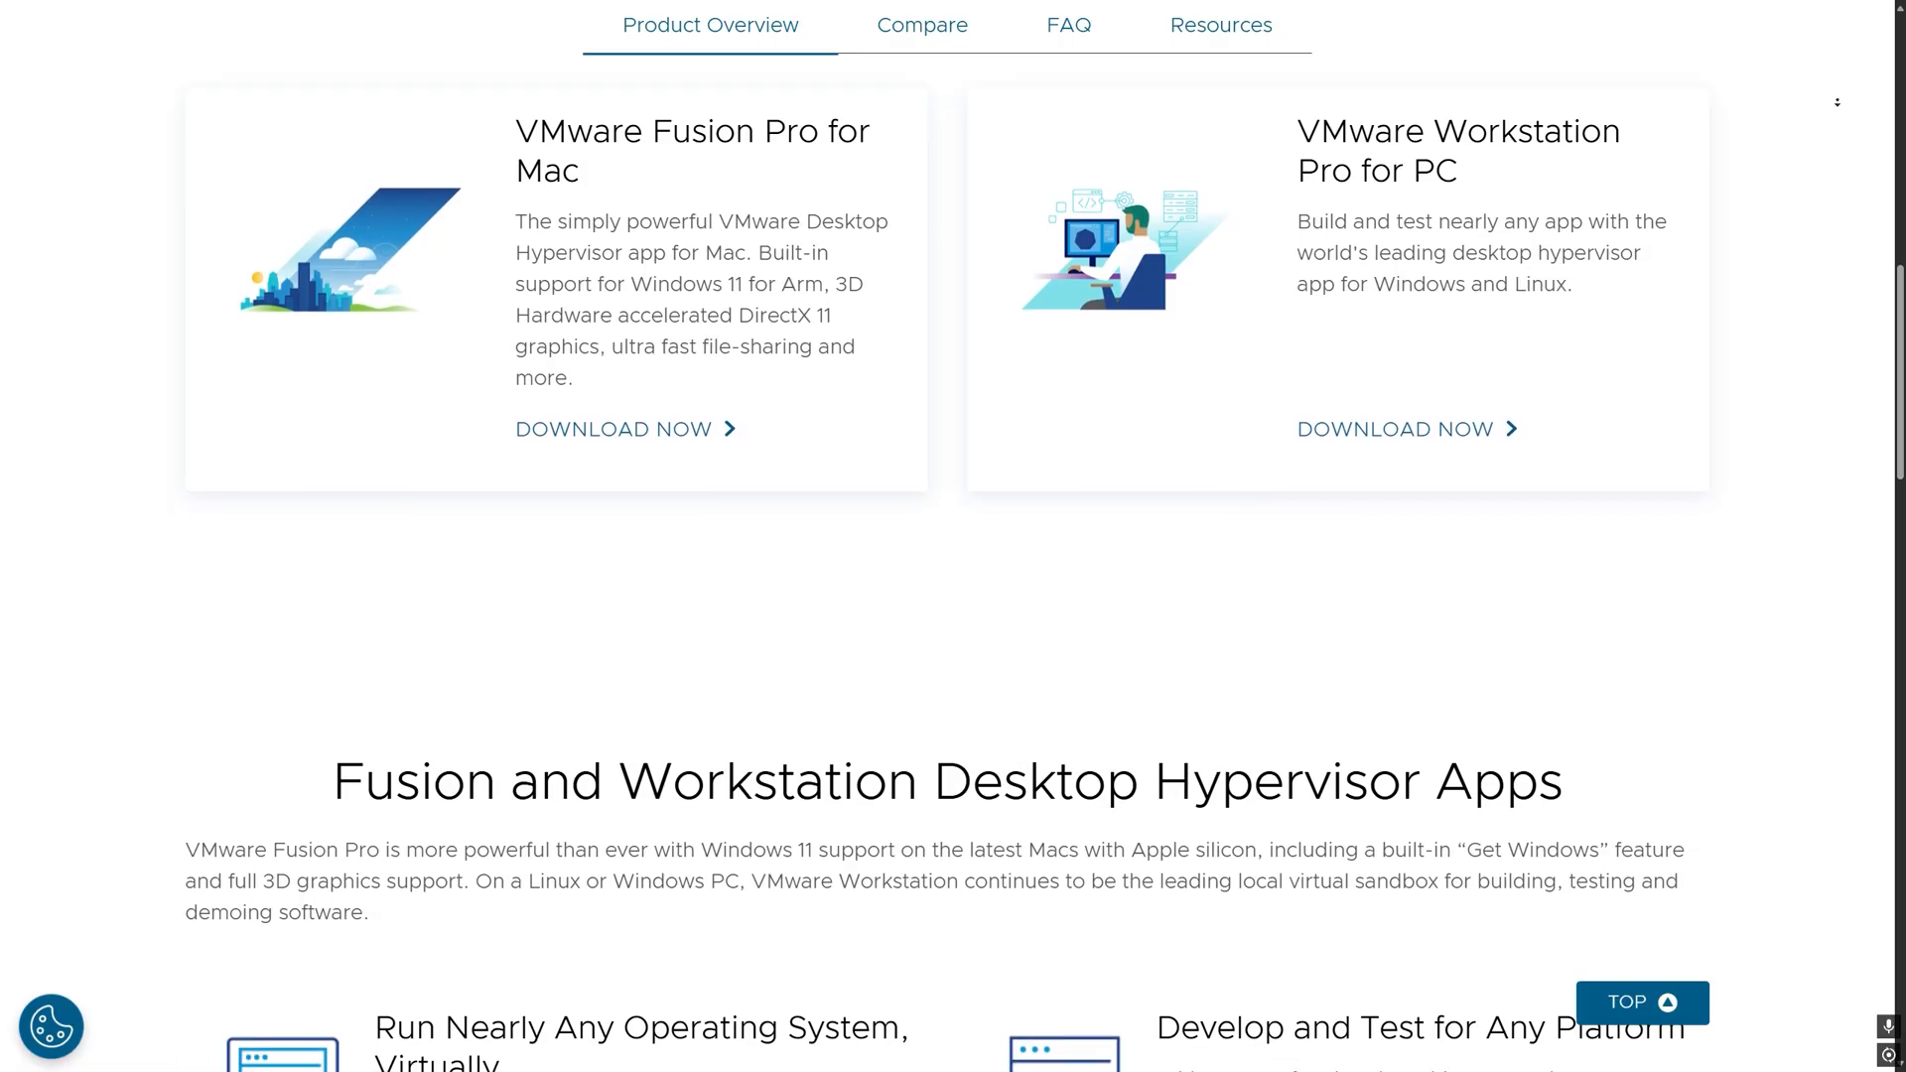
pyautogui.scroll(-3)
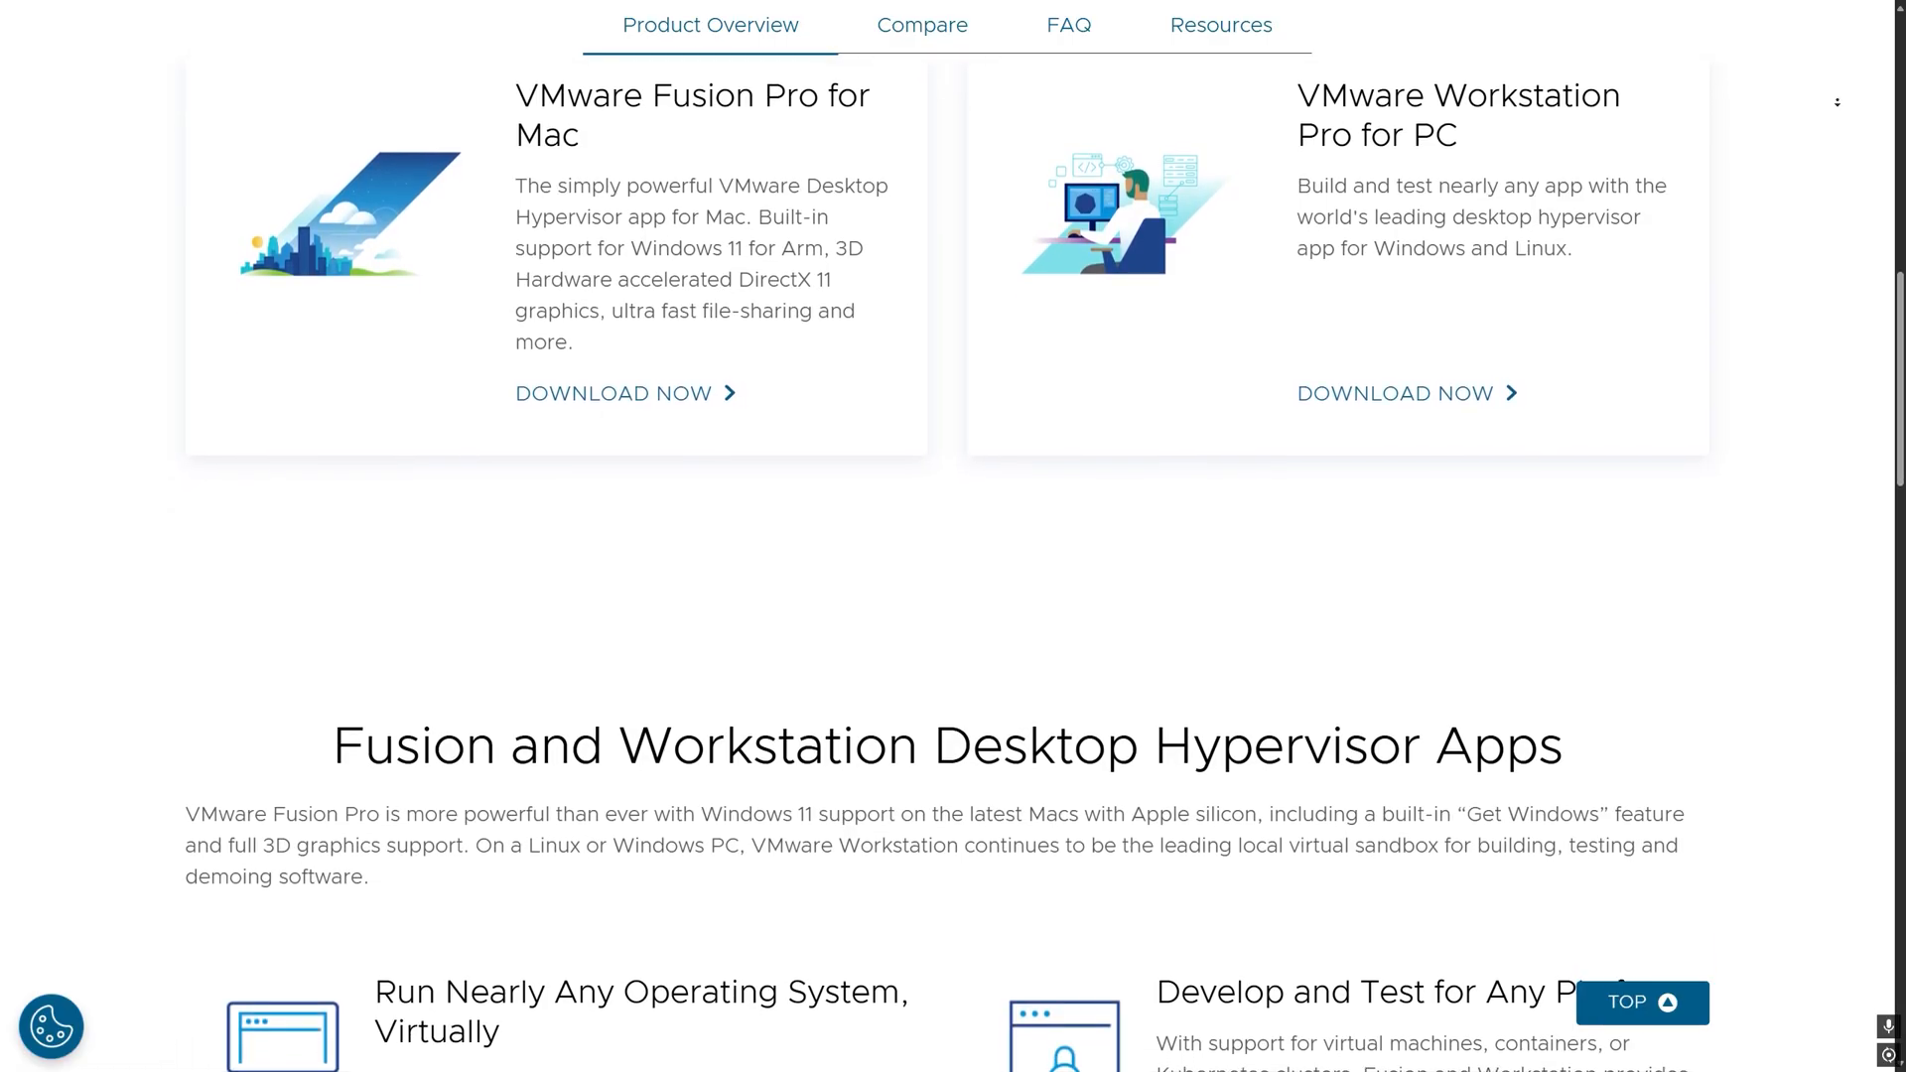
pyautogui.scroll(-3)
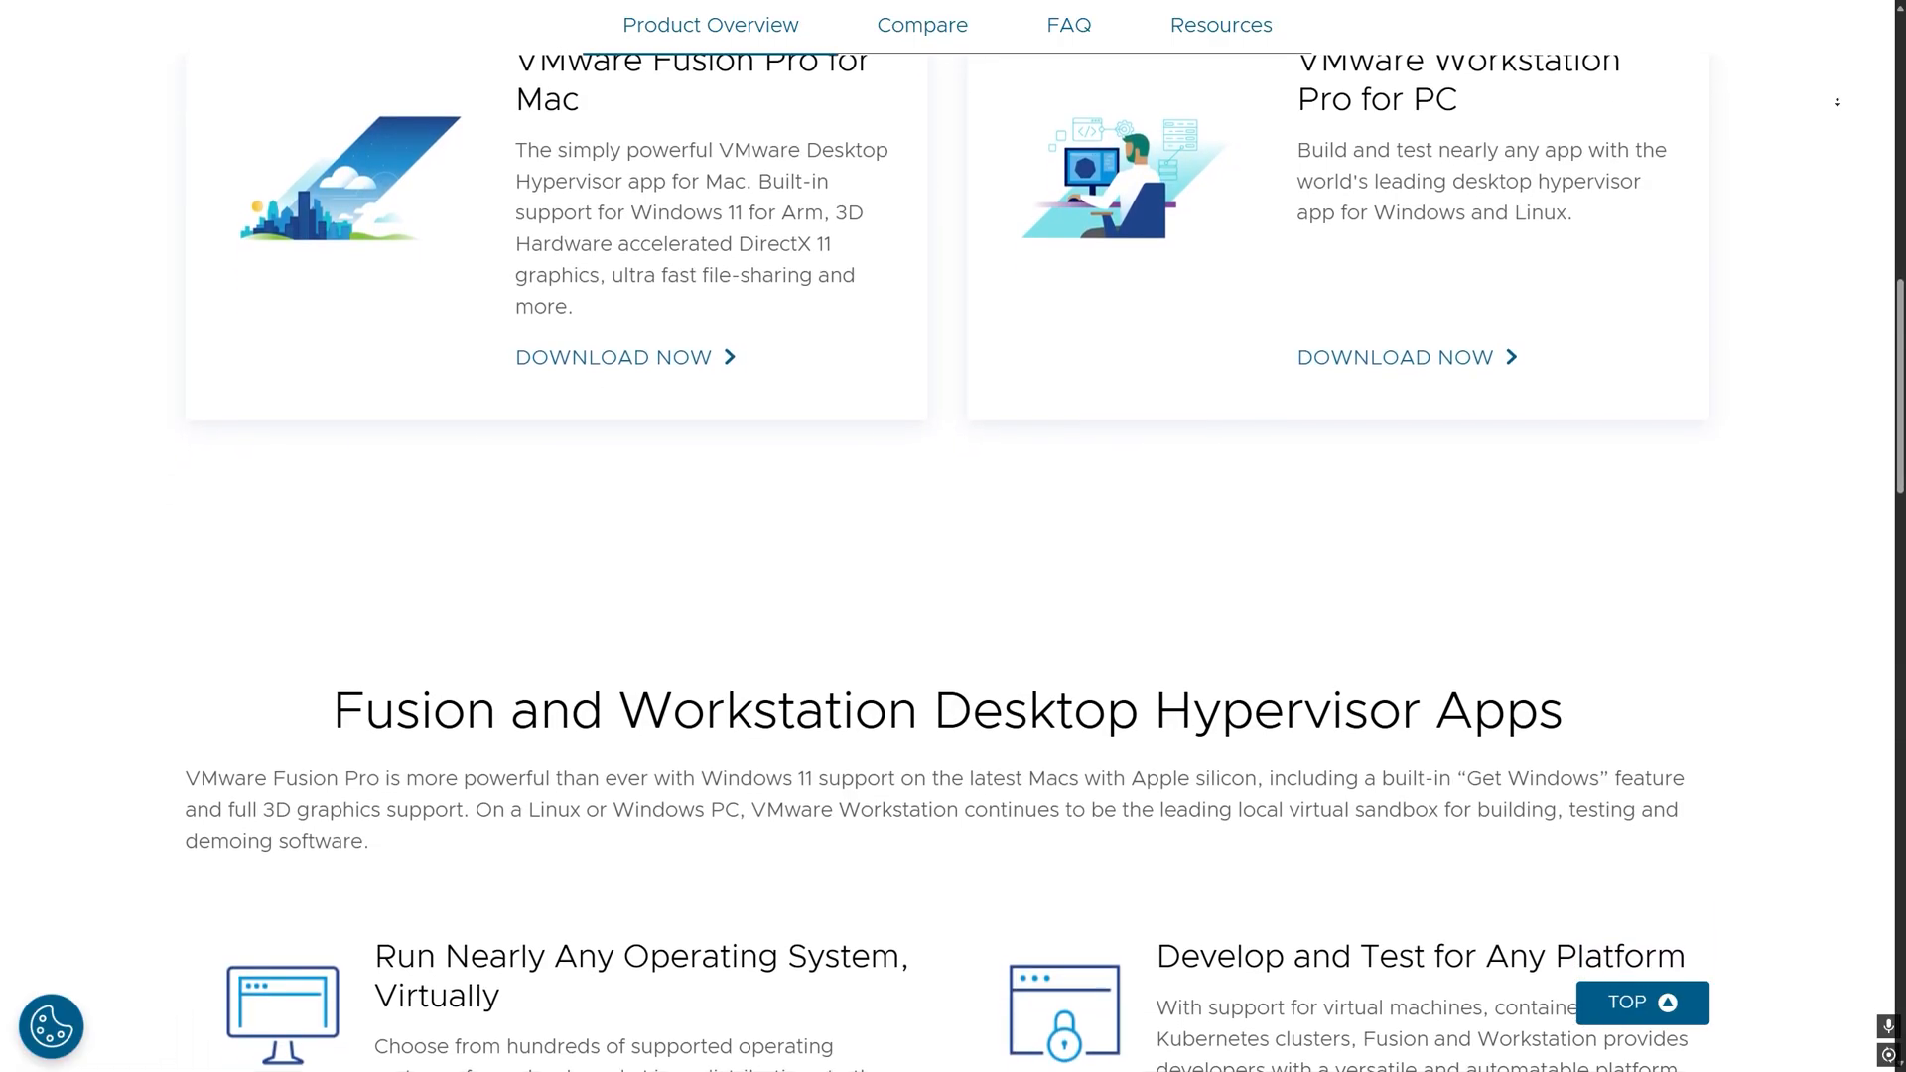
pyautogui.scroll(-3)
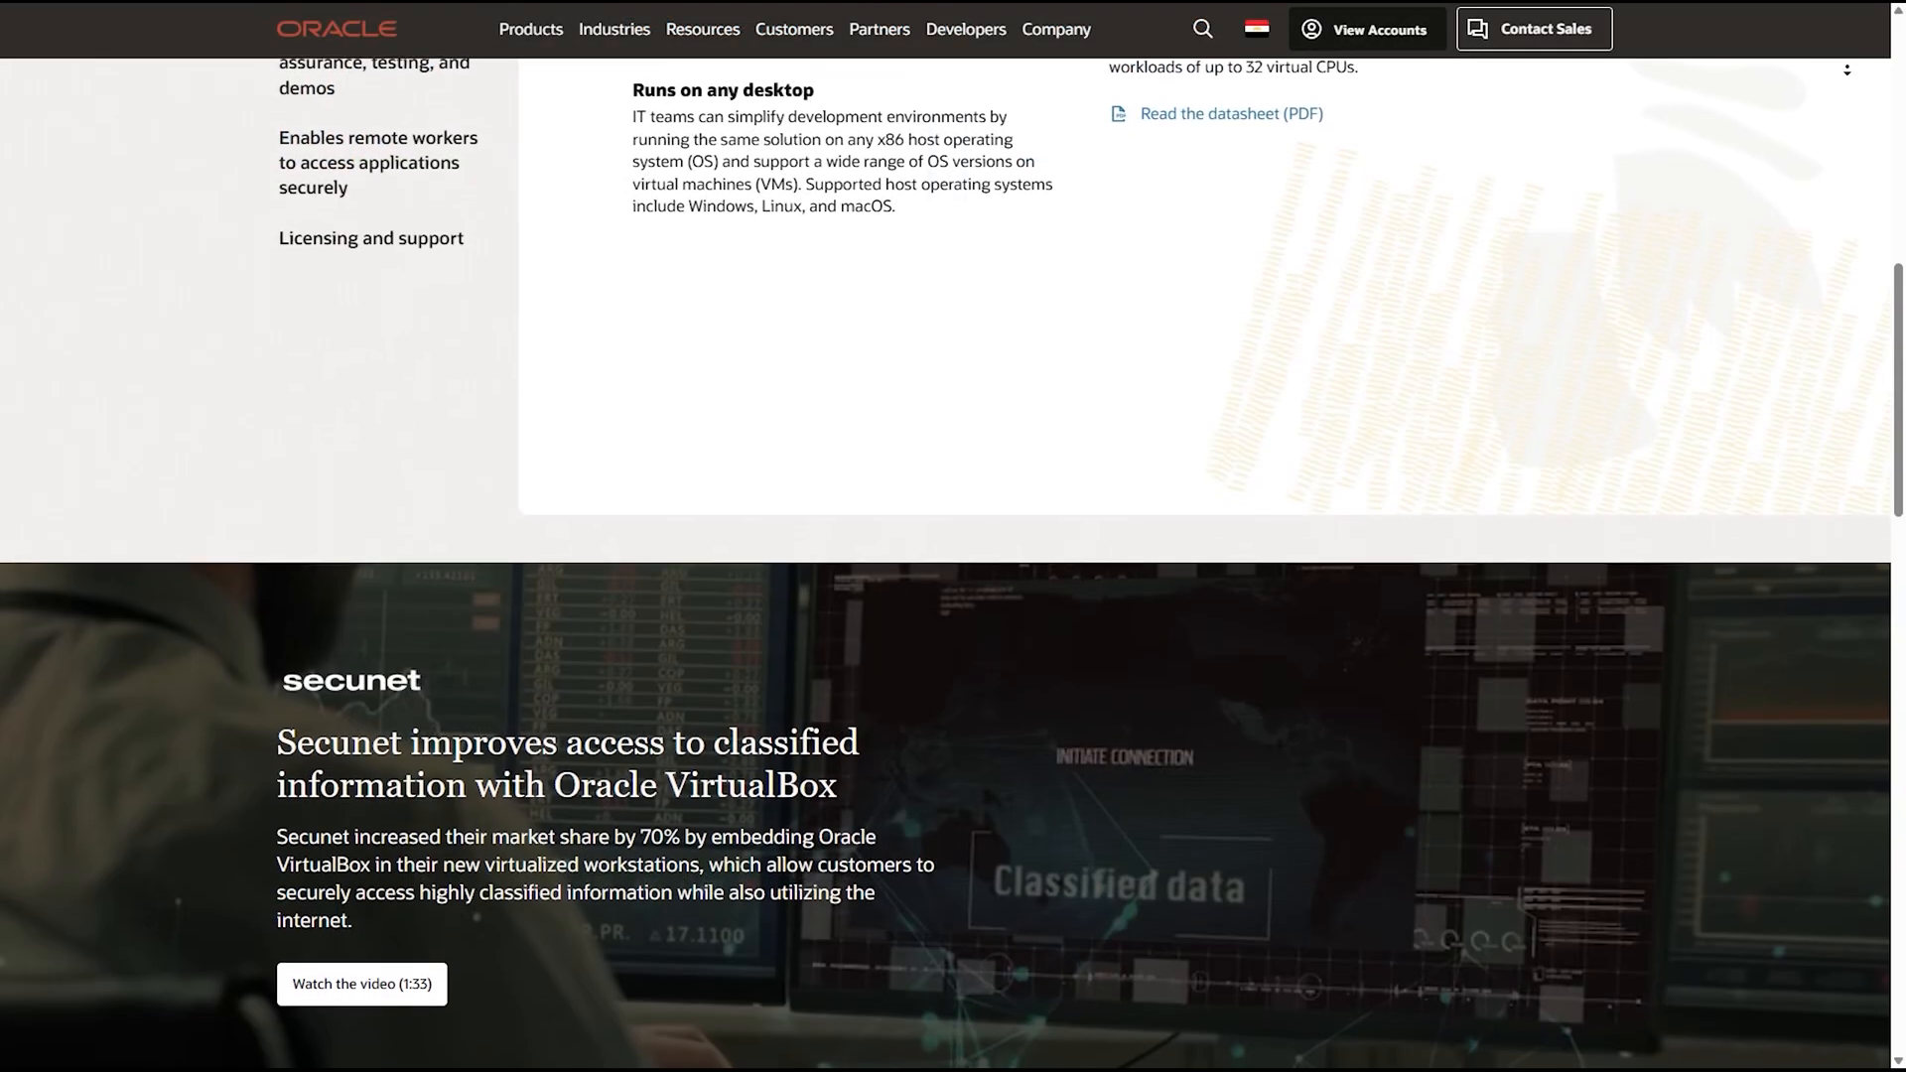
pyautogui.scroll(-3)
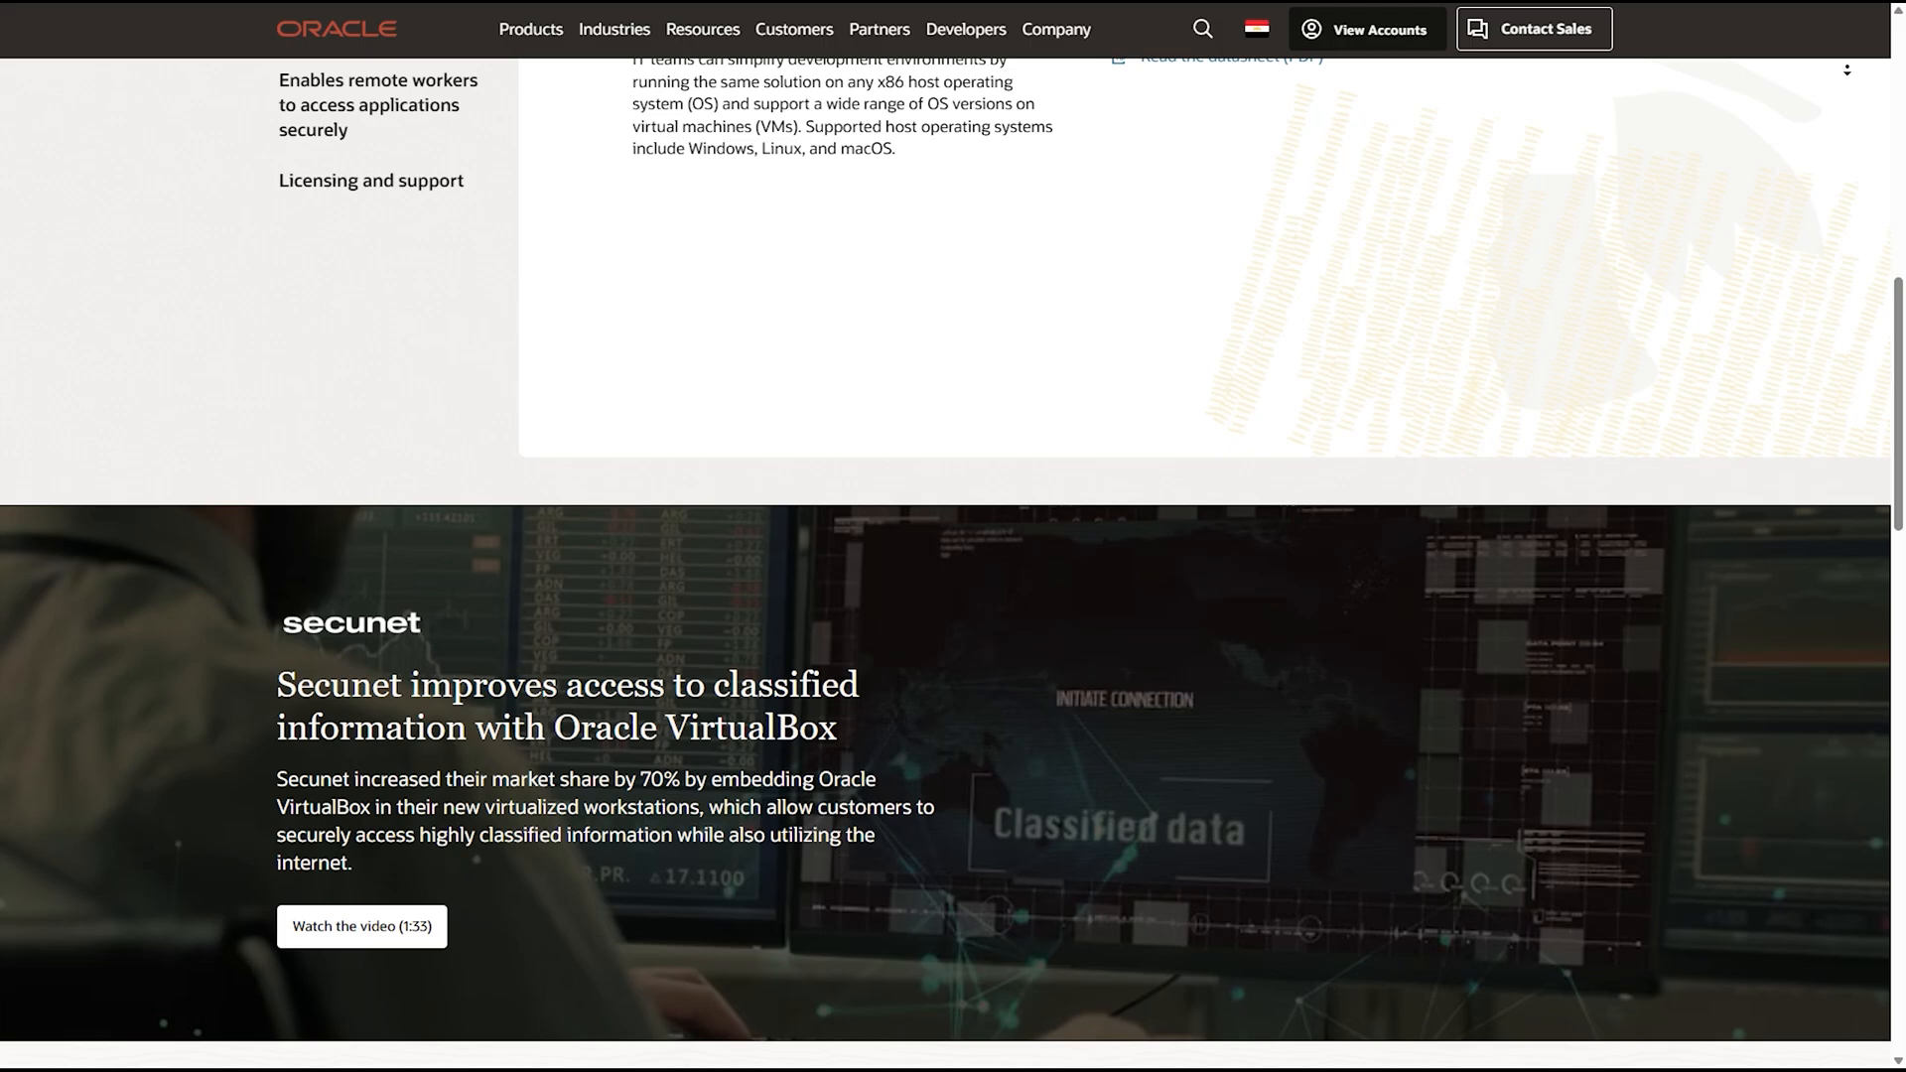
pyautogui.scroll(-3)
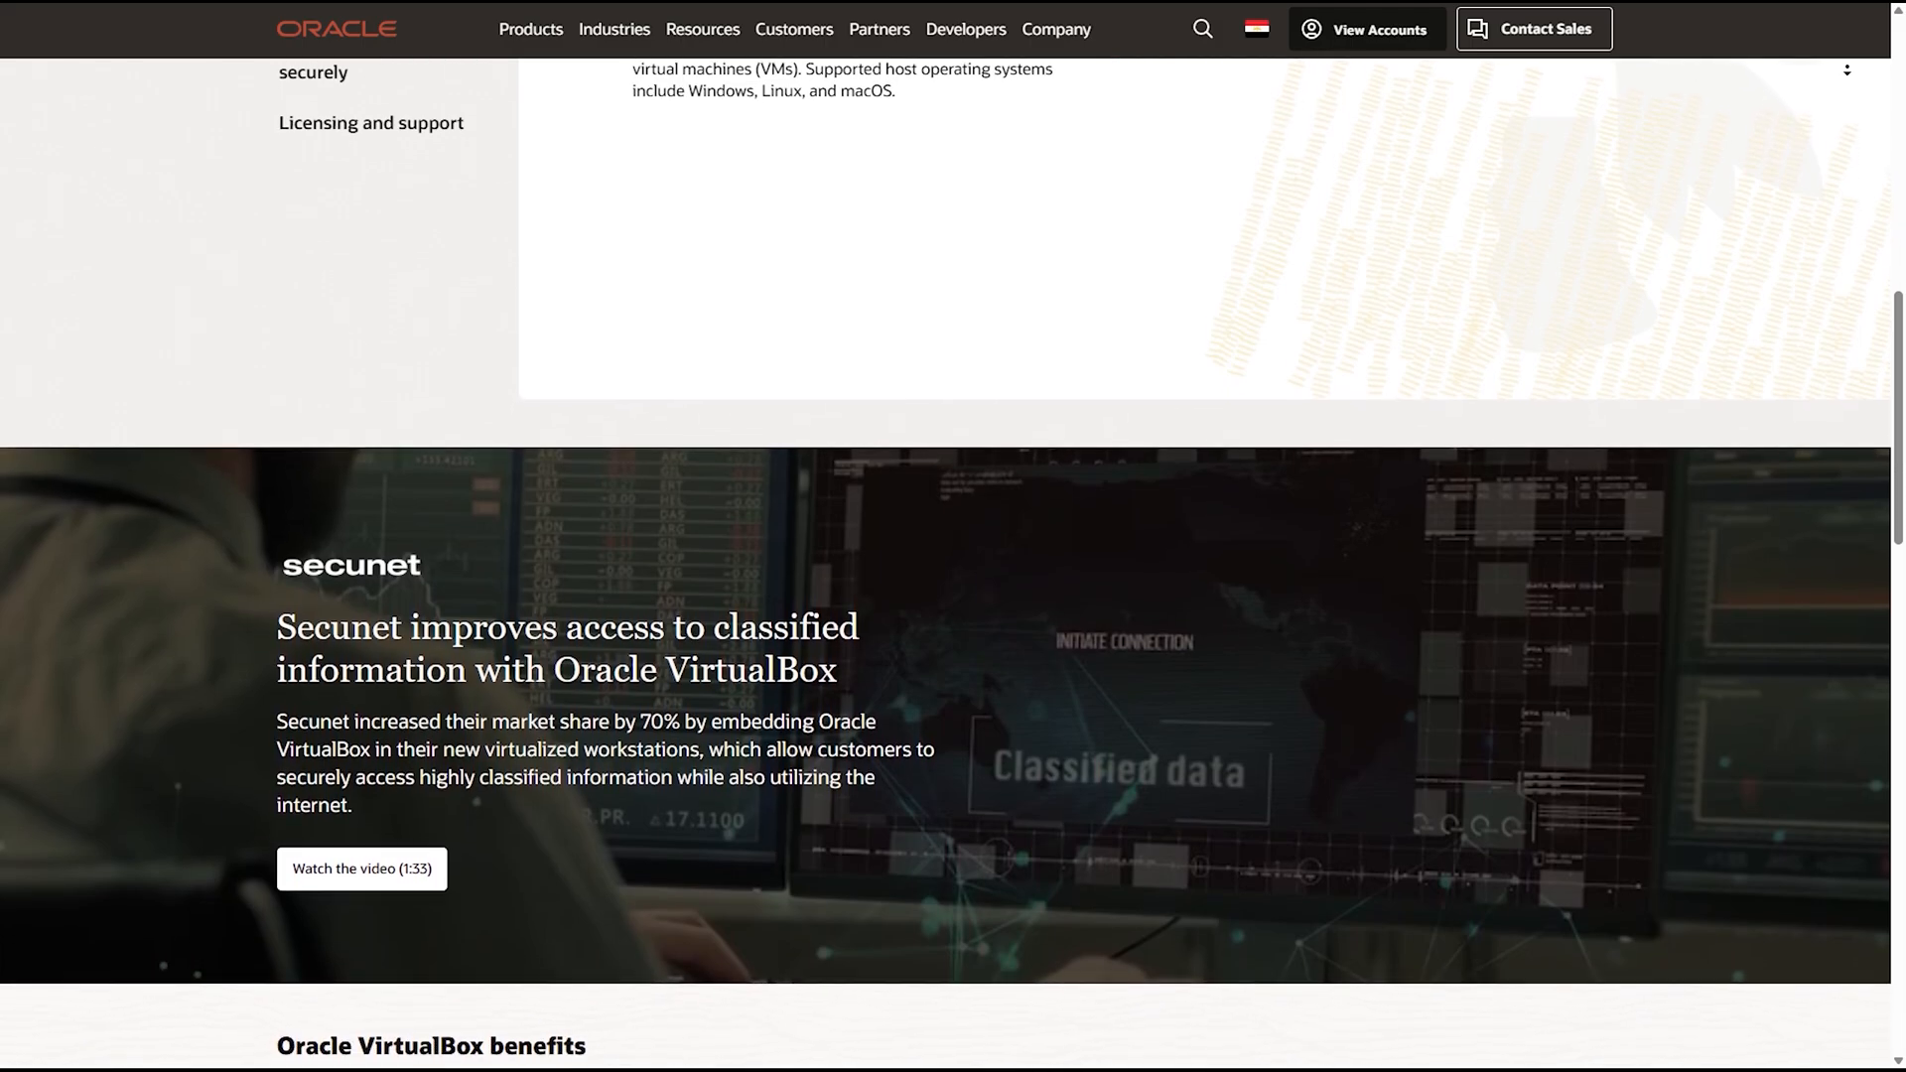
pyautogui.scroll(-3)
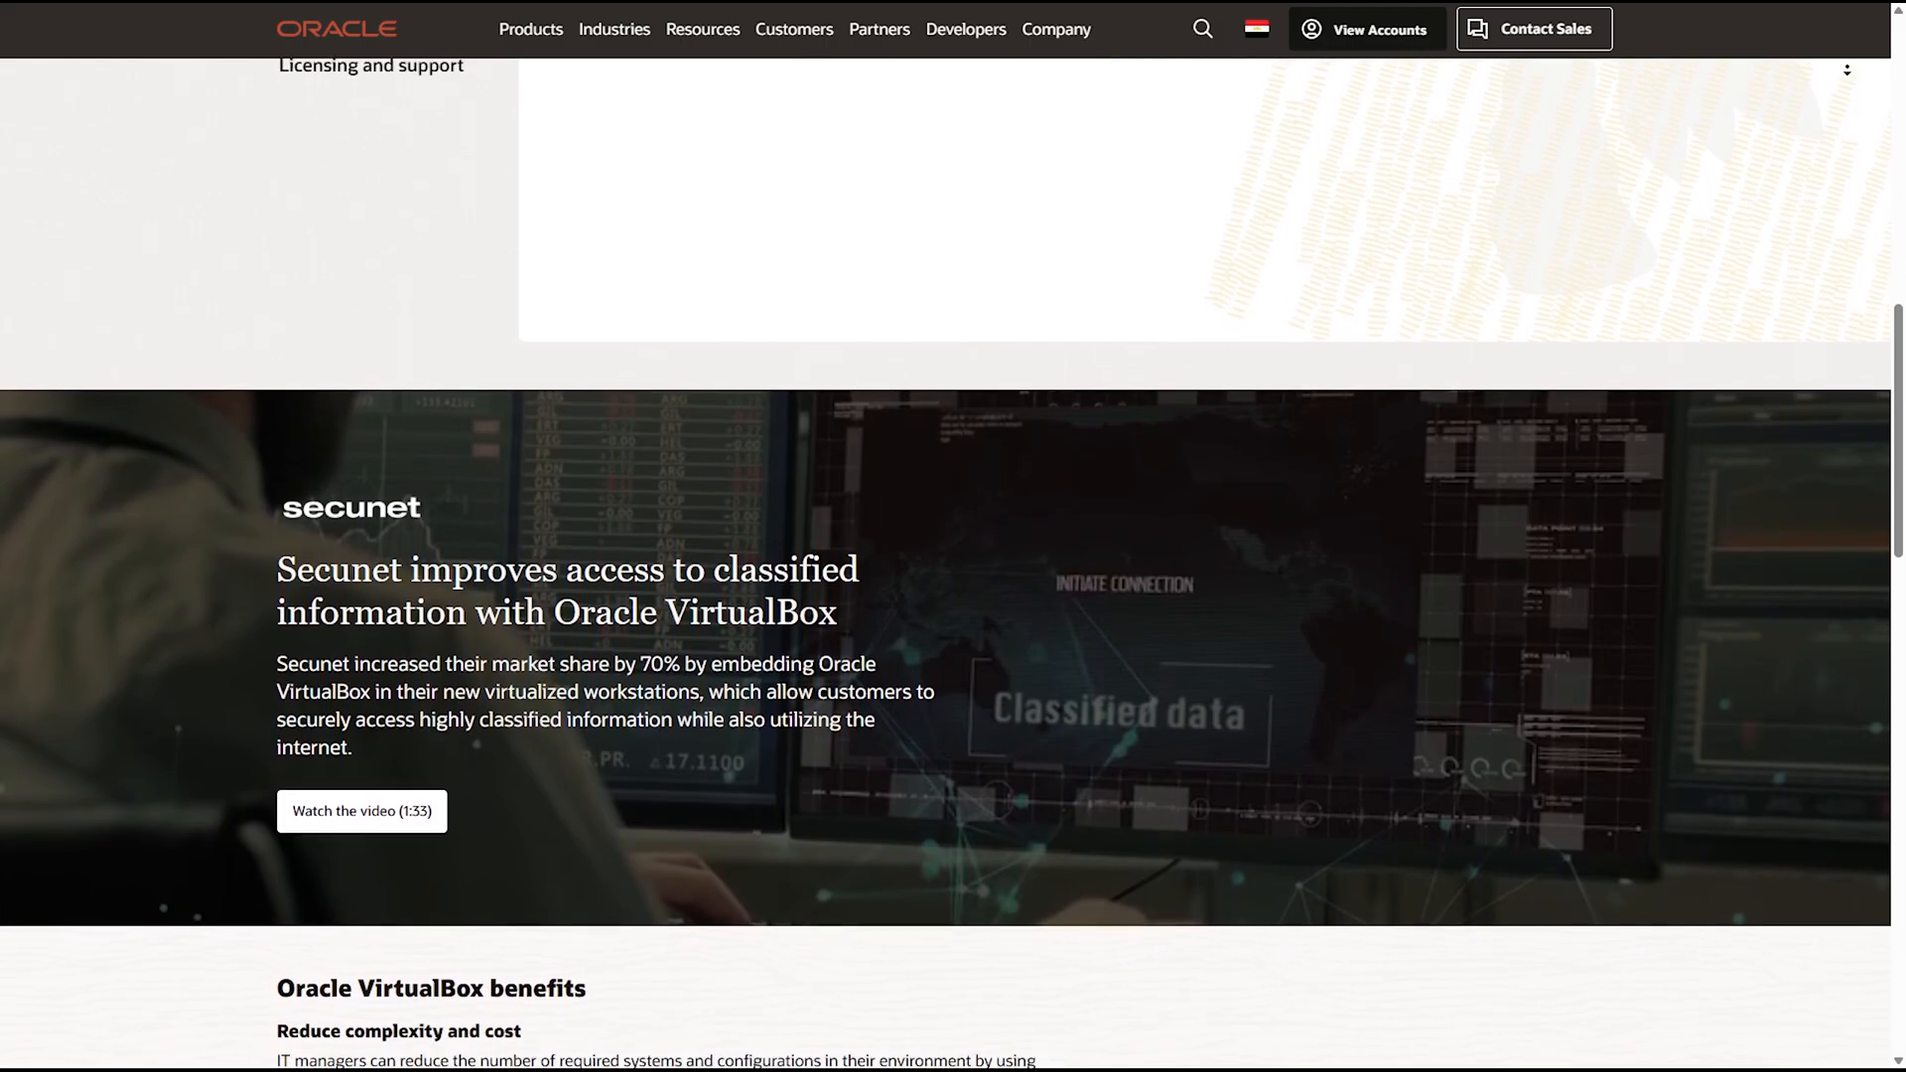
pyautogui.scroll(-3)
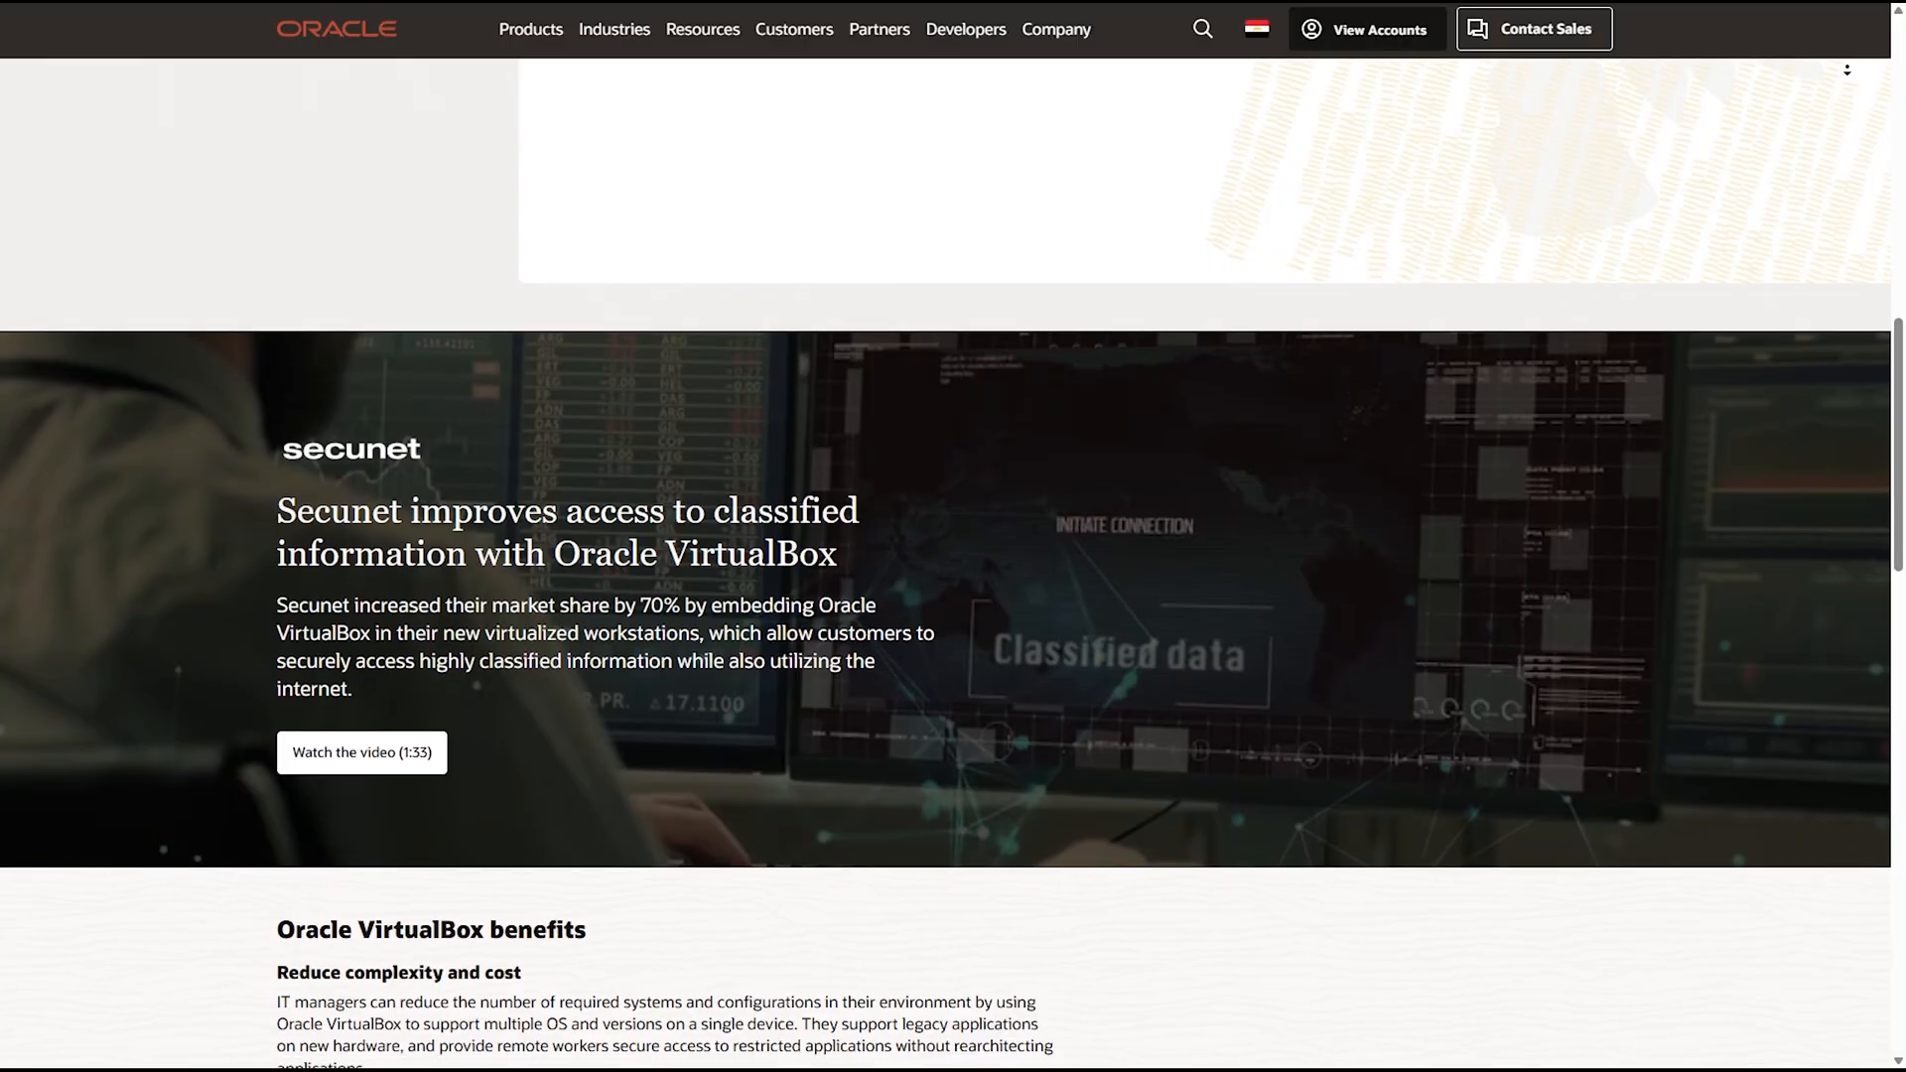
pyautogui.scroll(-3)
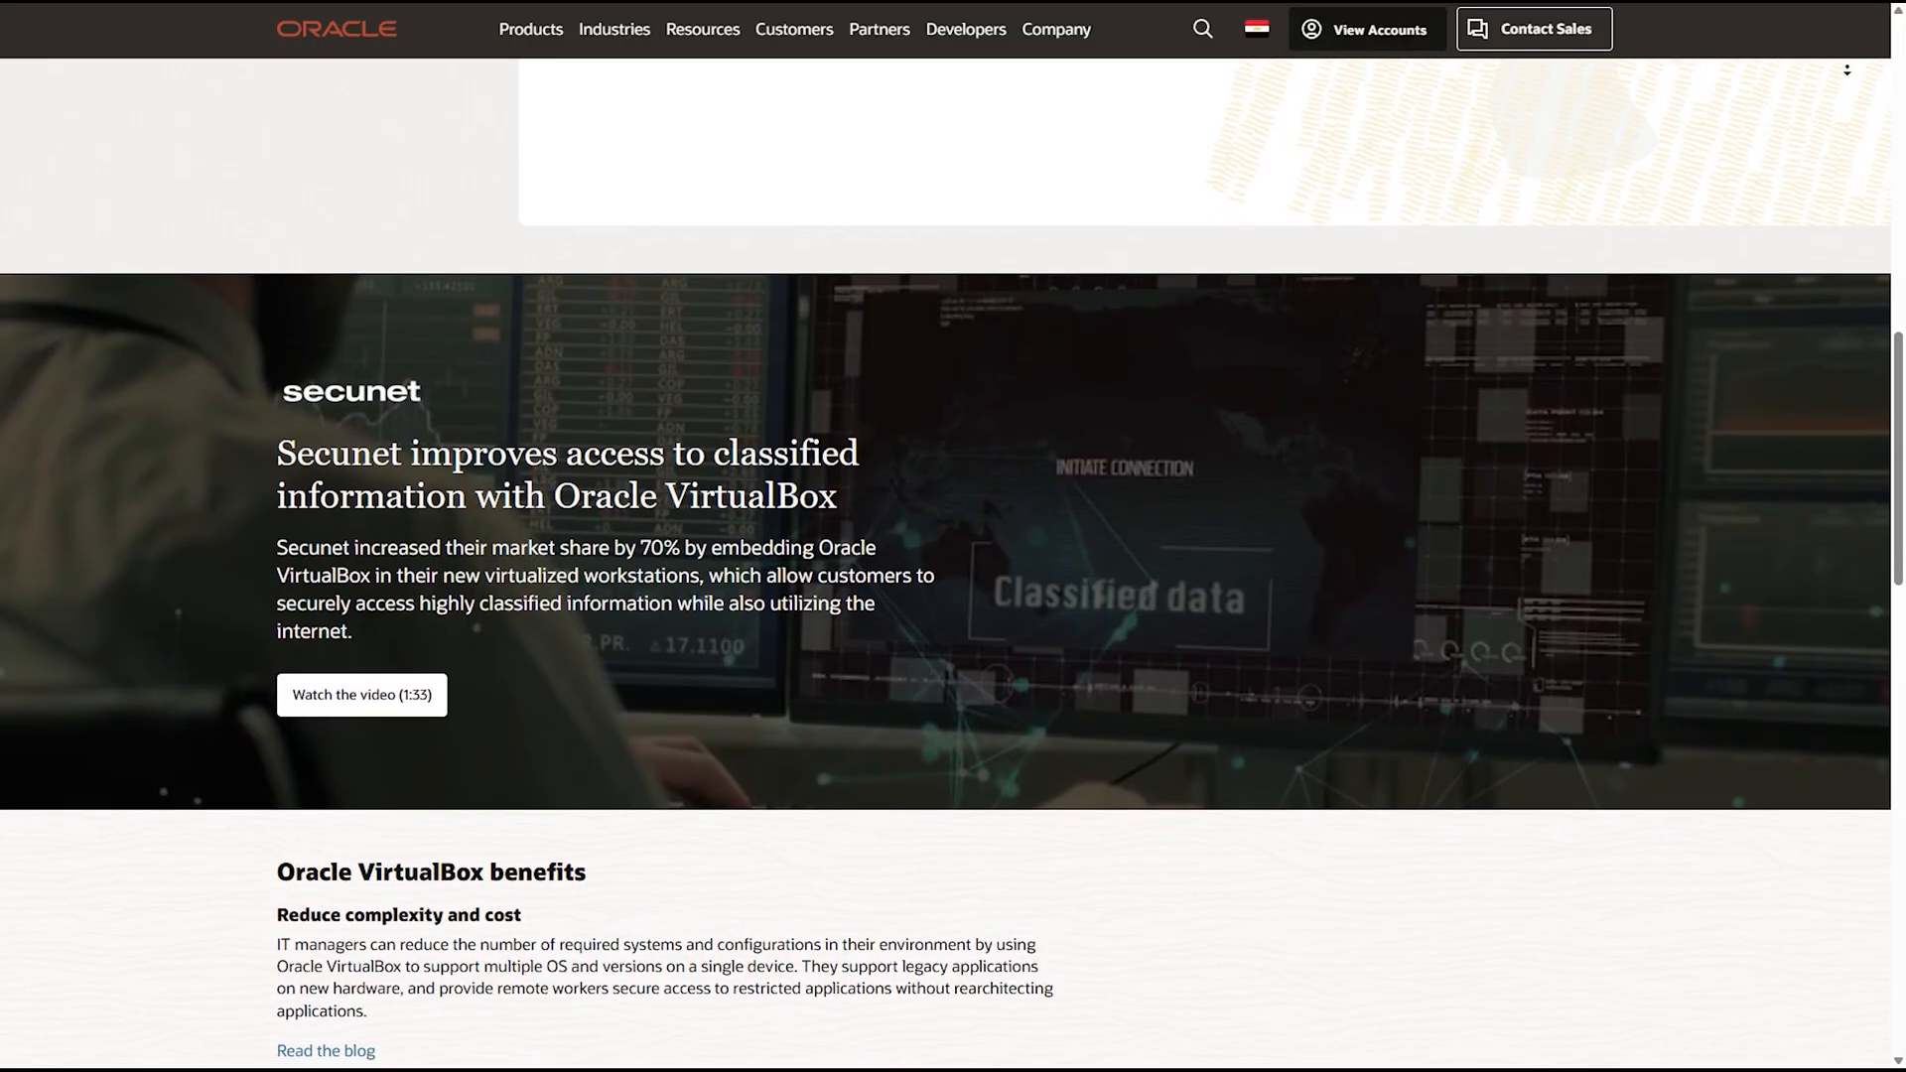
pyautogui.scroll(-3)
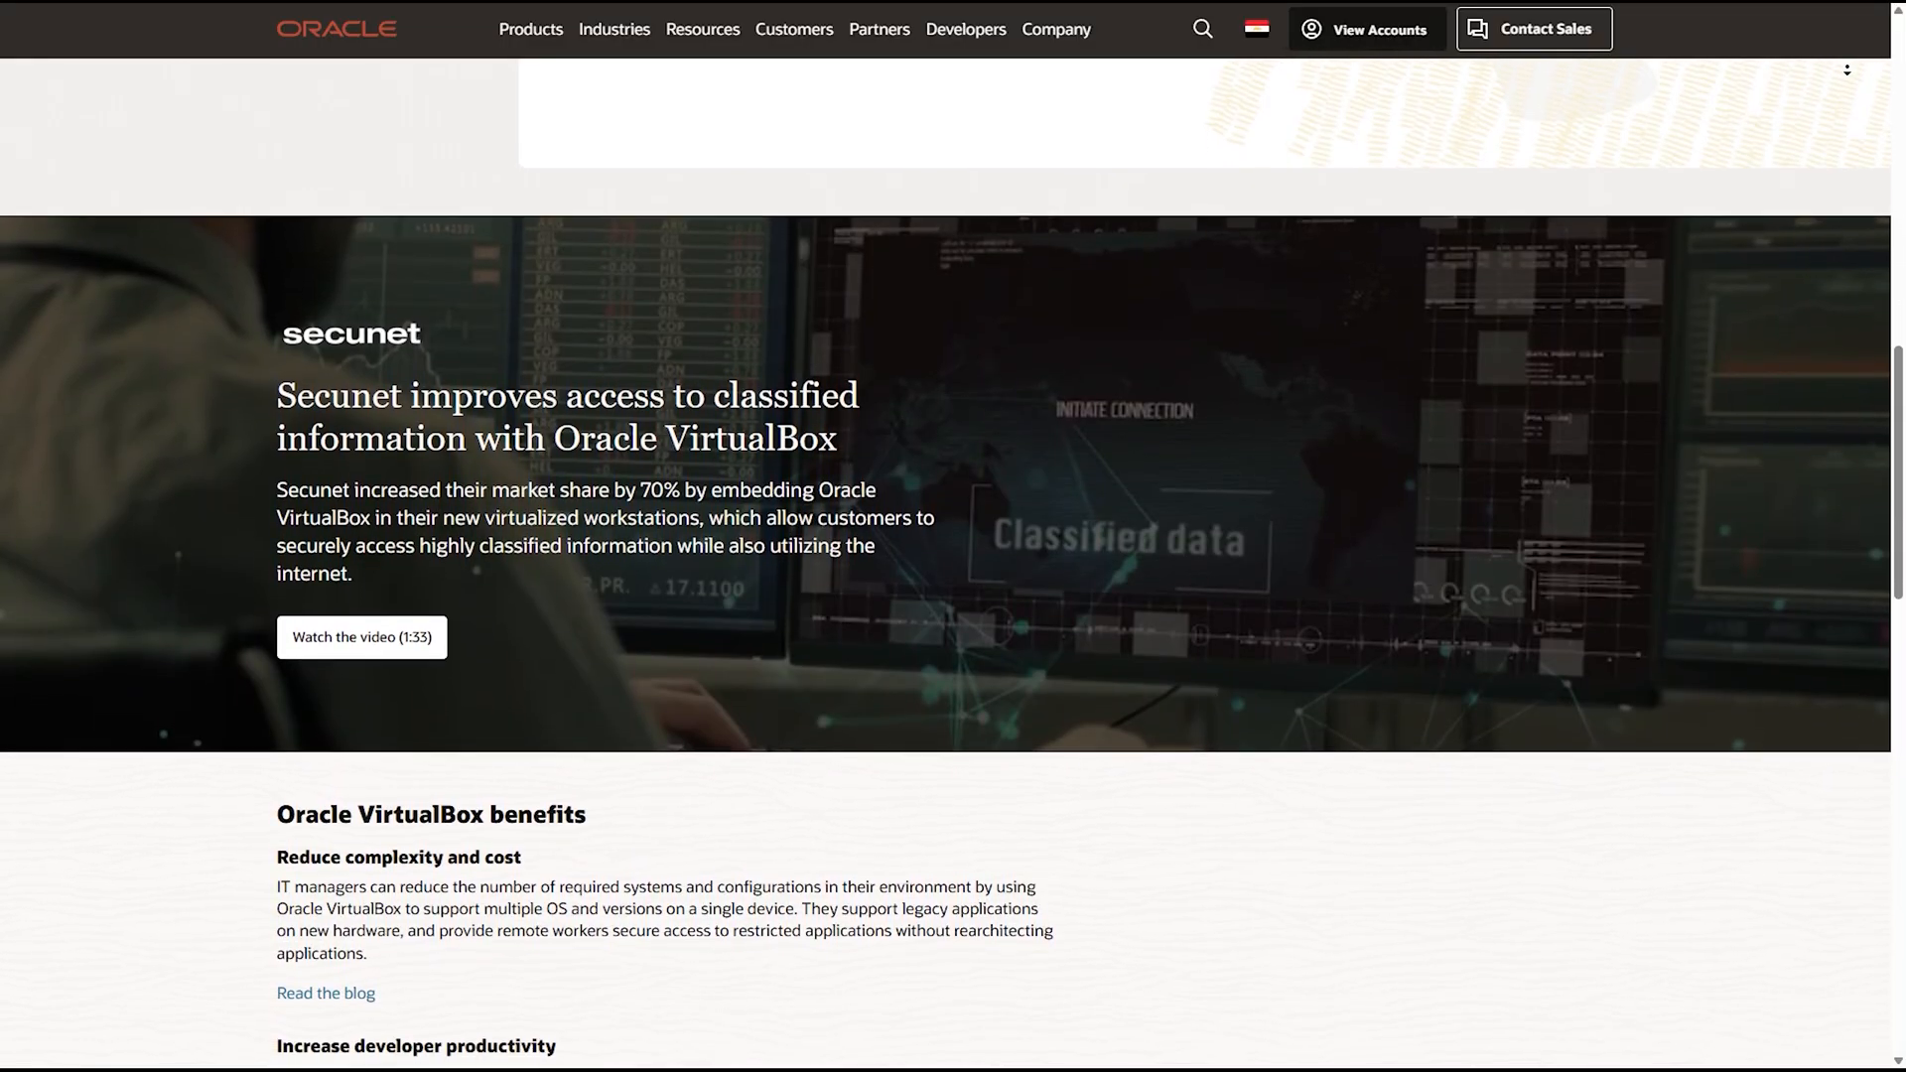
pyautogui.scroll(-3)
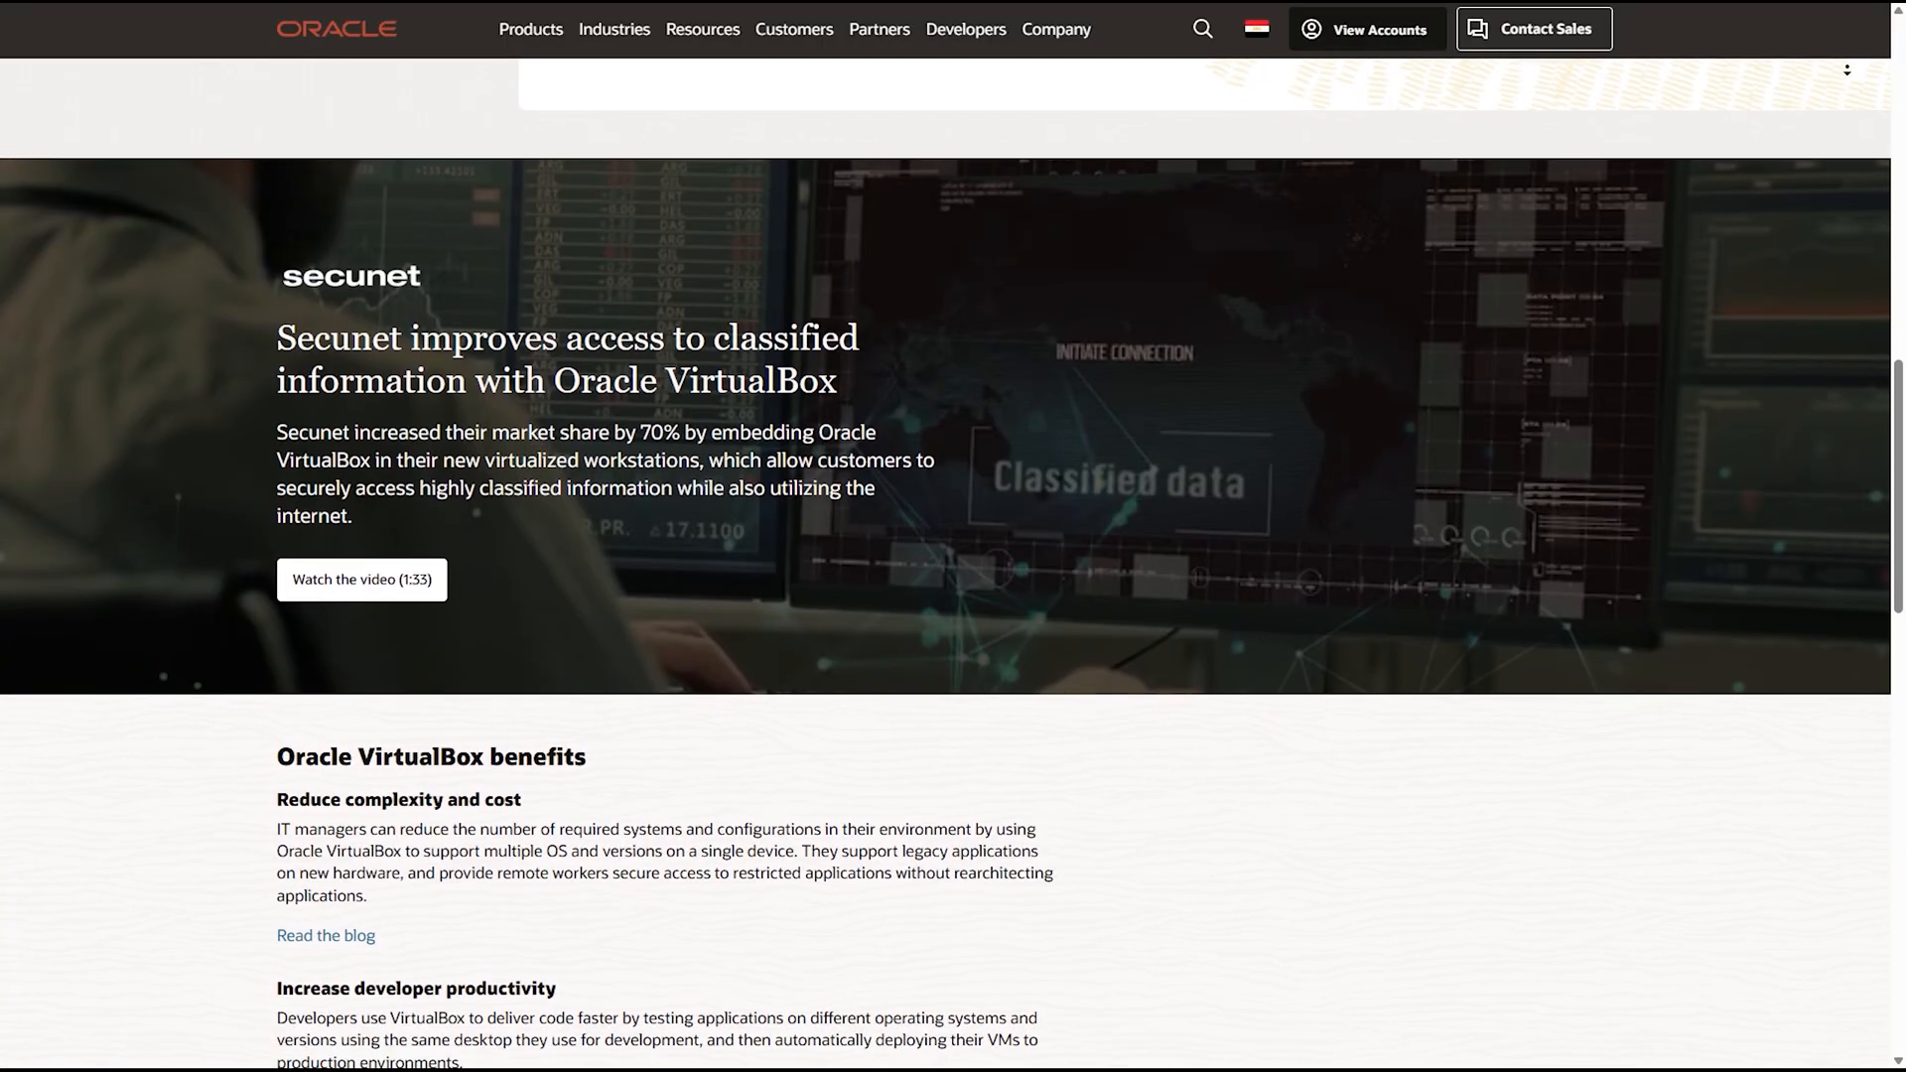
pyautogui.scroll(-3)
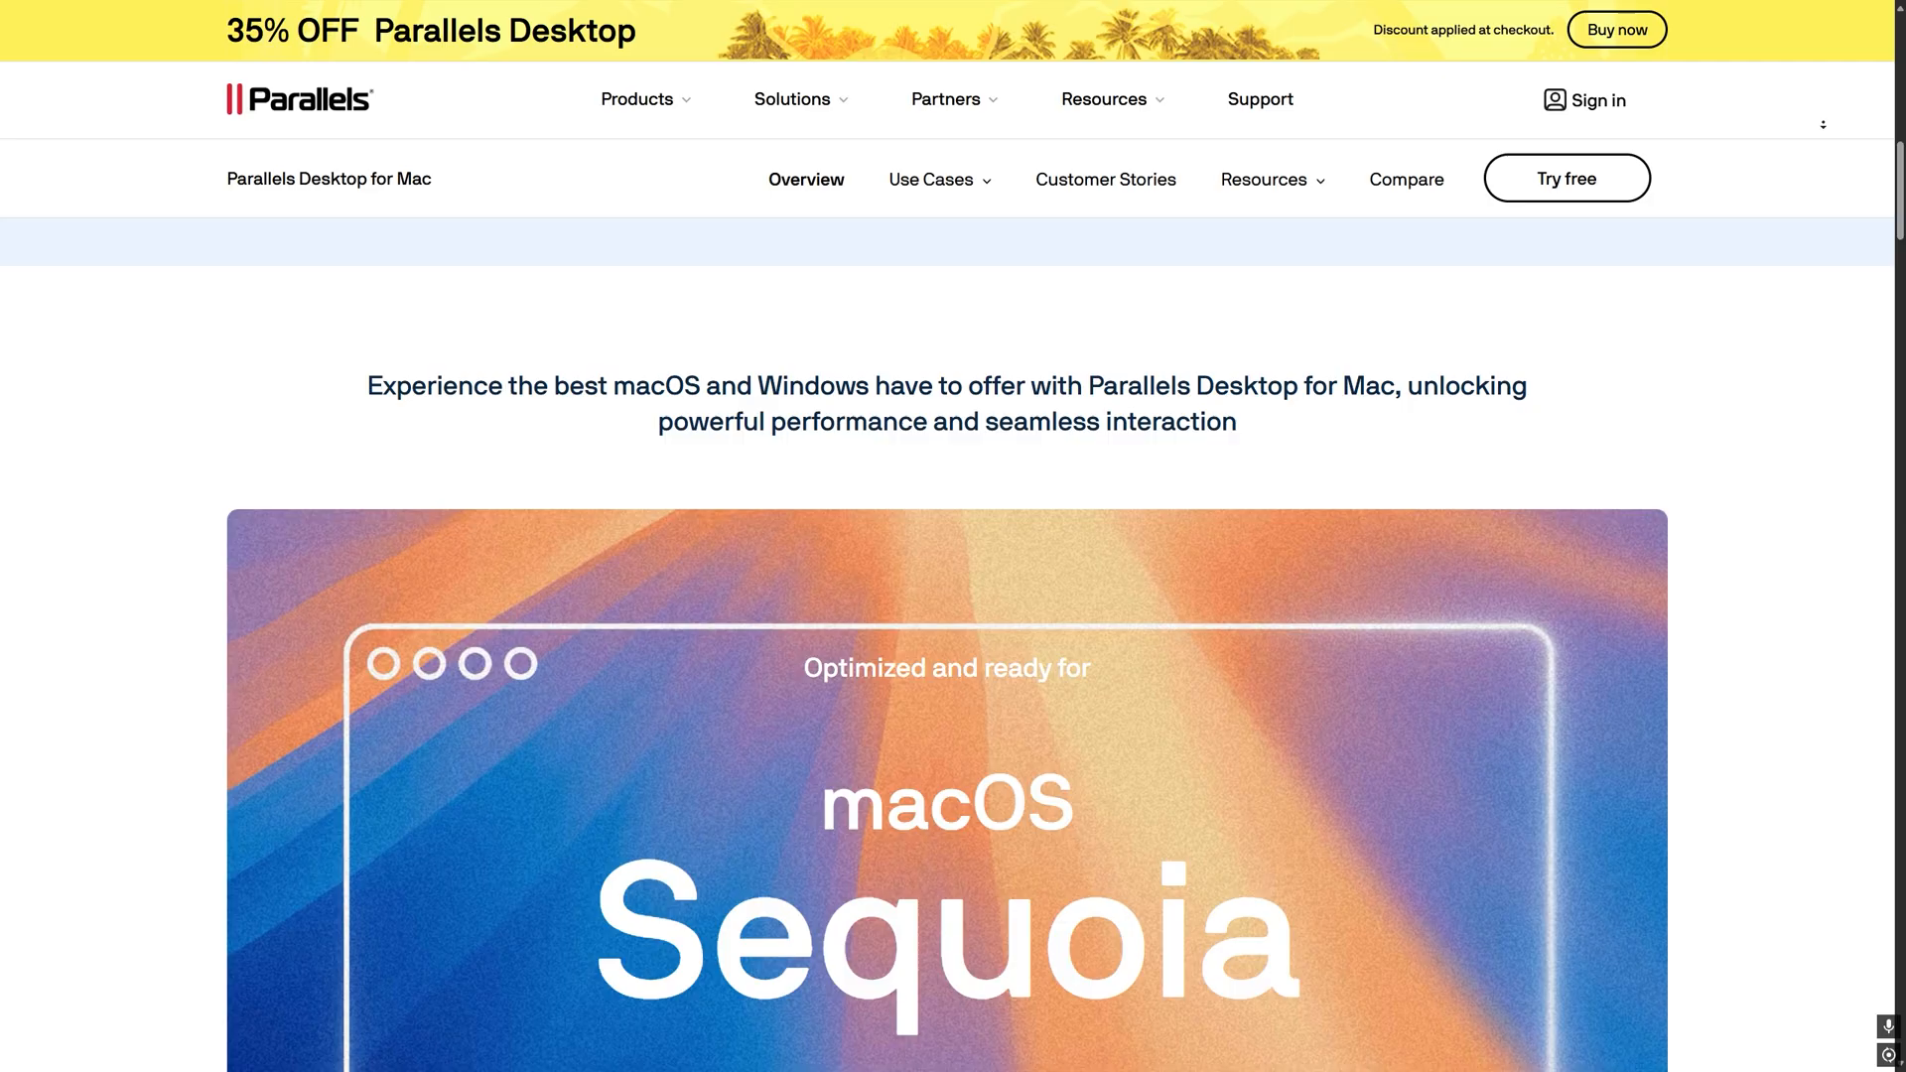
pyautogui.scroll(-3)
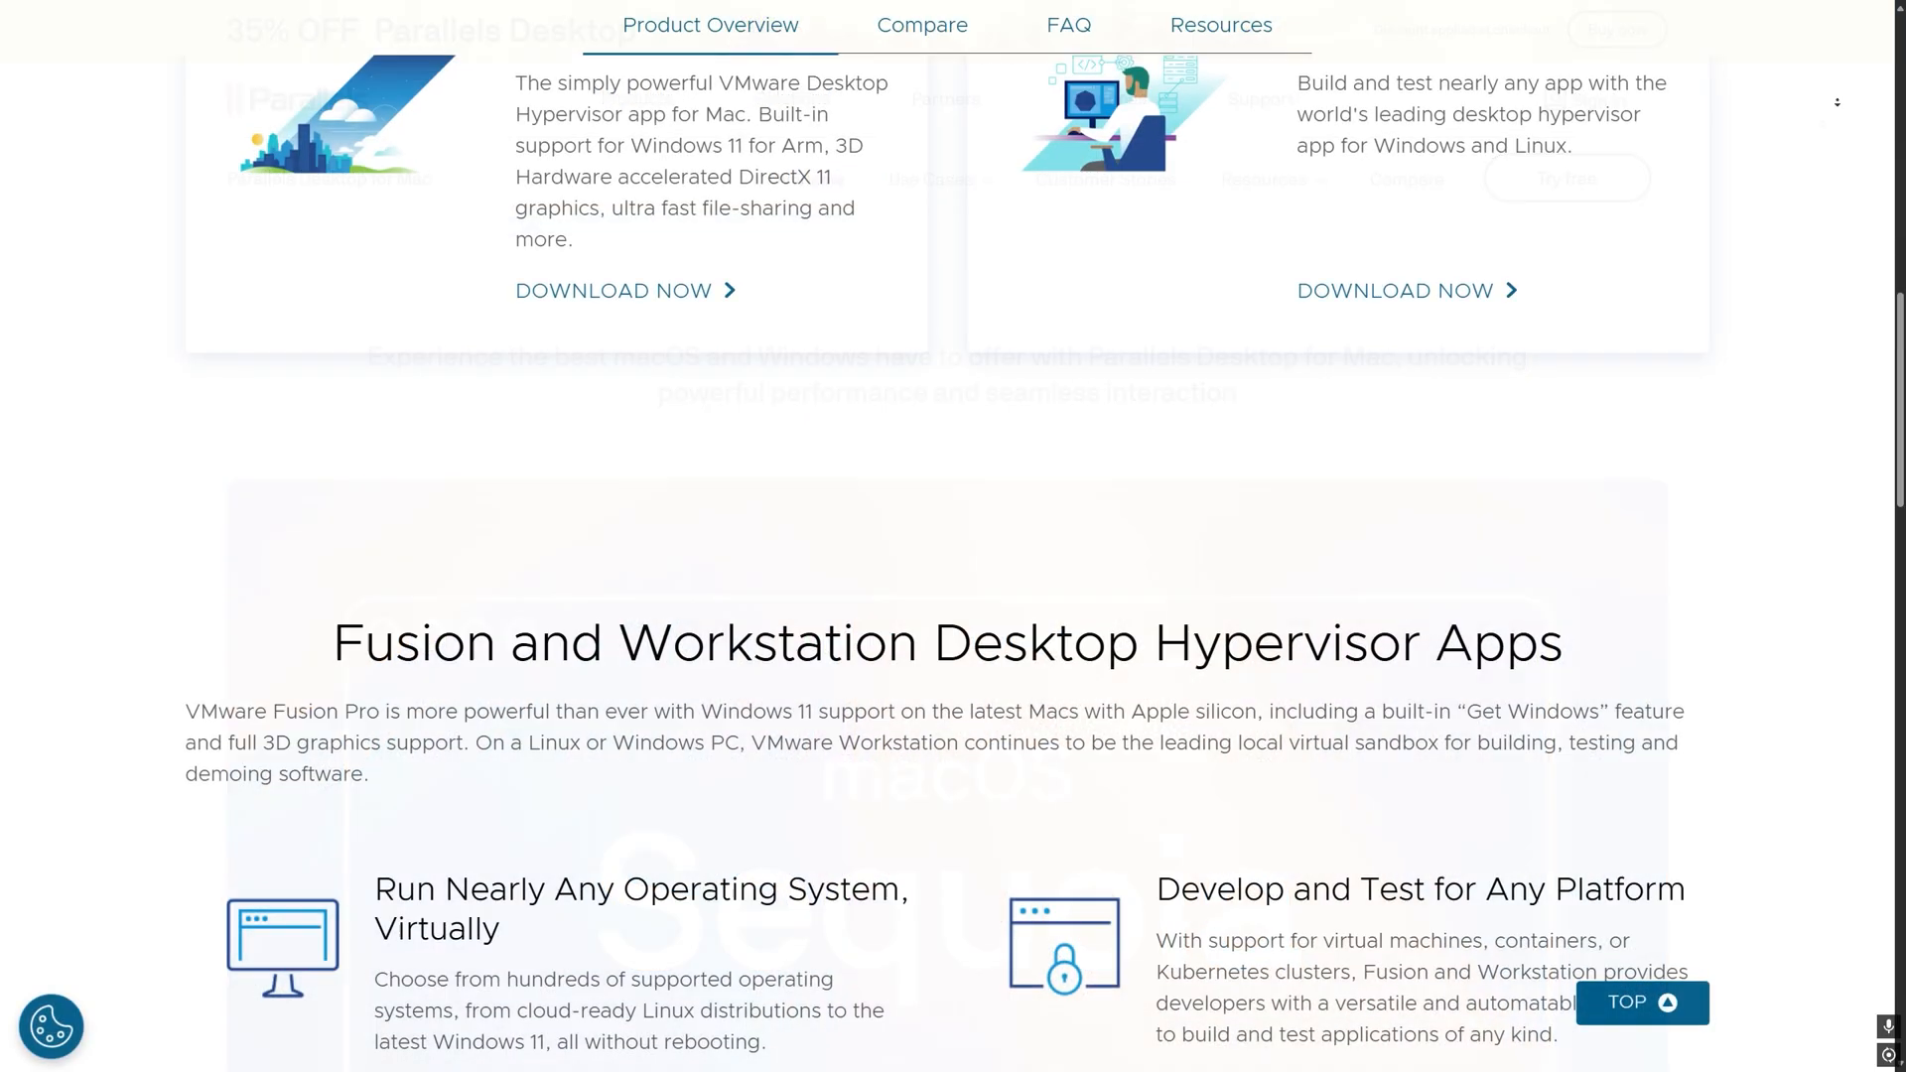
pyautogui.scroll(-3)
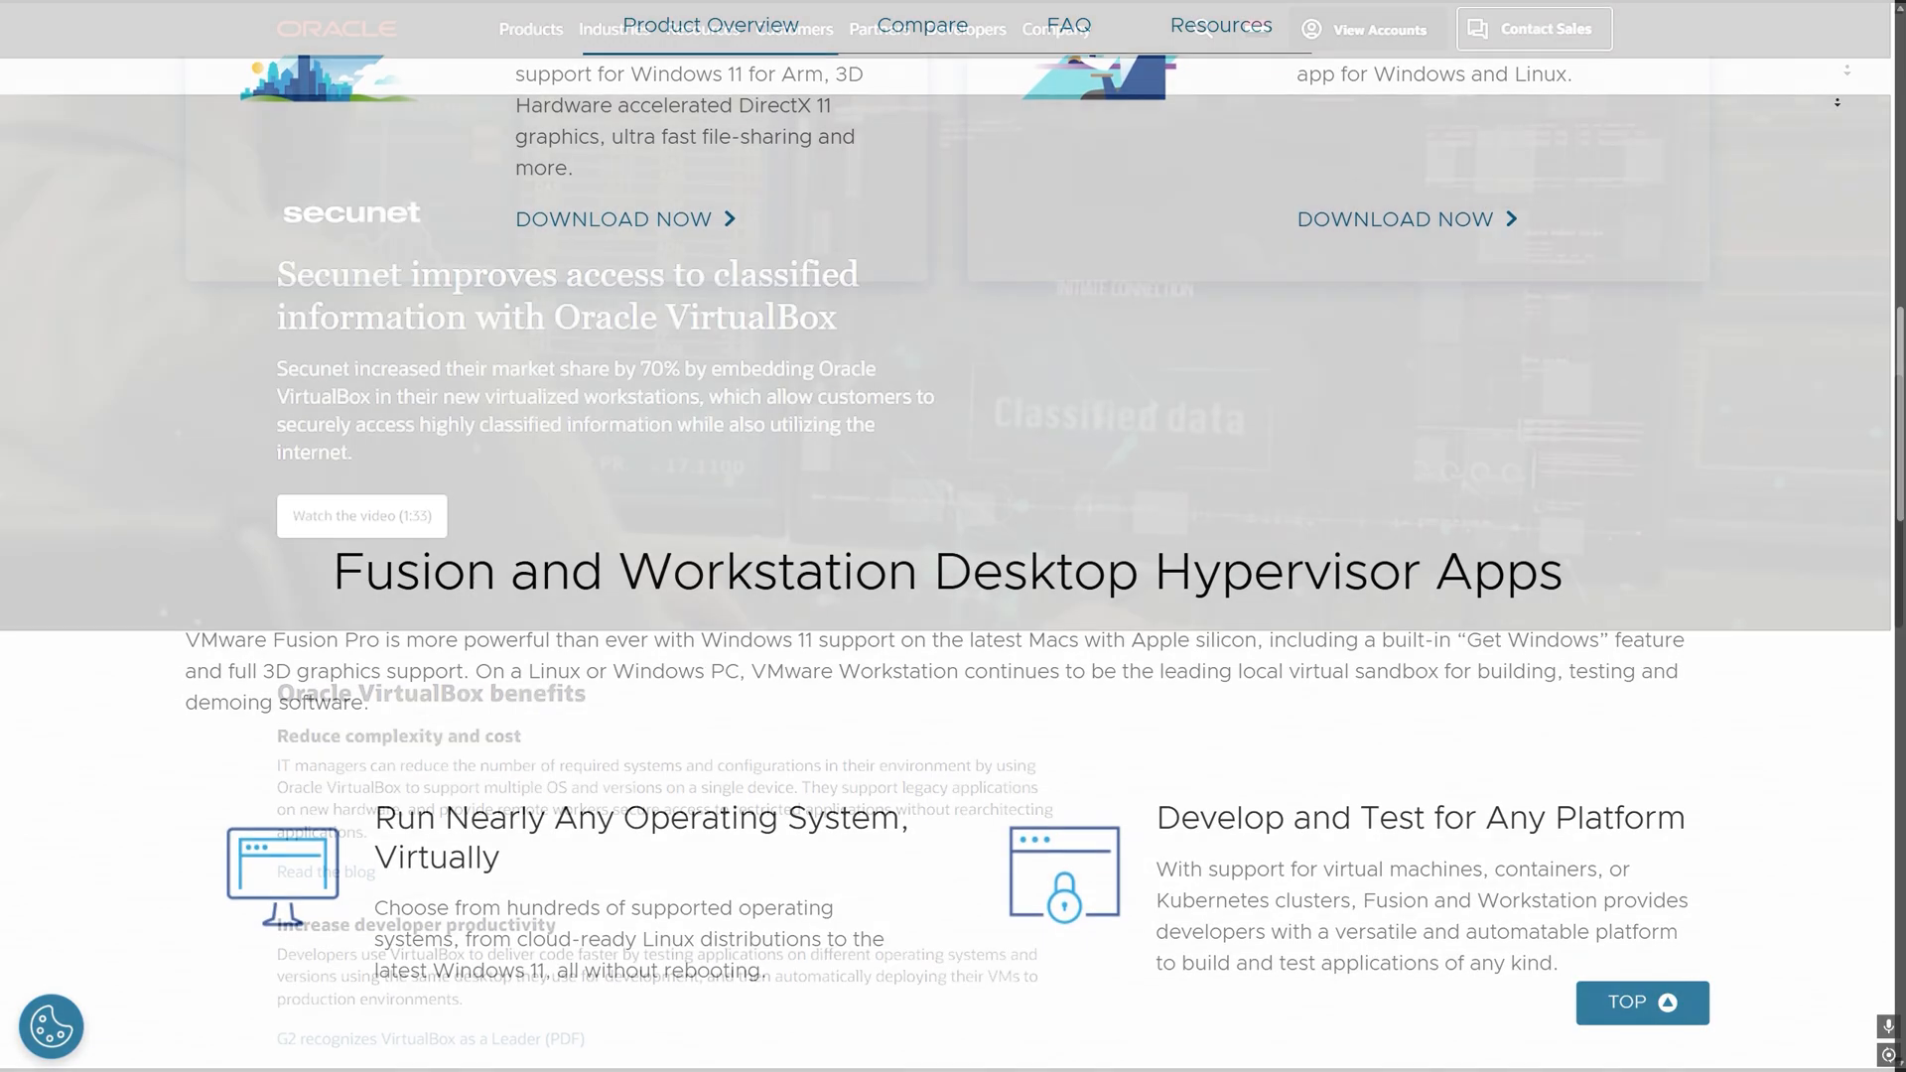
pyautogui.scroll(3)
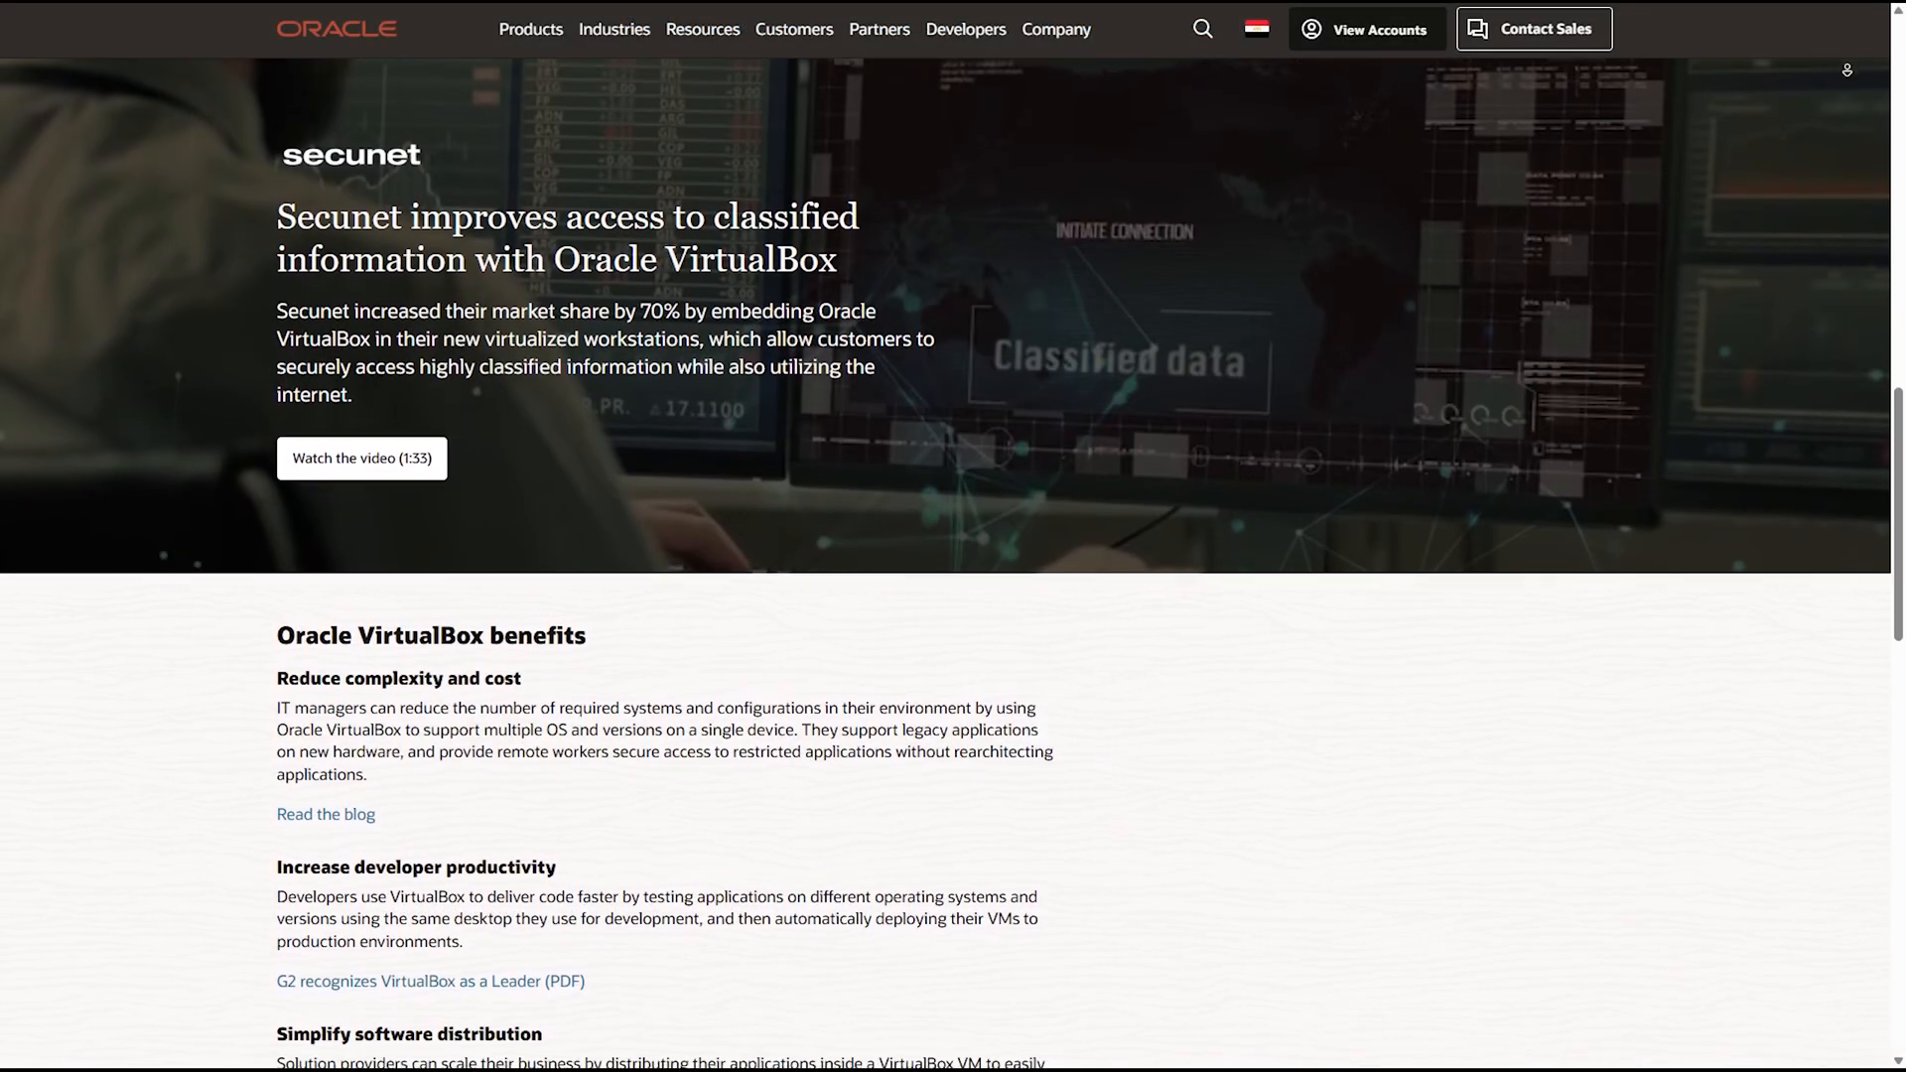
pyautogui.scroll(-3)
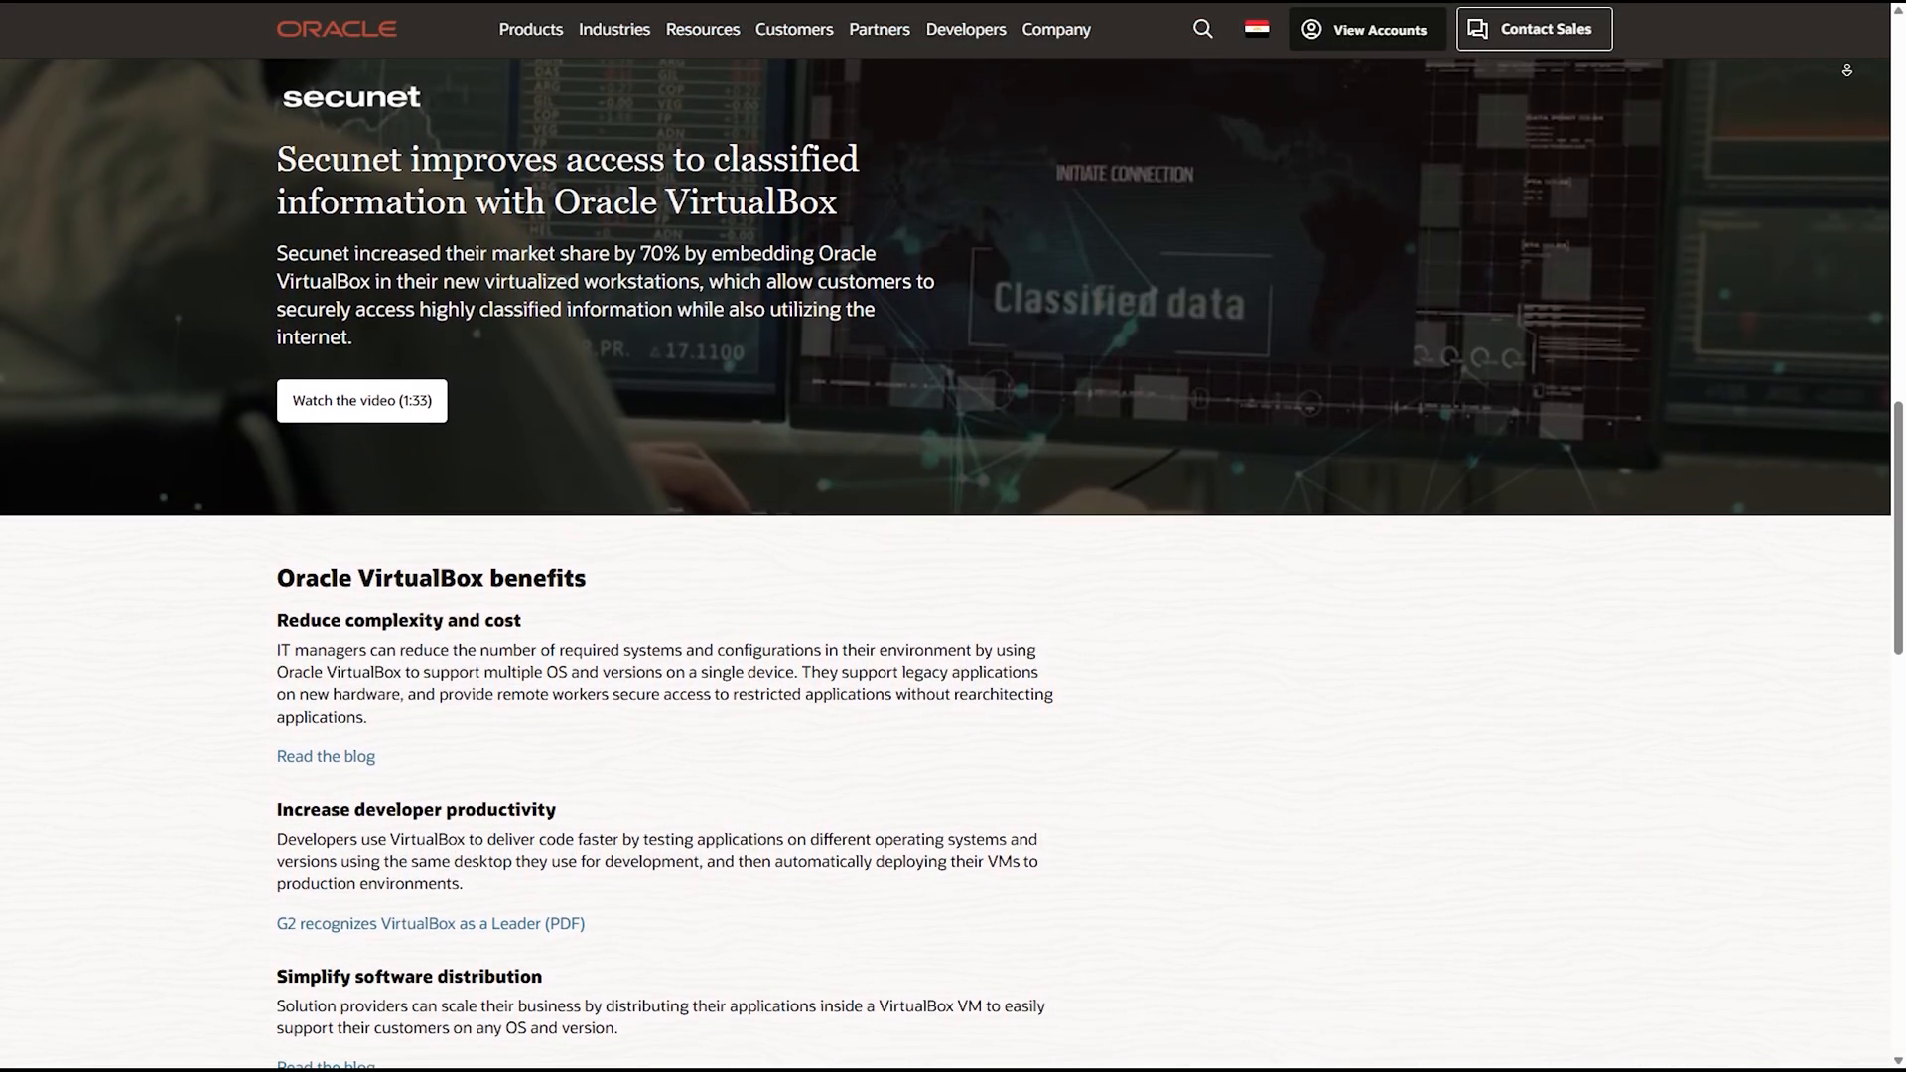
pyautogui.scroll(-3)
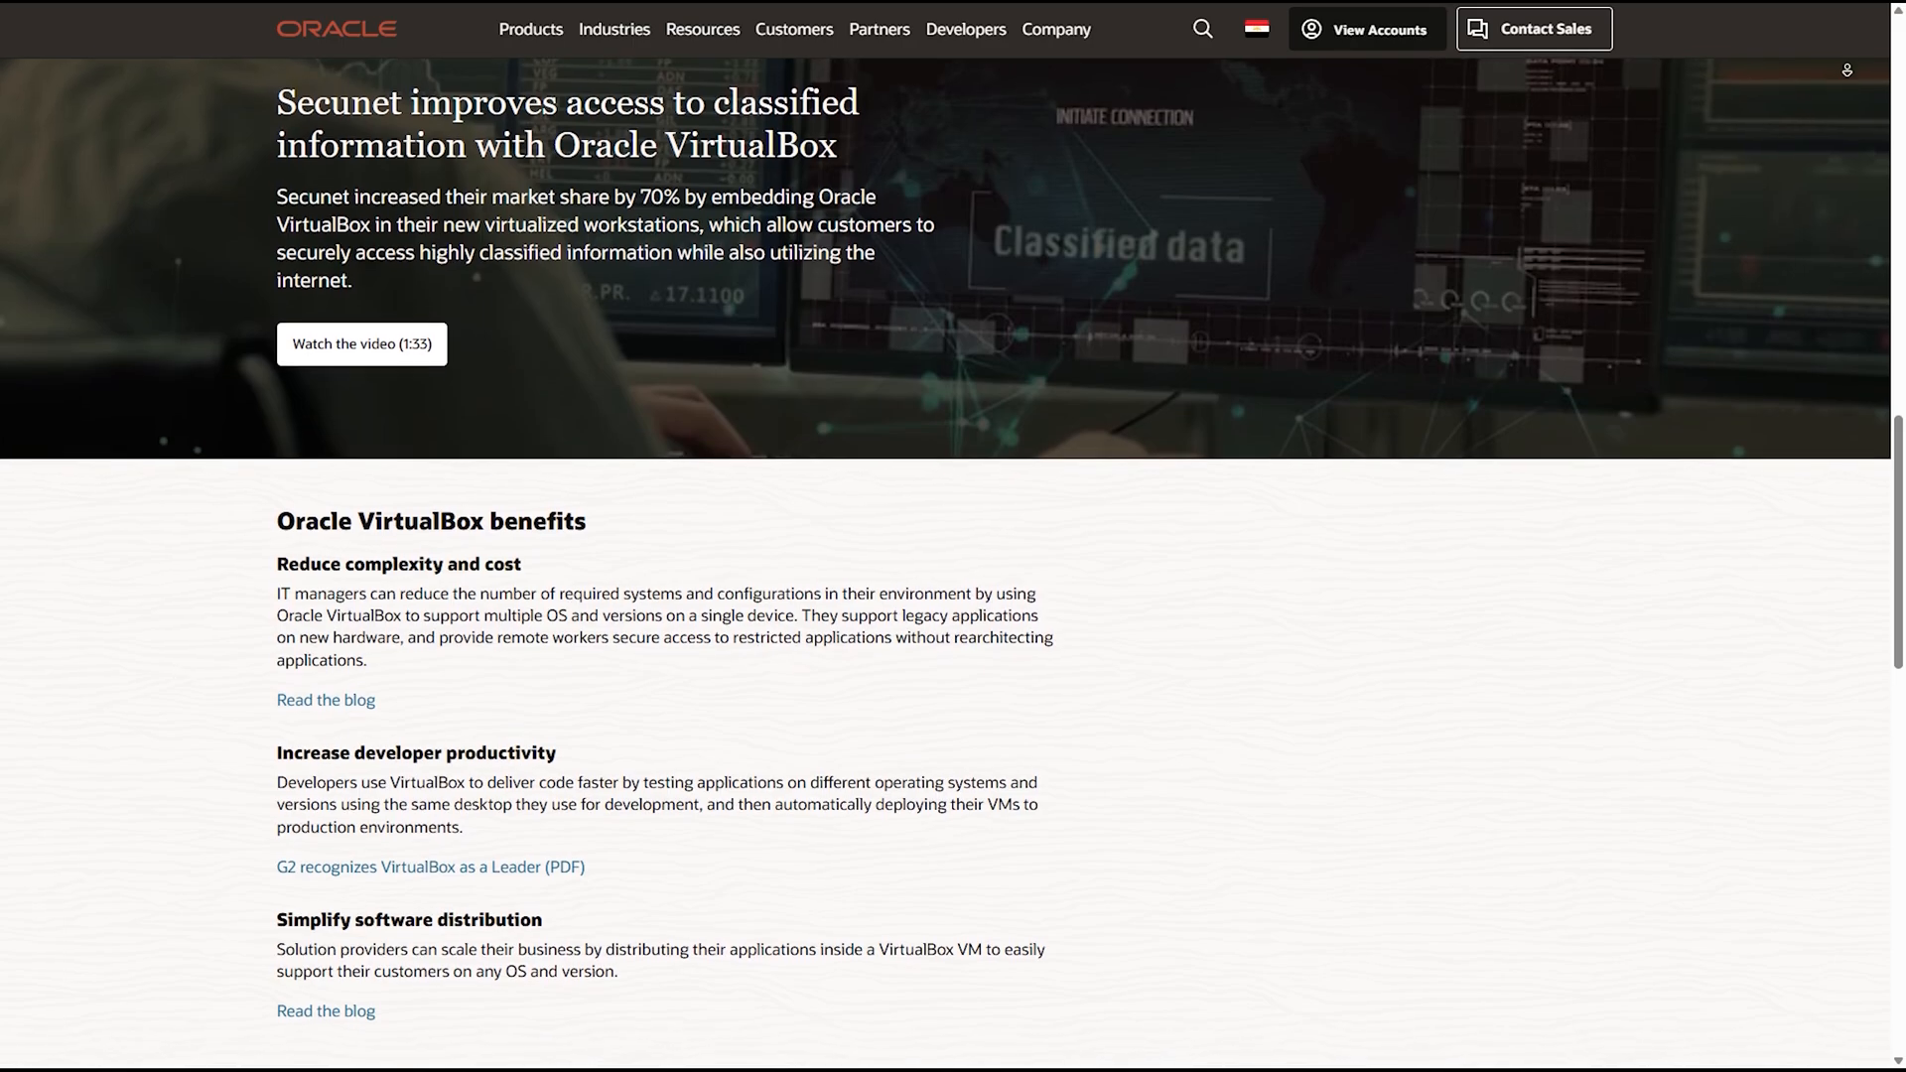